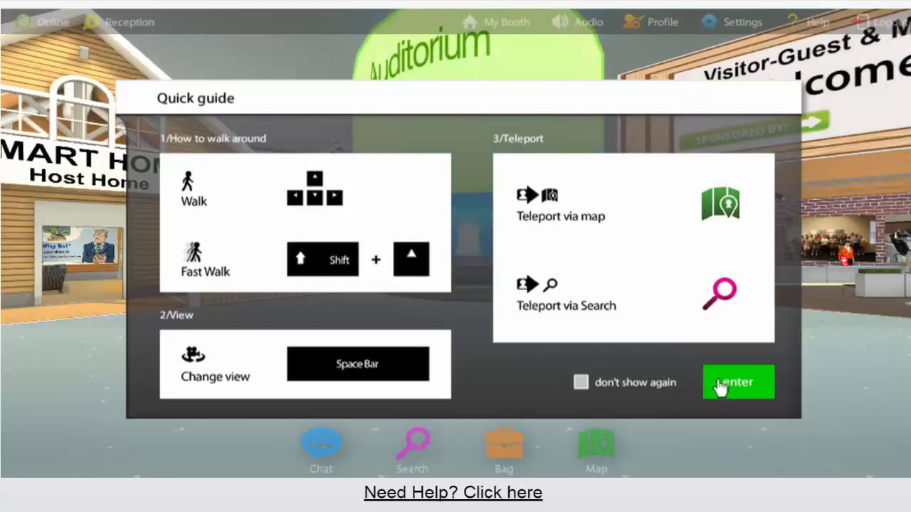
Dismiss the quick guide and confirm leaving the show via My Booth's Booth configurator.
click(738, 383)
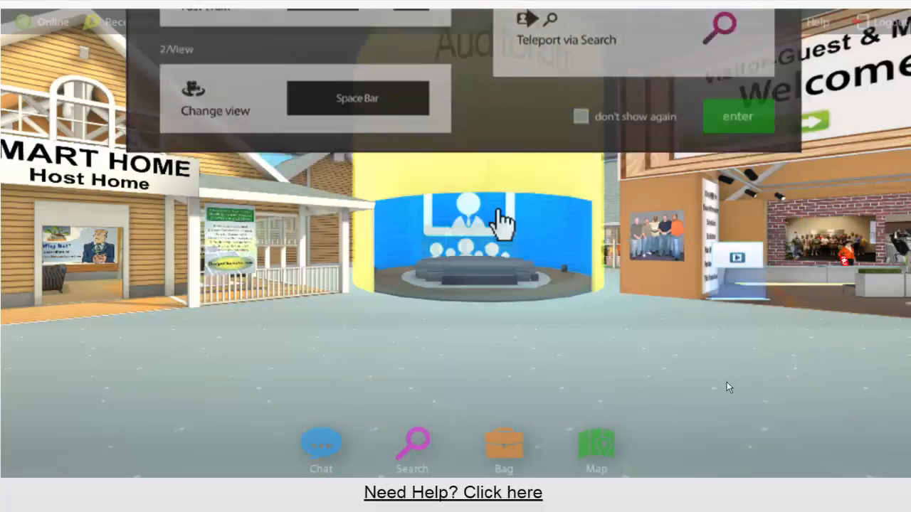
click(738, 116)
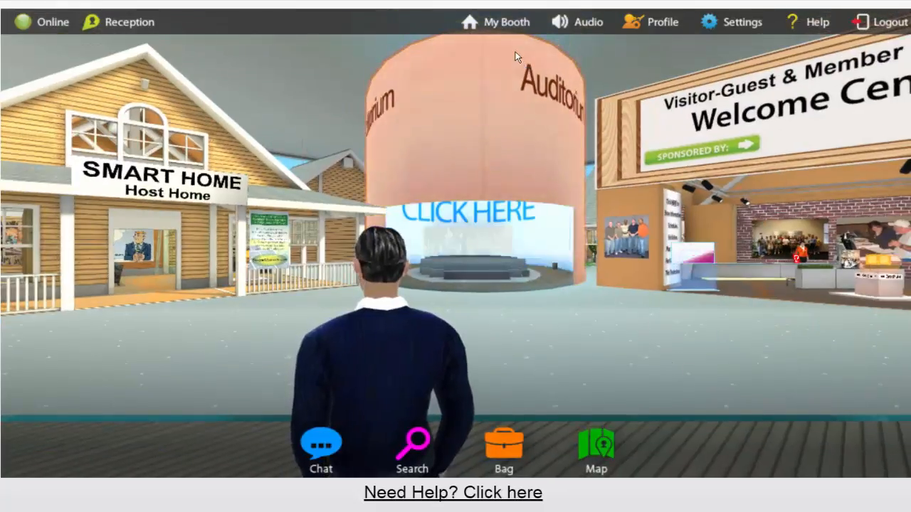
click(506, 21)
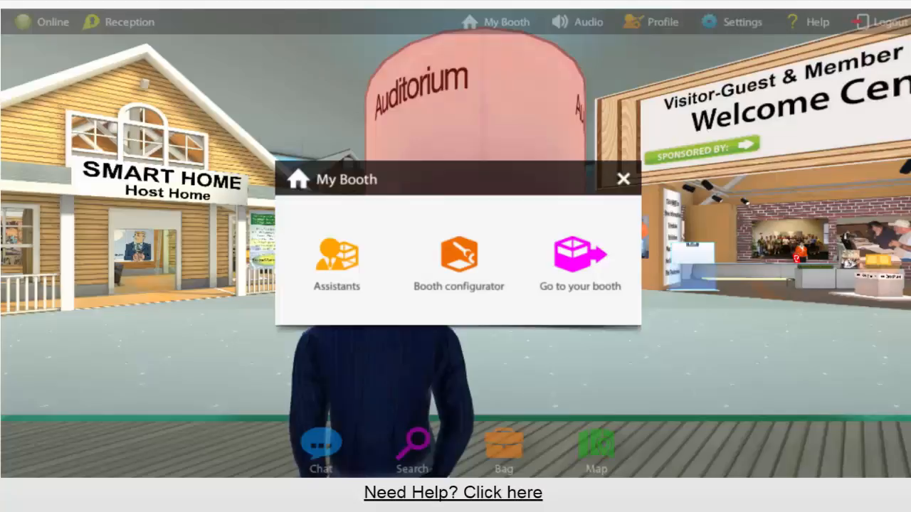
mouse_move(459, 263)
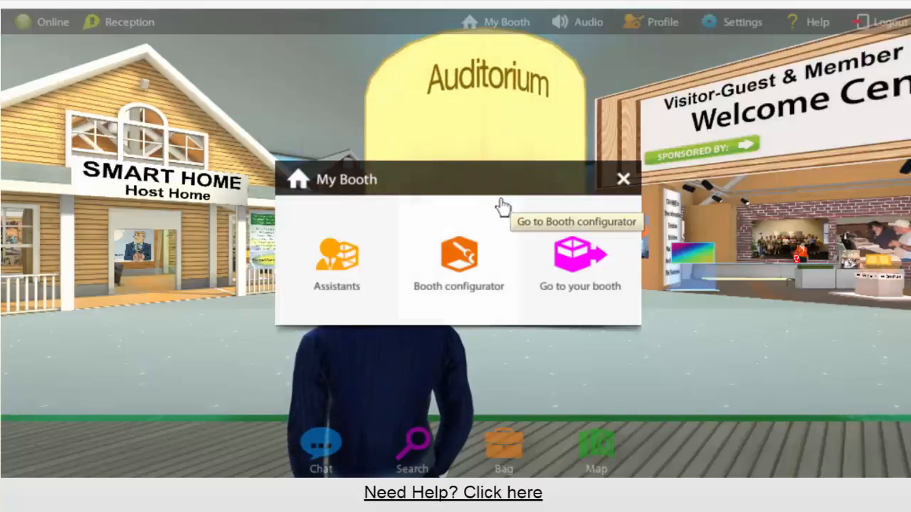
mouse_move(569, 270)
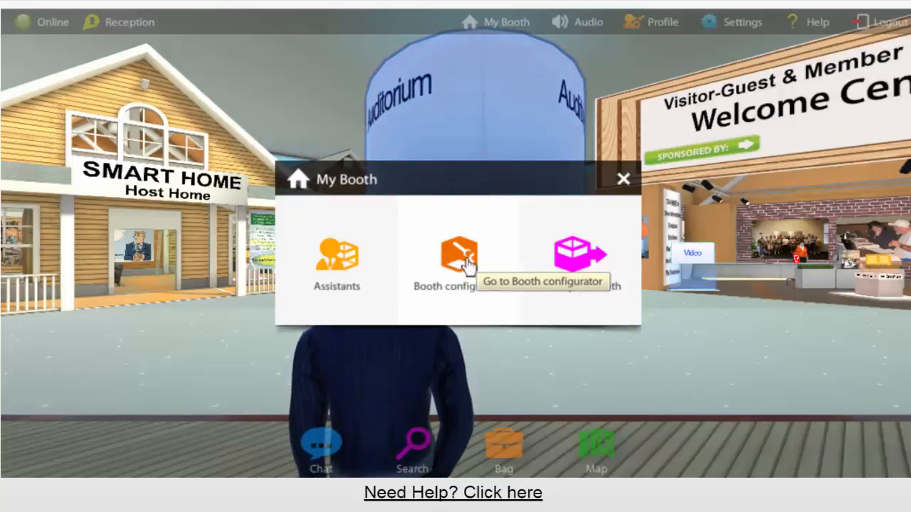
click(459, 256)
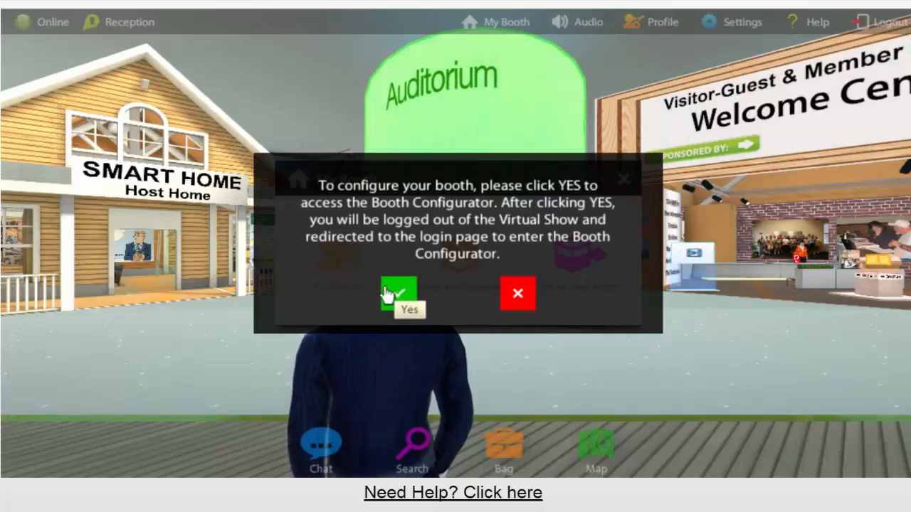
click(399, 292)
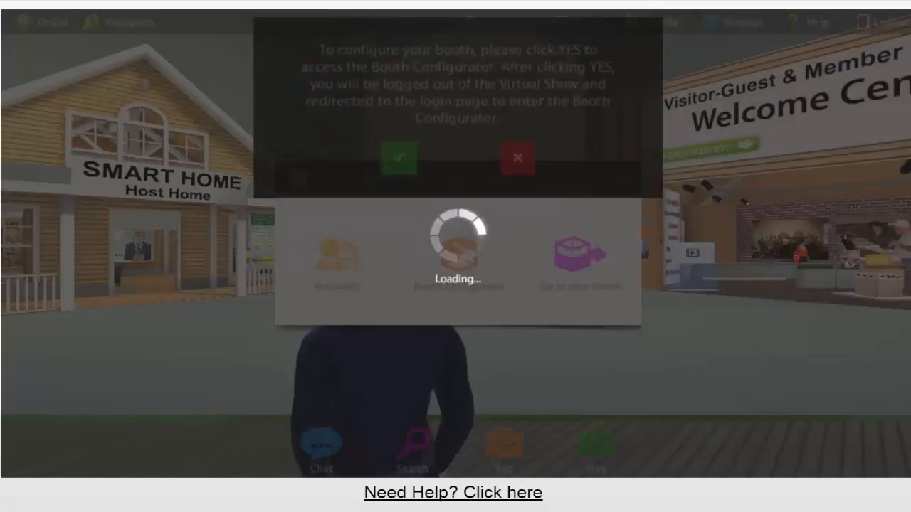
Log in to reach the booth configurator's booth styling step.
click(399, 158)
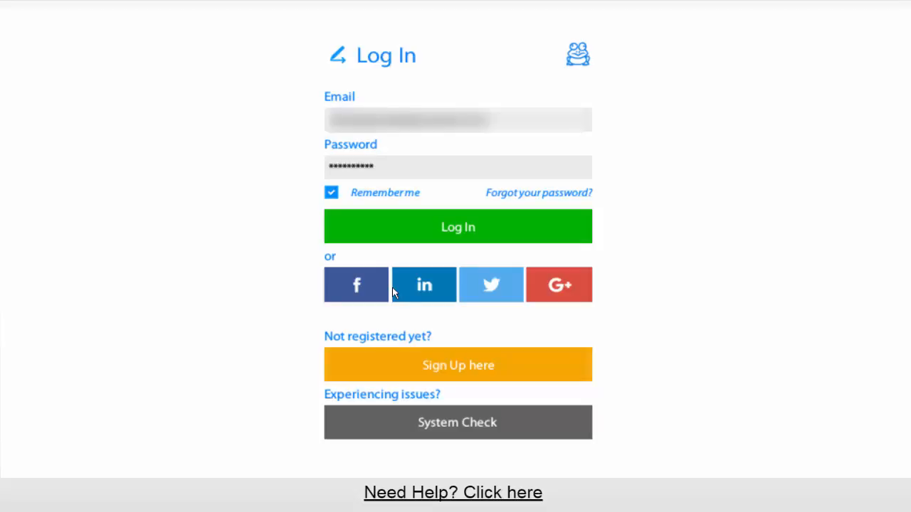
click(458, 227)
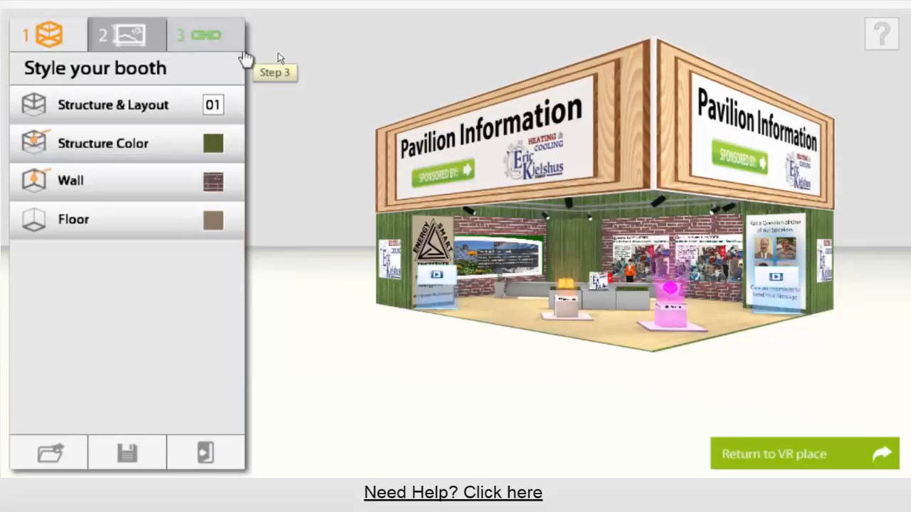
click(47, 35)
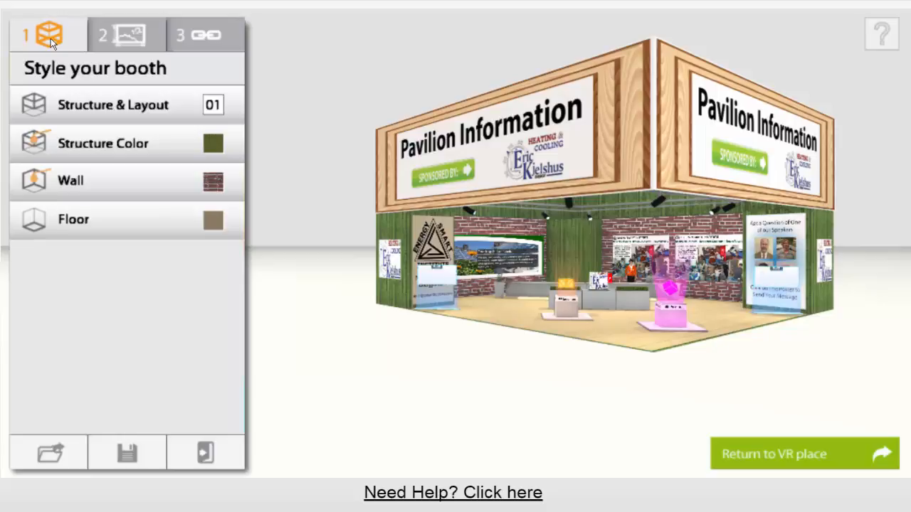
mouse_move(78, 69)
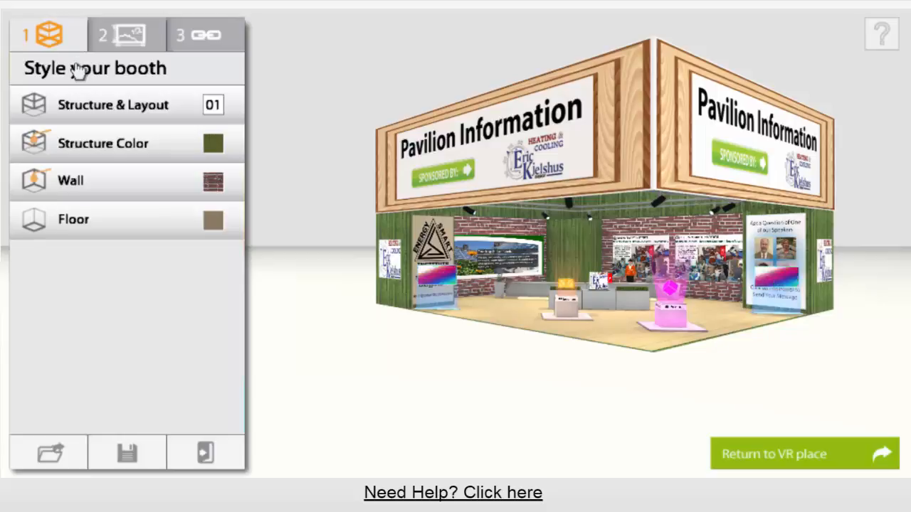
click(114, 104)
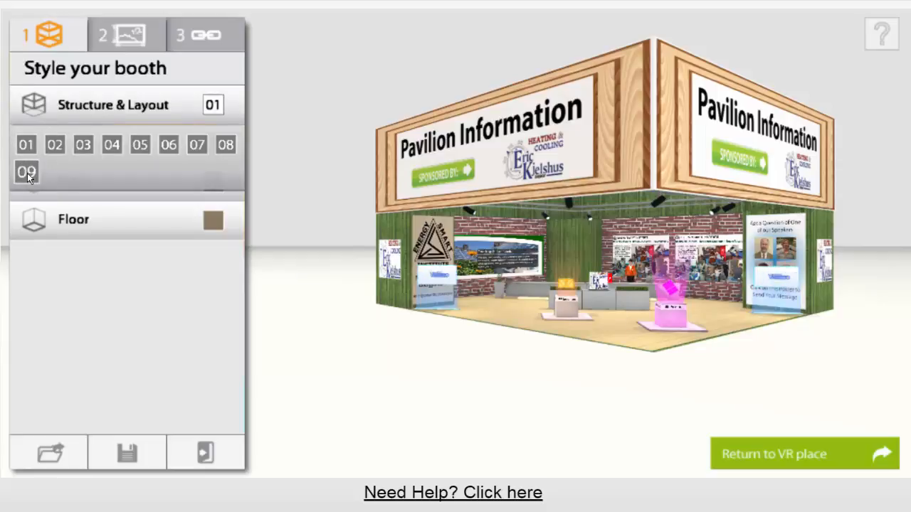
click(27, 173)
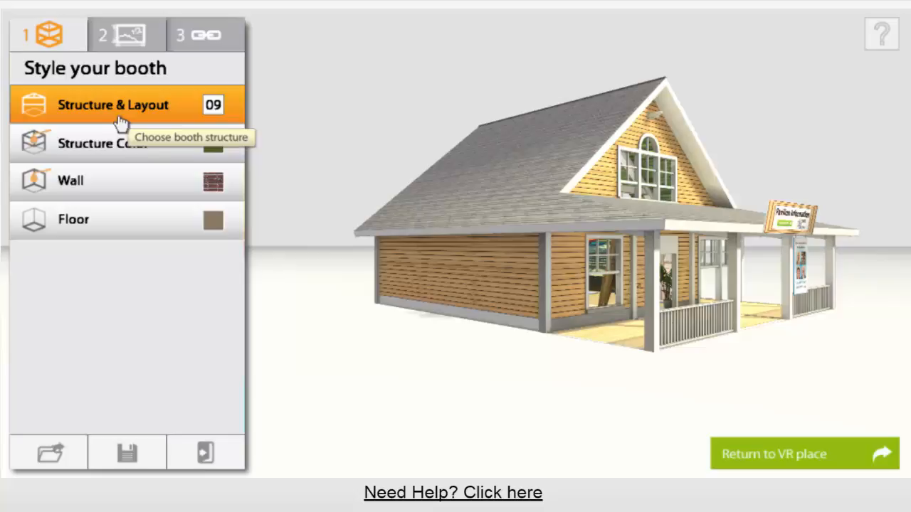
click(112, 105)
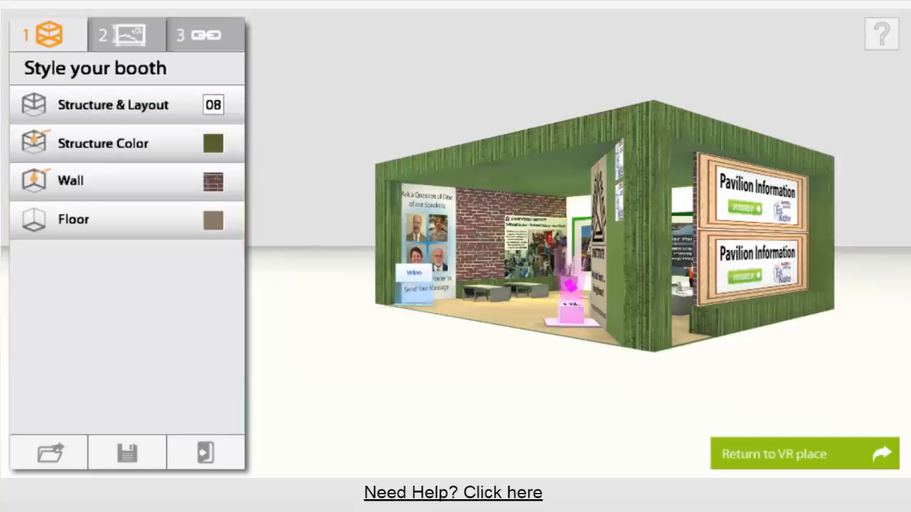
click(113, 104)
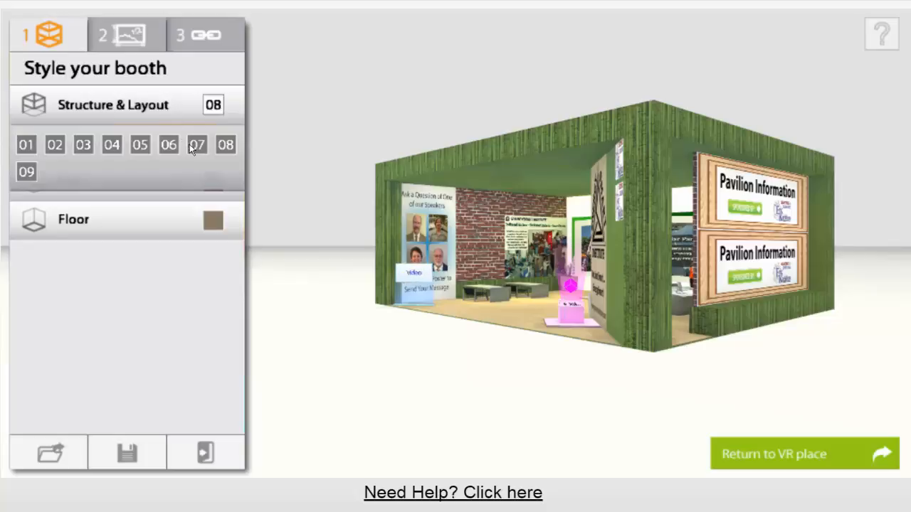
click(197, 145)
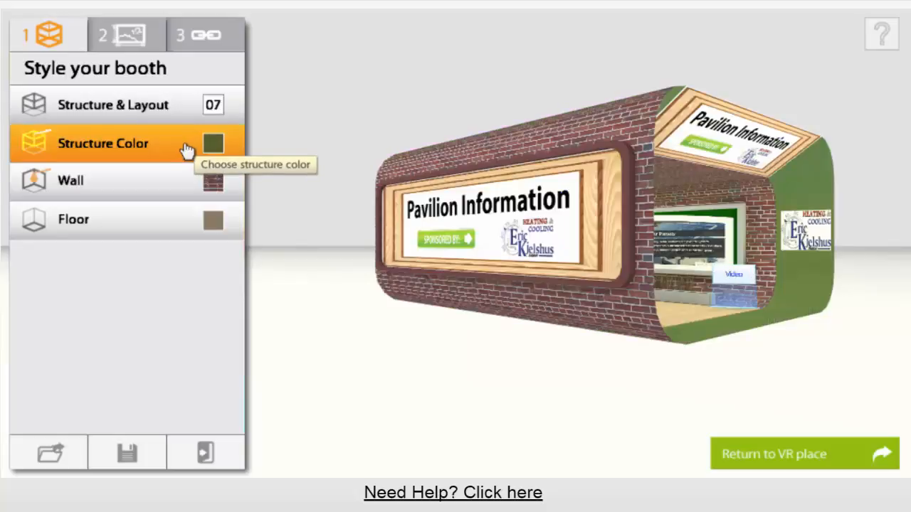
click(112, 105)
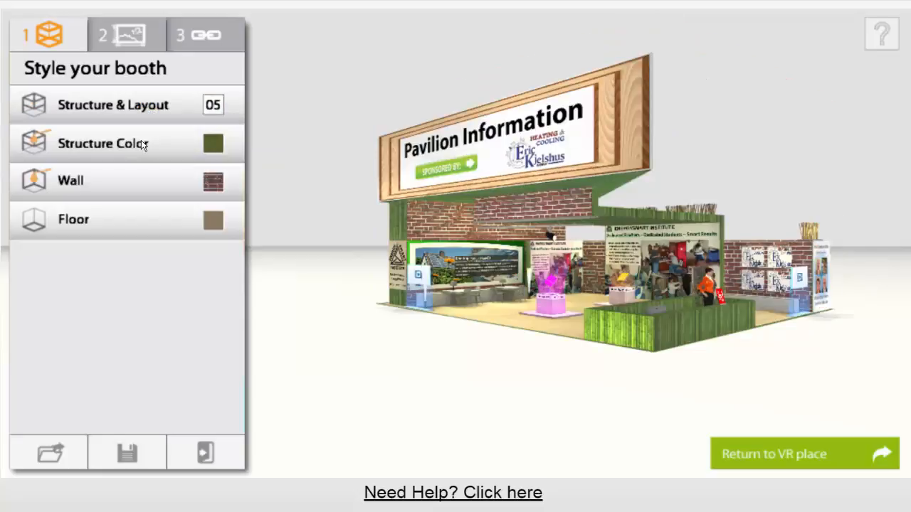
mouse_move(138, 139)
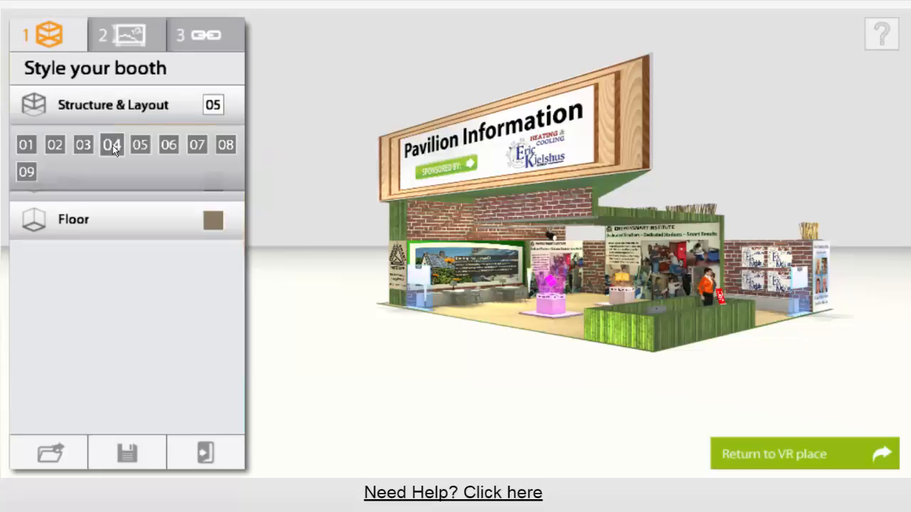
click(111, 144)
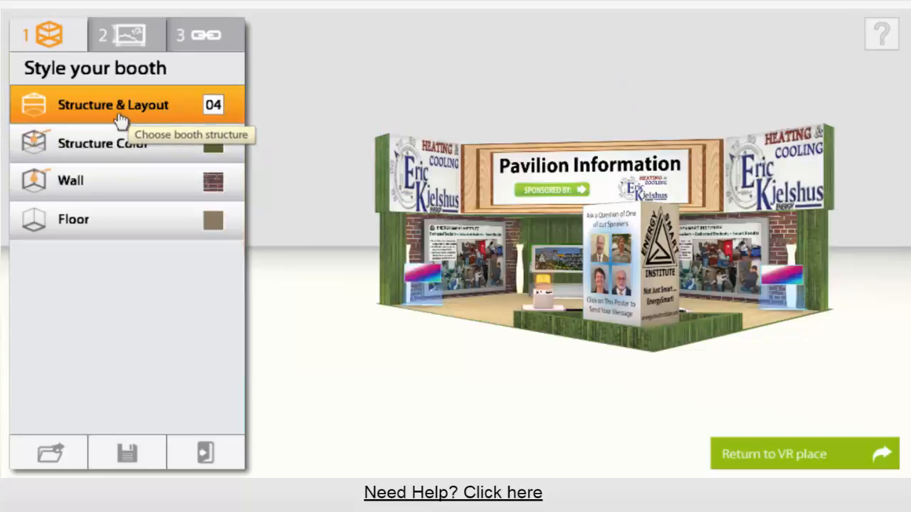
click(113, 104)
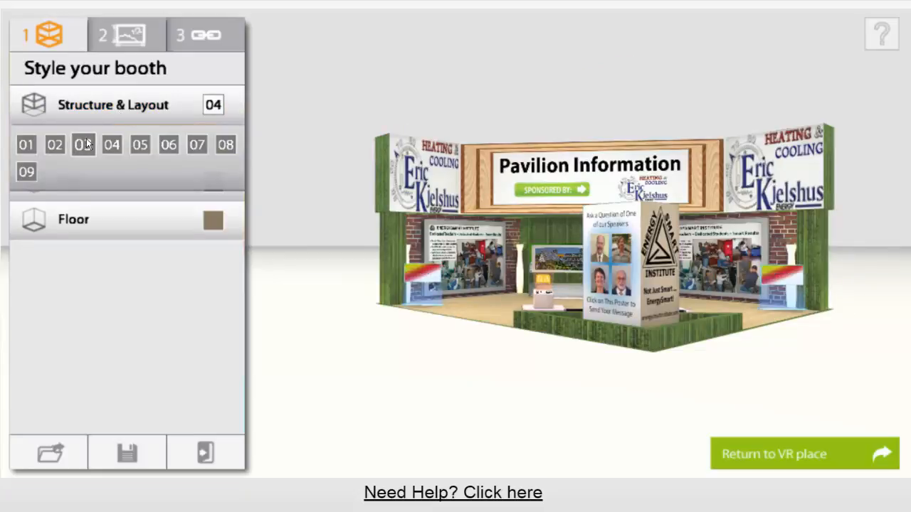
click(82, 145)
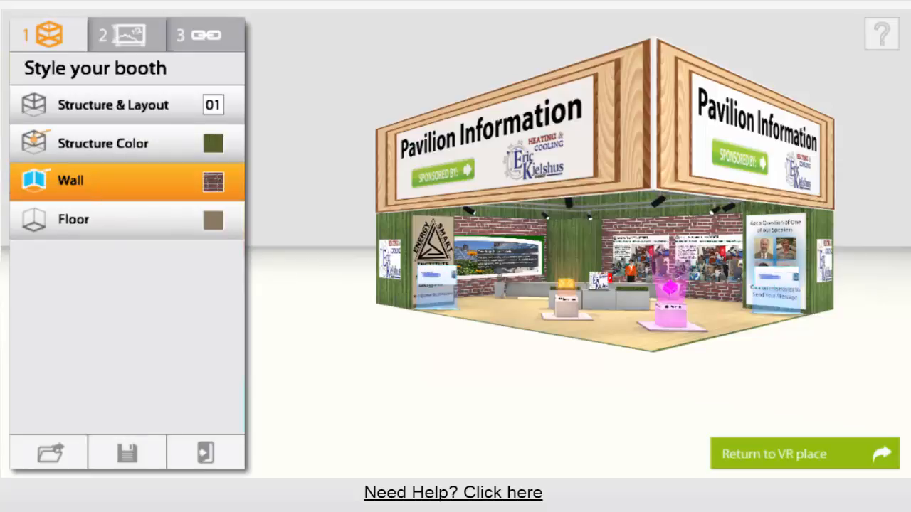
Preview dark blue, orange and gray structure colours on the booth.
click(104, 143)
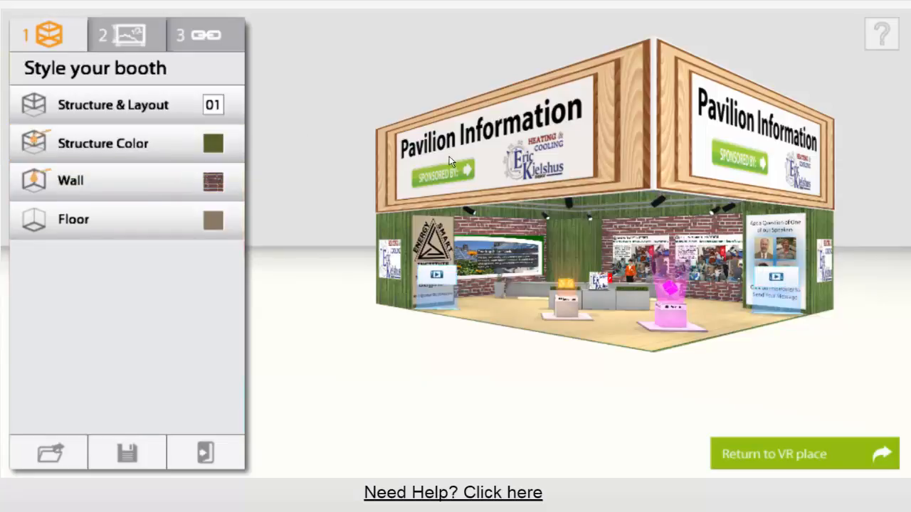
click(113, 105)
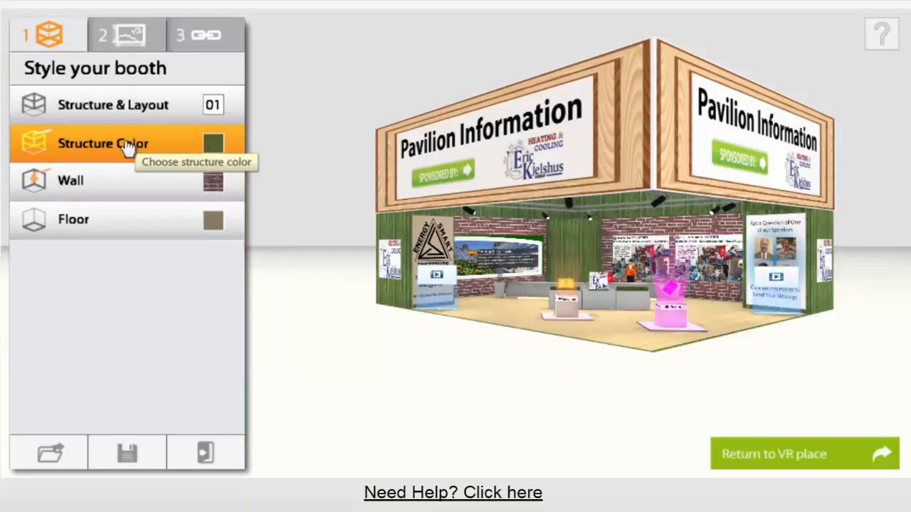
click(103, 143)
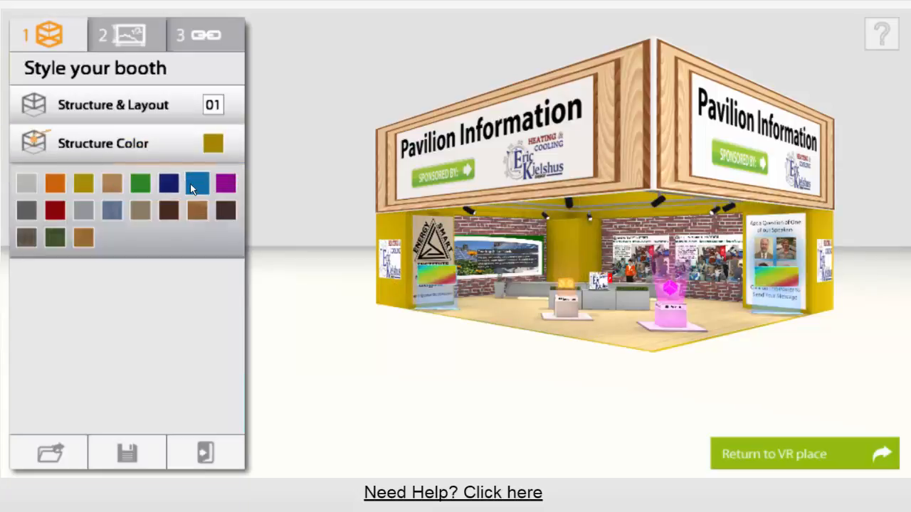
click(197, 183)
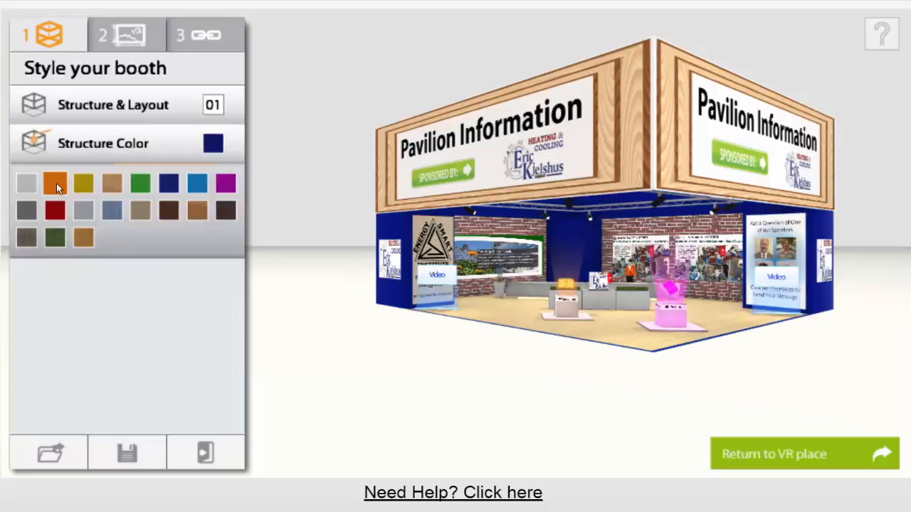
click(56, 184)
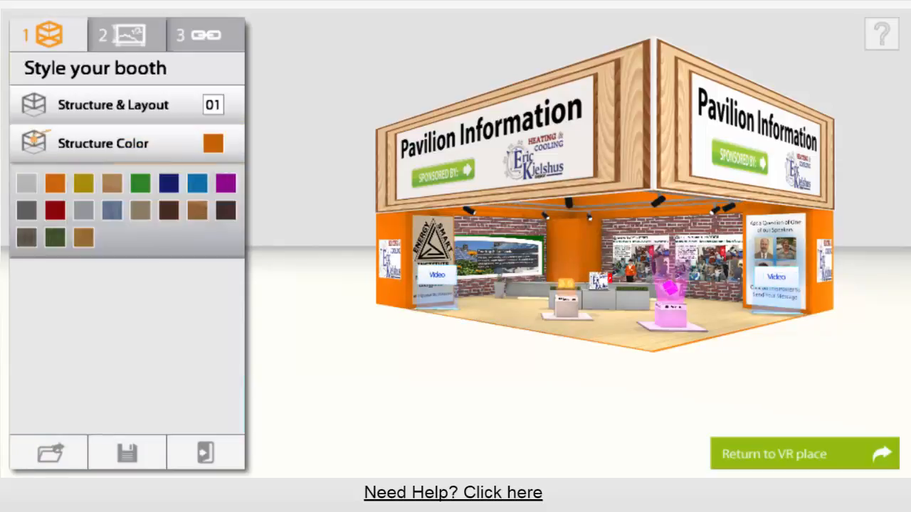
click(104, 143)
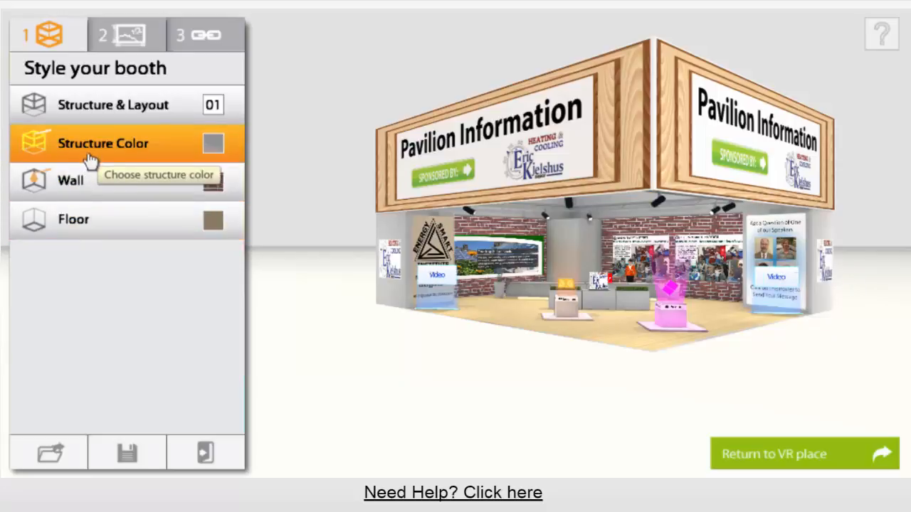
Try blue-grey, then settle on a light grey booth structure.
click(103, 143)
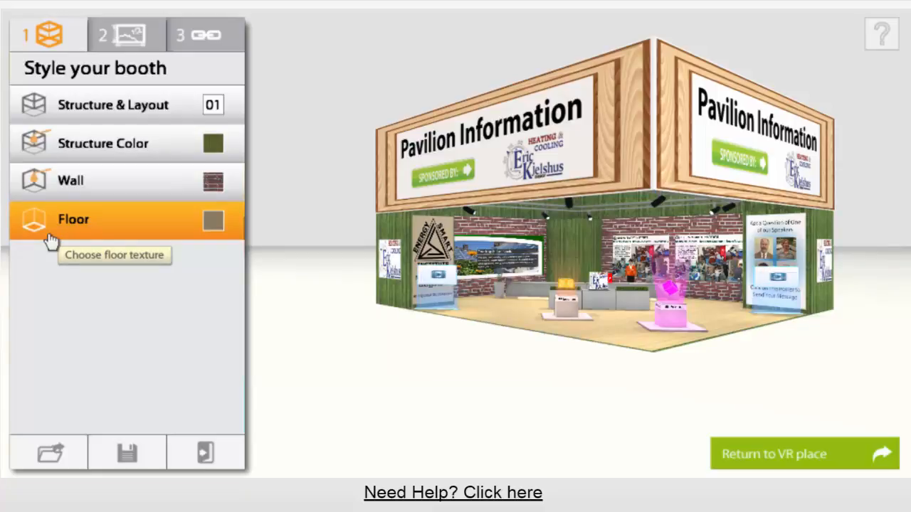
click(103, 143)
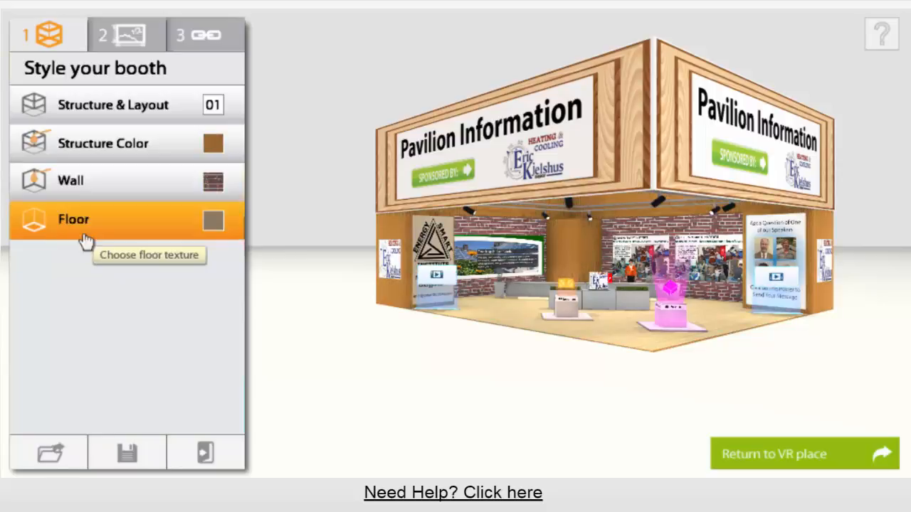
click(103, 143)
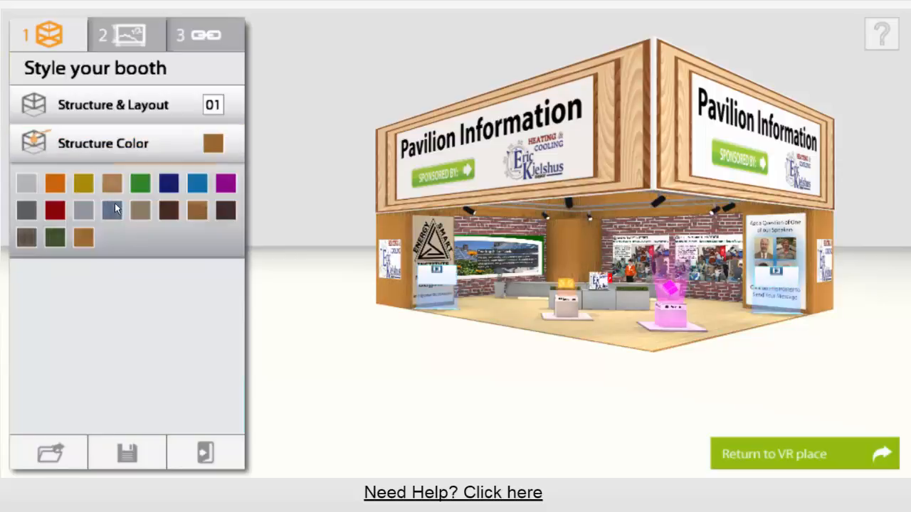
click(111, 208)
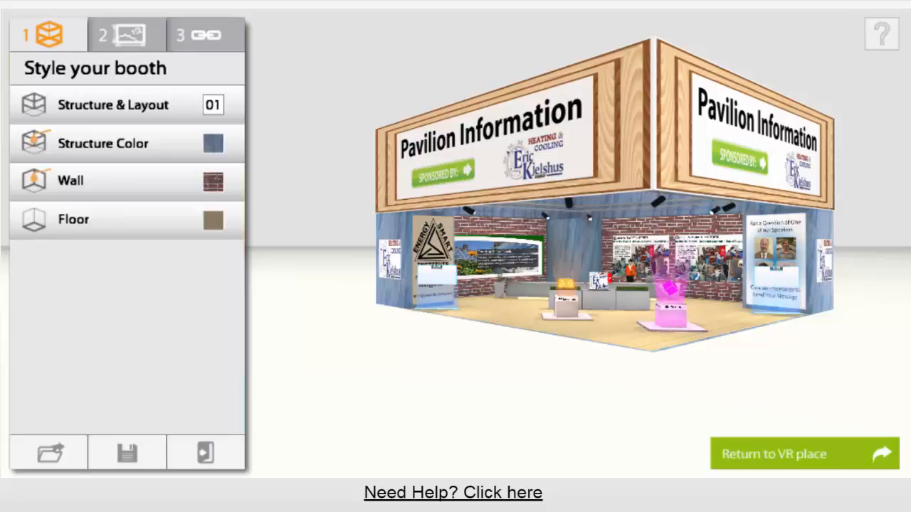
click(104, 143)
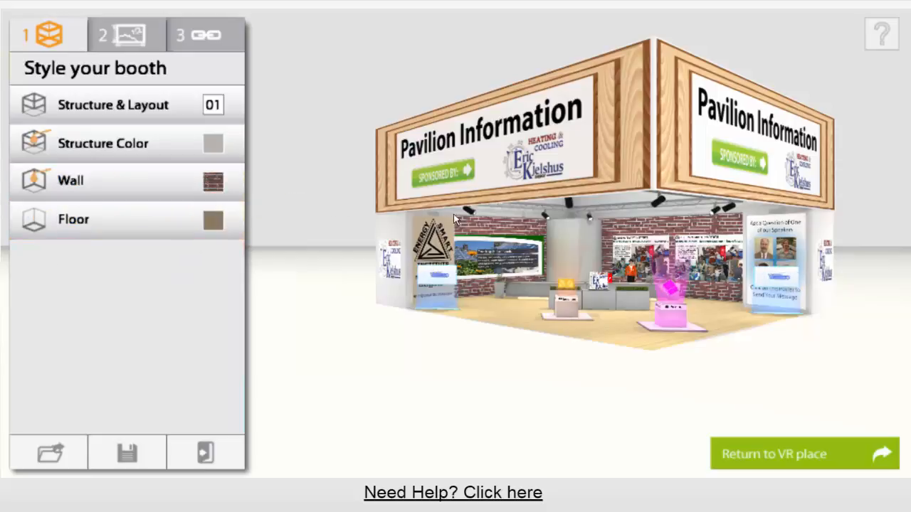
Keep brick walls, apply the warmer brown floor texture, and save the configuration.
click(69, 180)
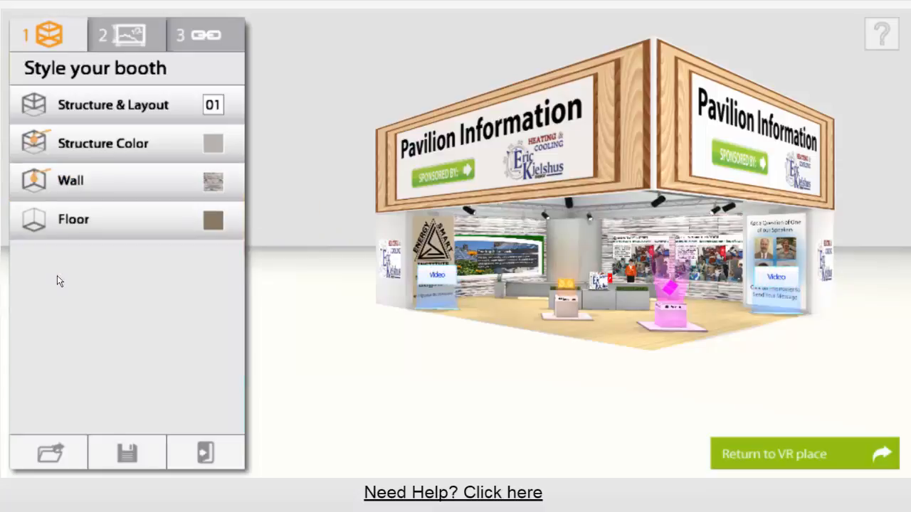
click(70, 180)
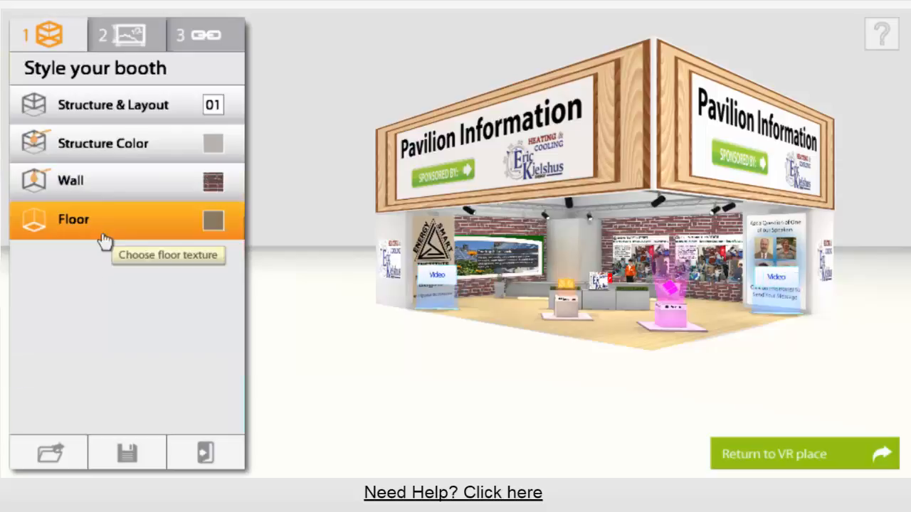
click(73, 220)
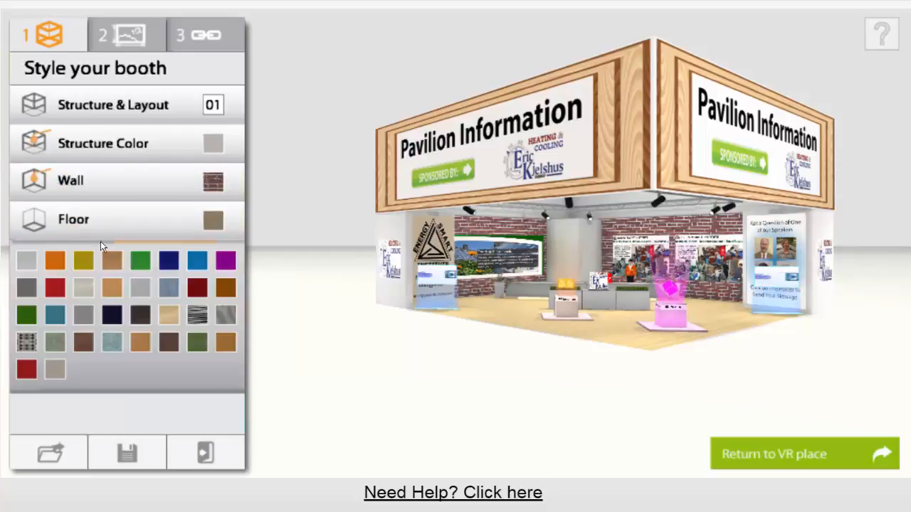
click(140, 342)
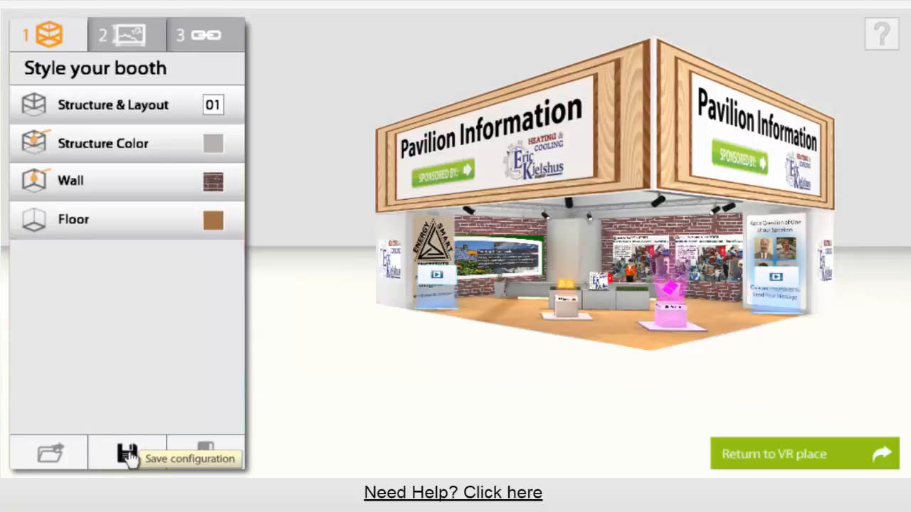
click(128, 453)
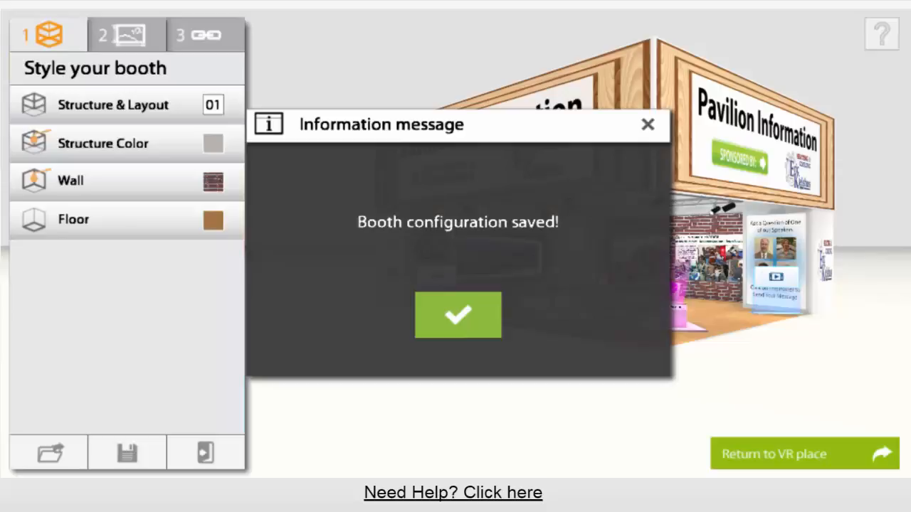
click(458, 315)
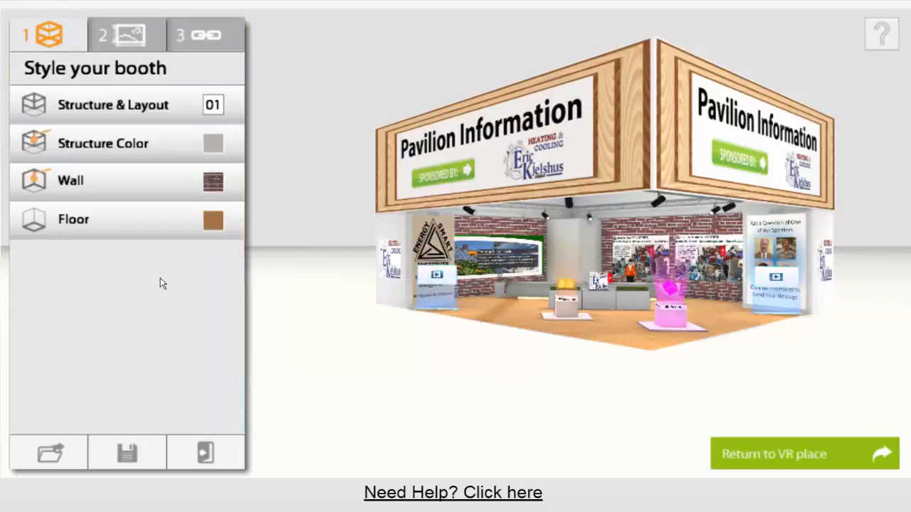
mouse_move(50, 143)
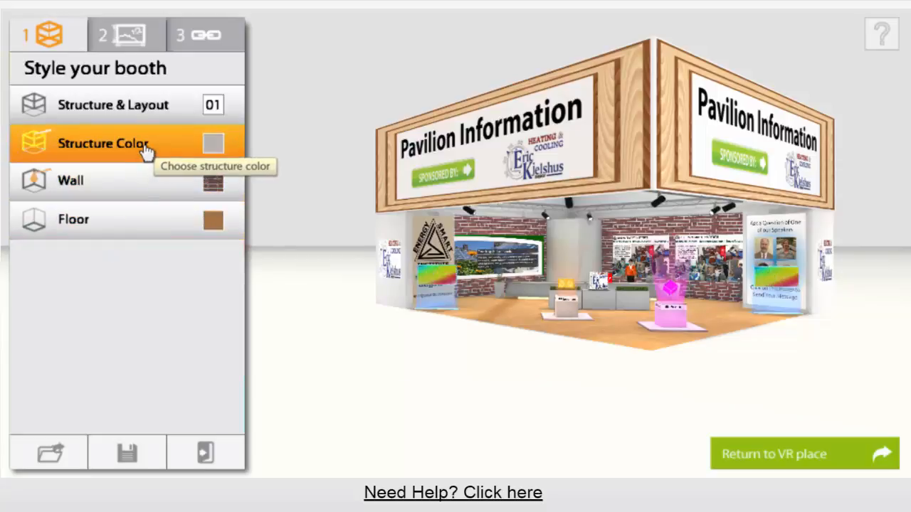
Select ESI-Training-368x256 from My Files images as the clickable poster.
click(127, 34)
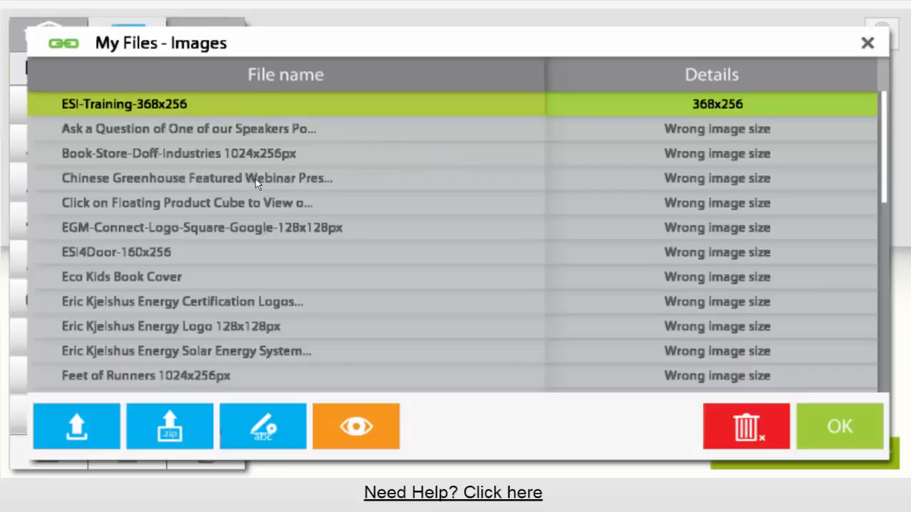
mouse_move(238, 313)
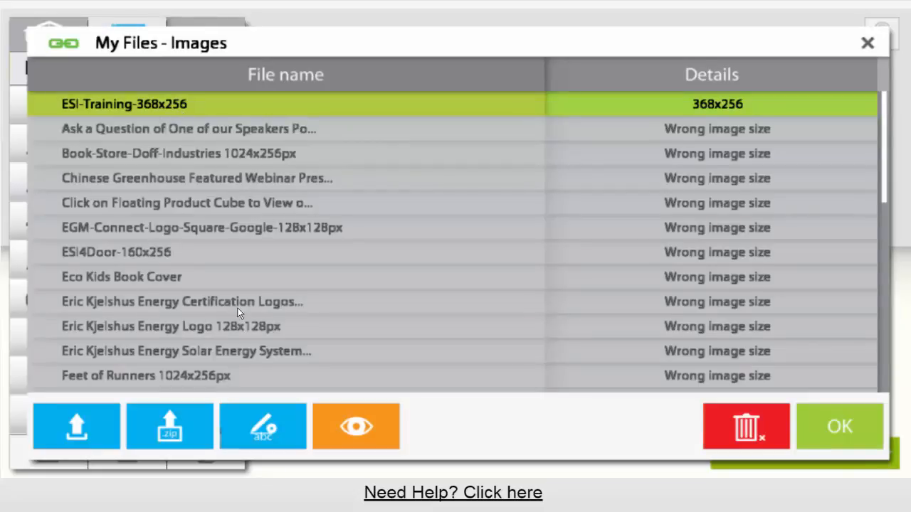
mouse_move(388, 346)
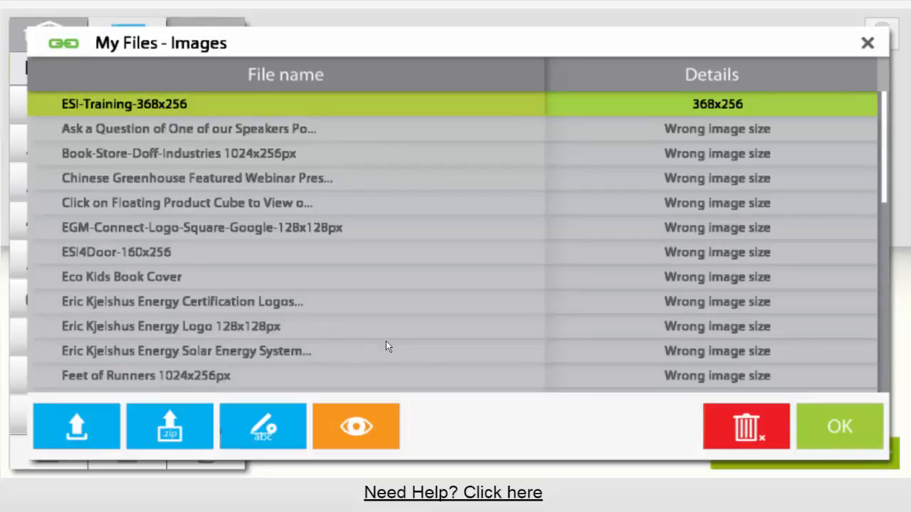
mouse_move(531, 230)
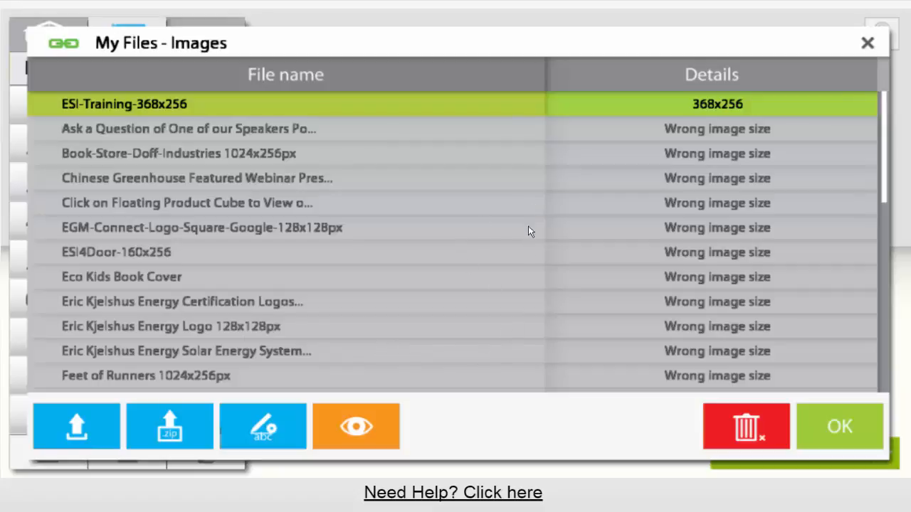
mouse_move(290, 200)
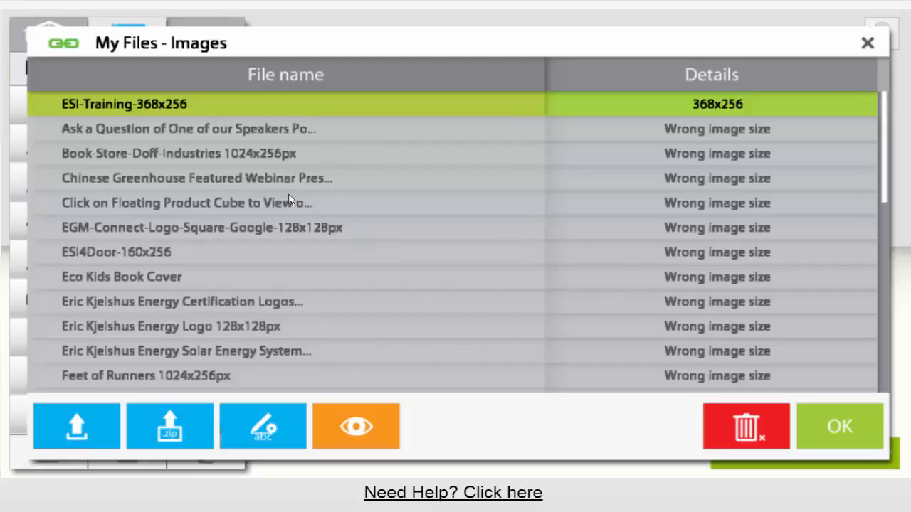
mouse_move(258, 154)
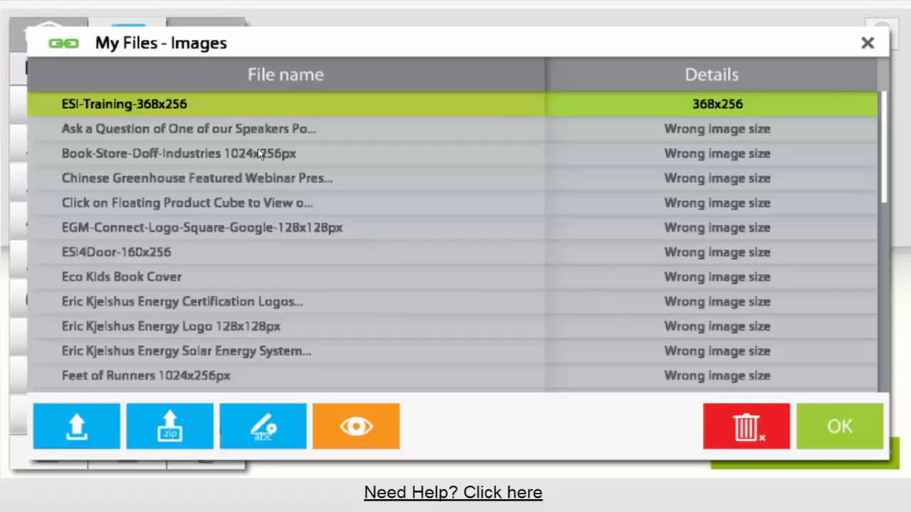
mouse_move(418, 170)
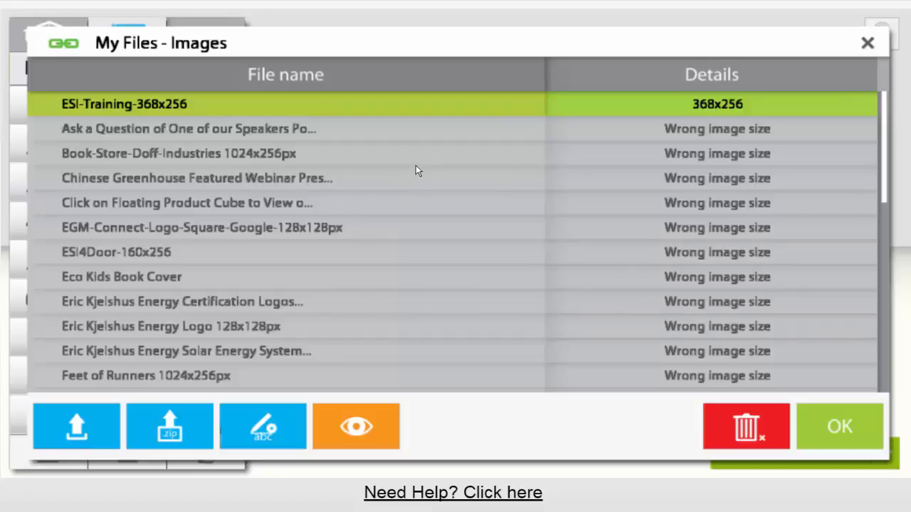
mouse_move(475, 131)
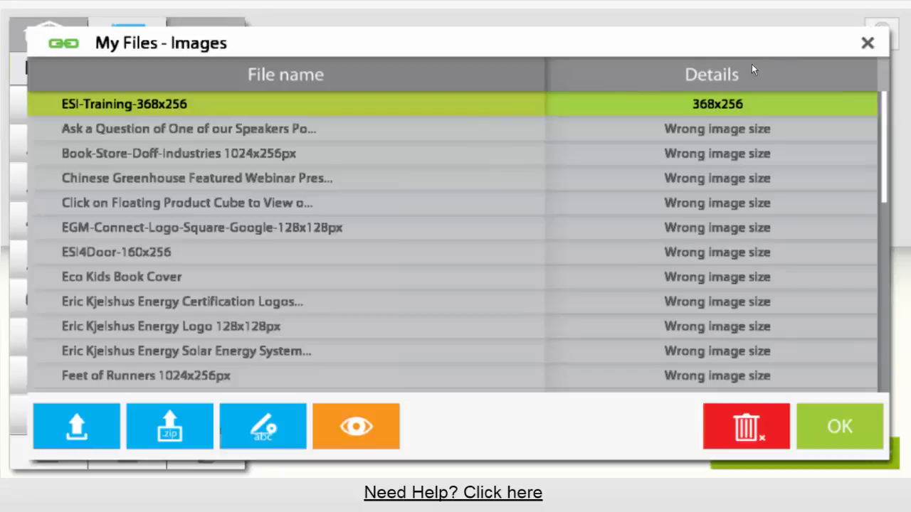
mouse_move(841, 44)
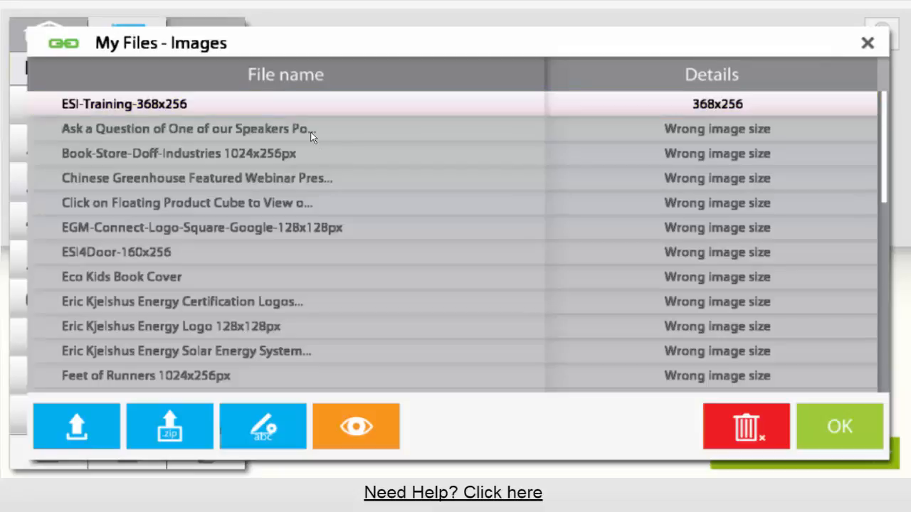
scroll(down, 3)
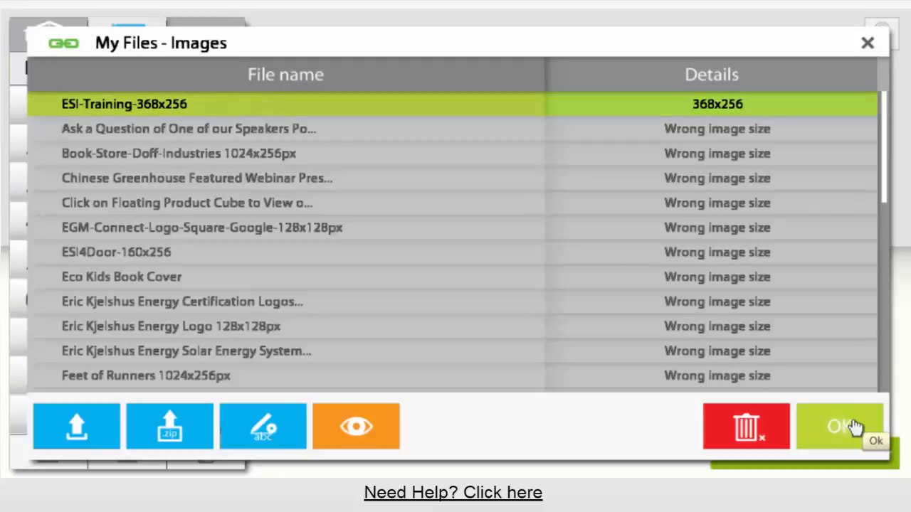
click(840, 426)
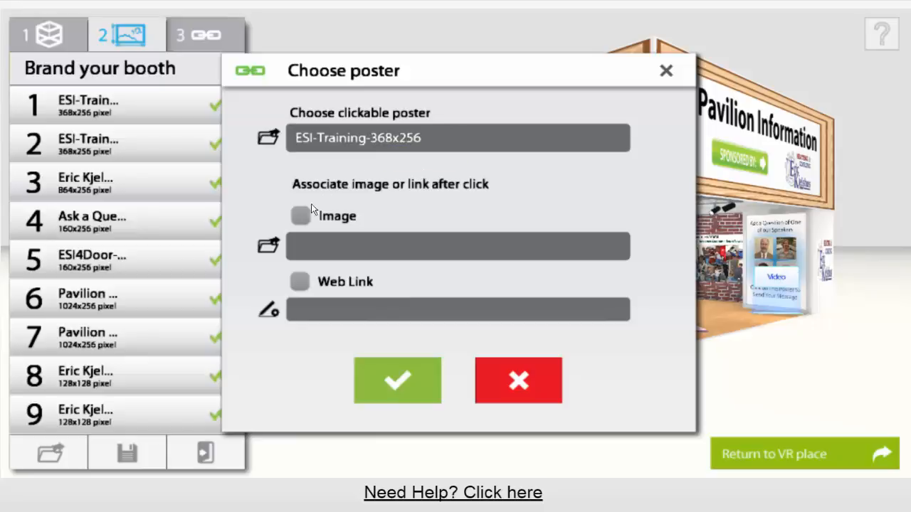
Try making the poster show the ESI4Door-160x256 image when clicked.
click(300, 216)
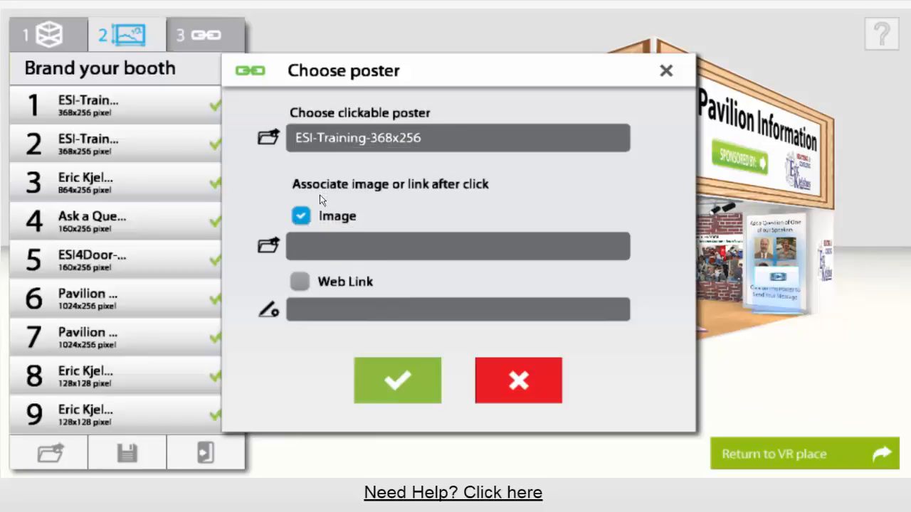
mouse_move(324, 256)
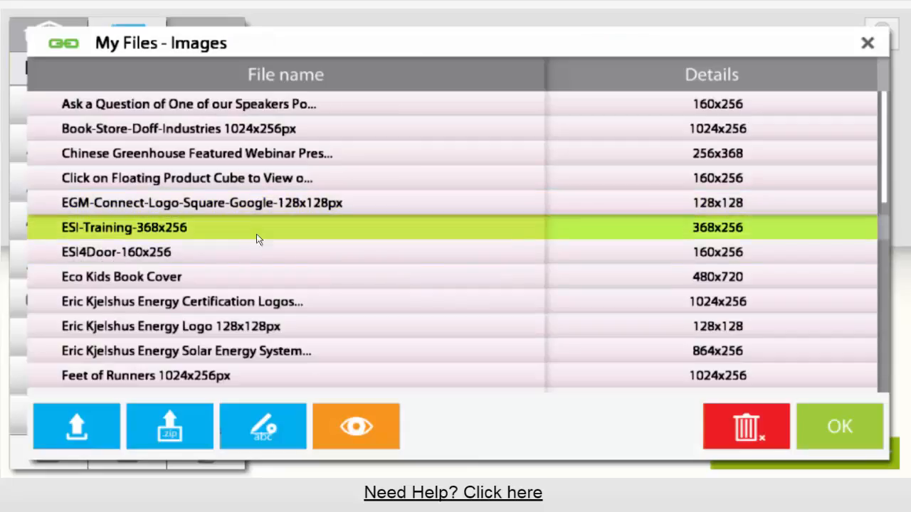
click(116, 252)
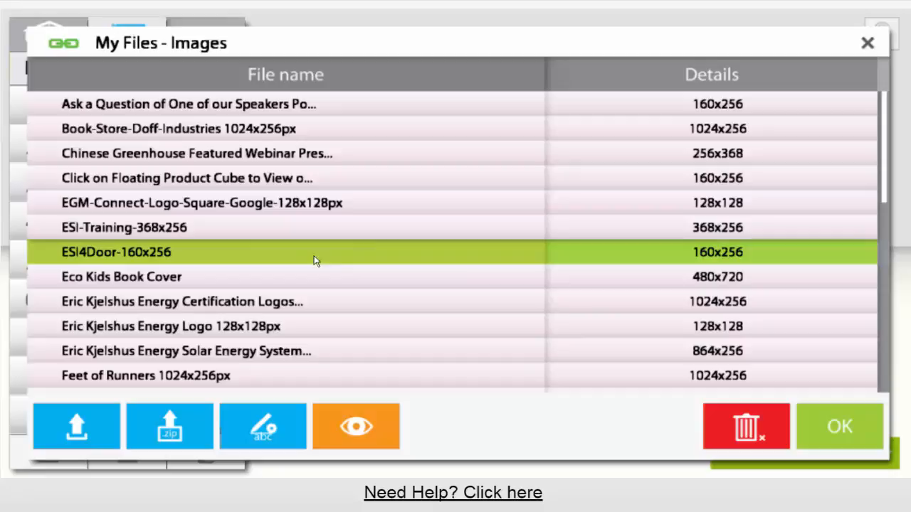
mouse_move(745, 426)
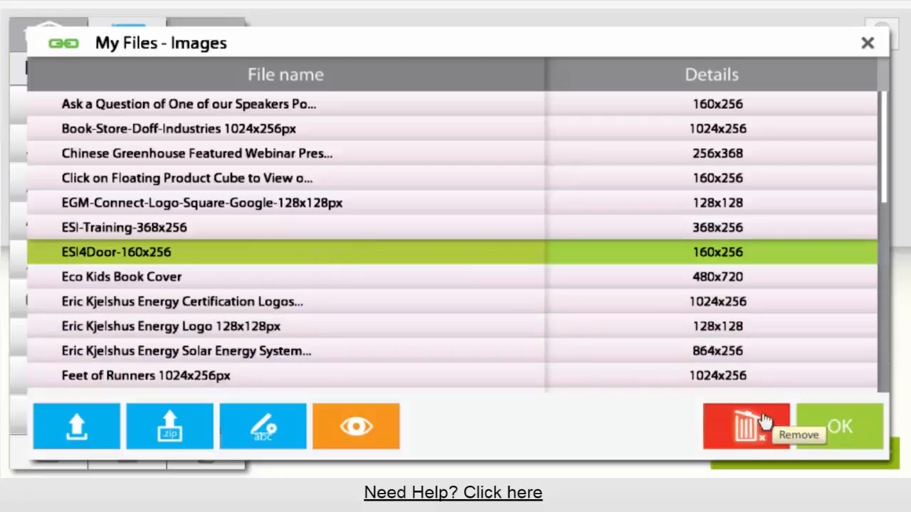
click(838, 427)
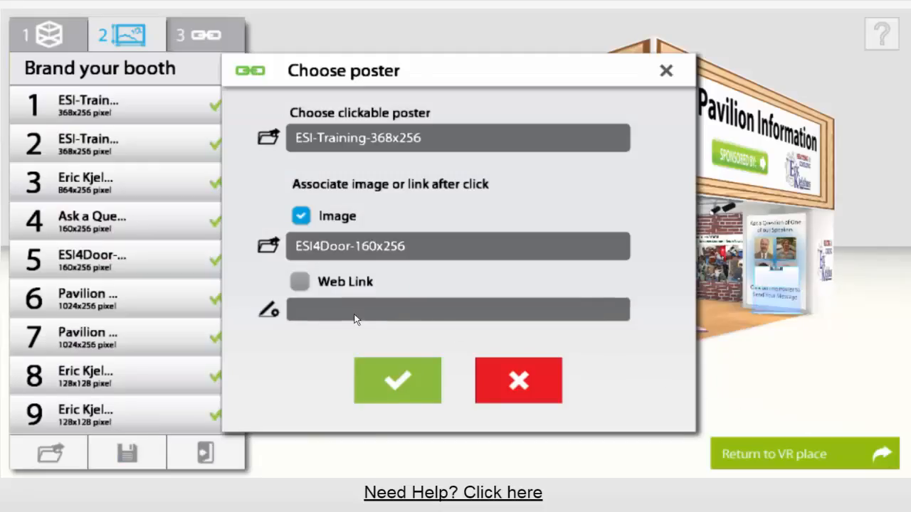
click(300, 281)
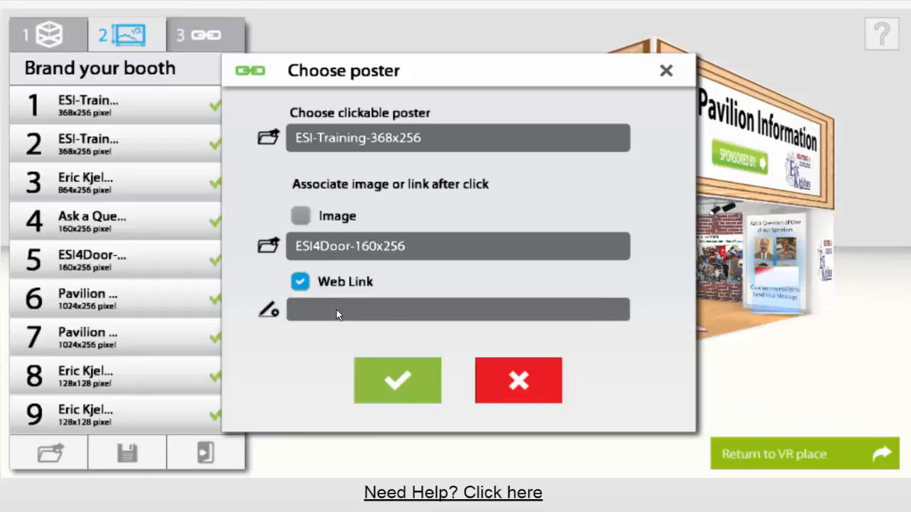
text(http://energystar.)
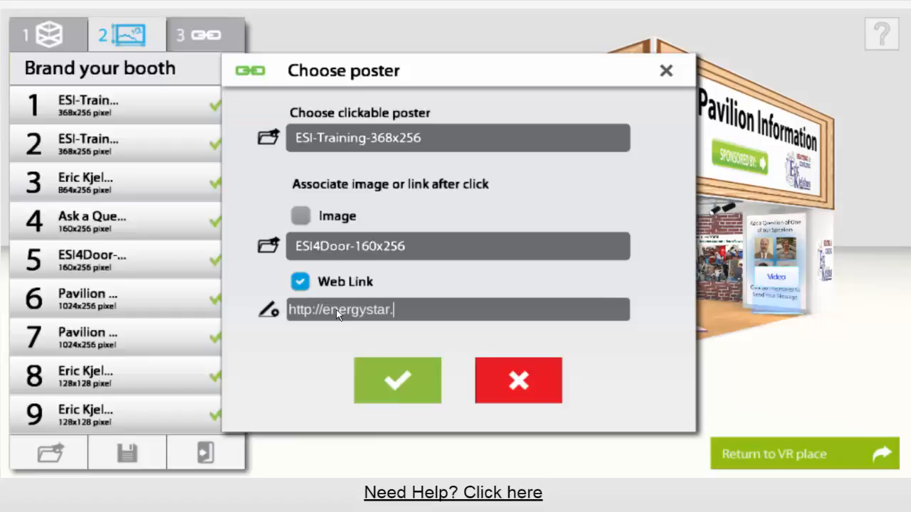
text(gov)
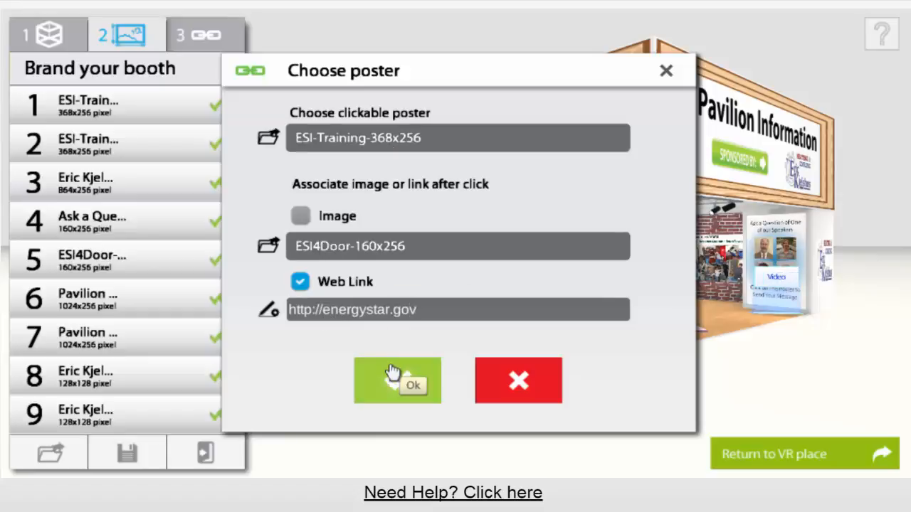
click(397, 380)
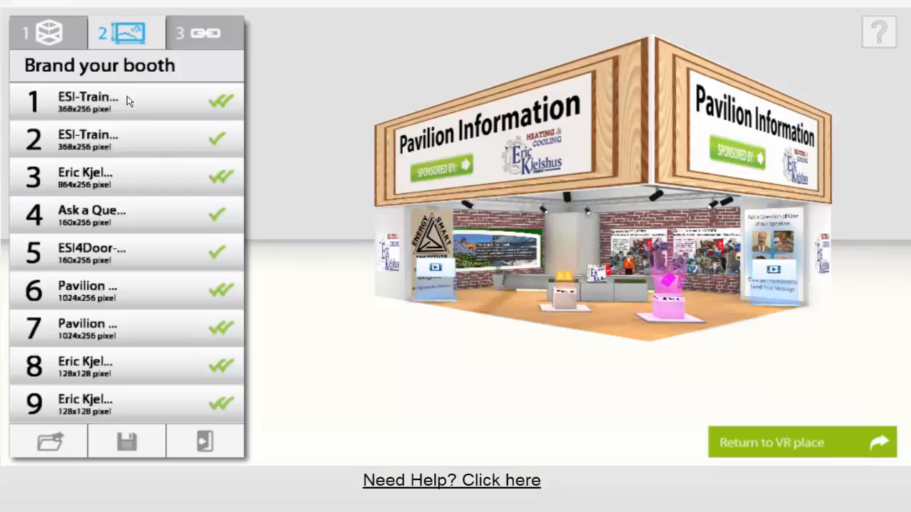
mouse_move(125, 441)
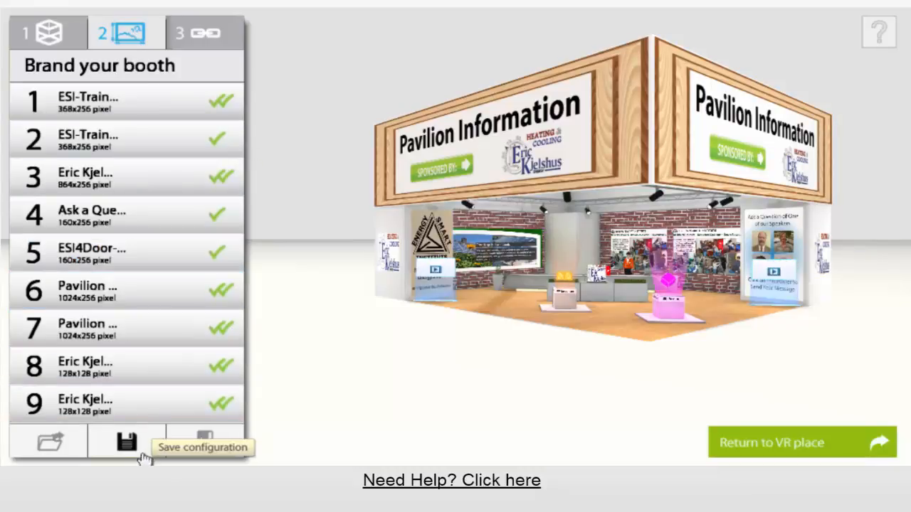
Save the booth configuration and dismiss the 'Booth configuration saved!' message.
click(127, 442)
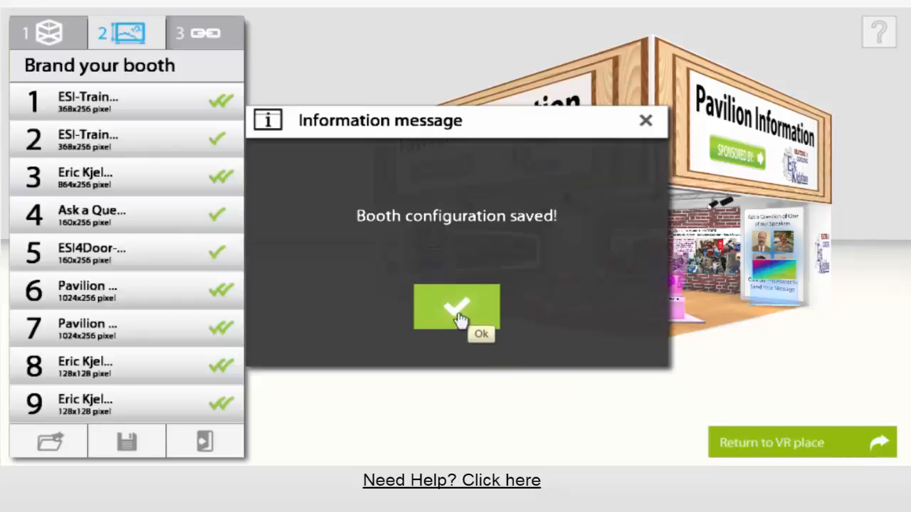
click(456, 308)
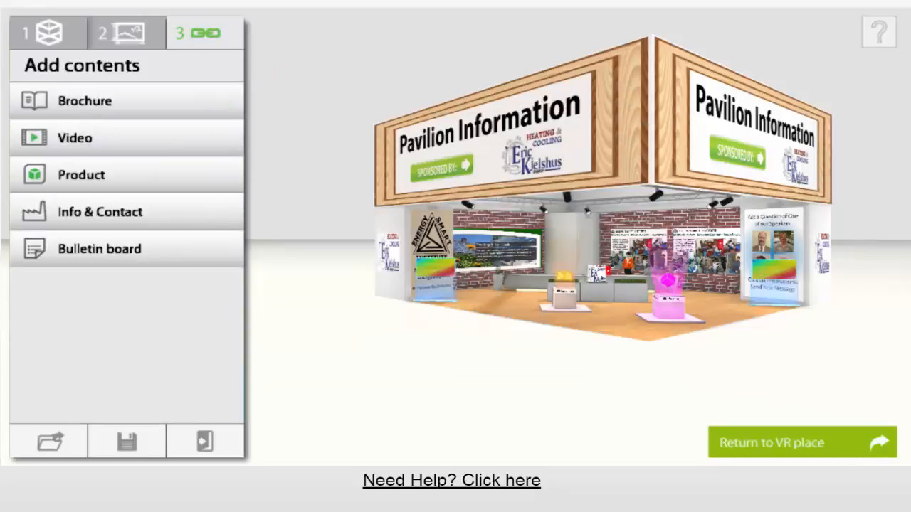
Add the Homeowners Guide to Home Energy Equity PDF from My Files as a brochure.
click(84, 101)
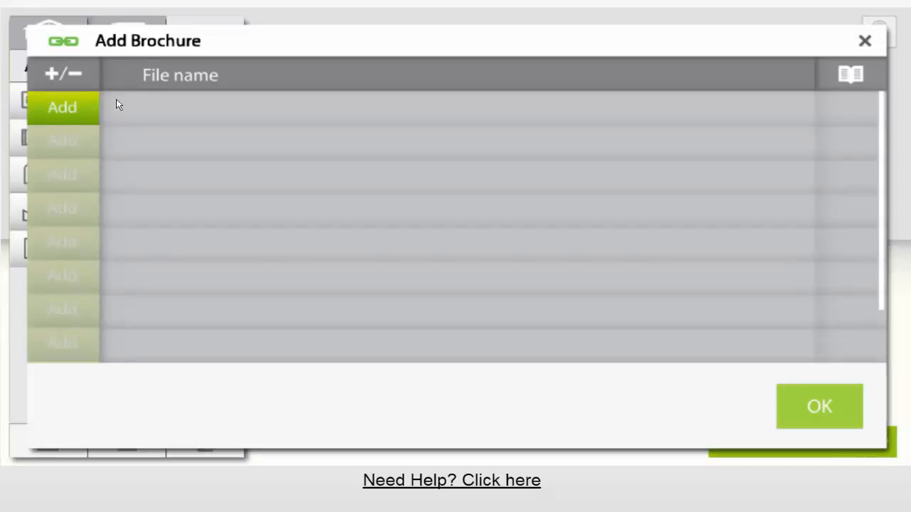
click(62, 107)
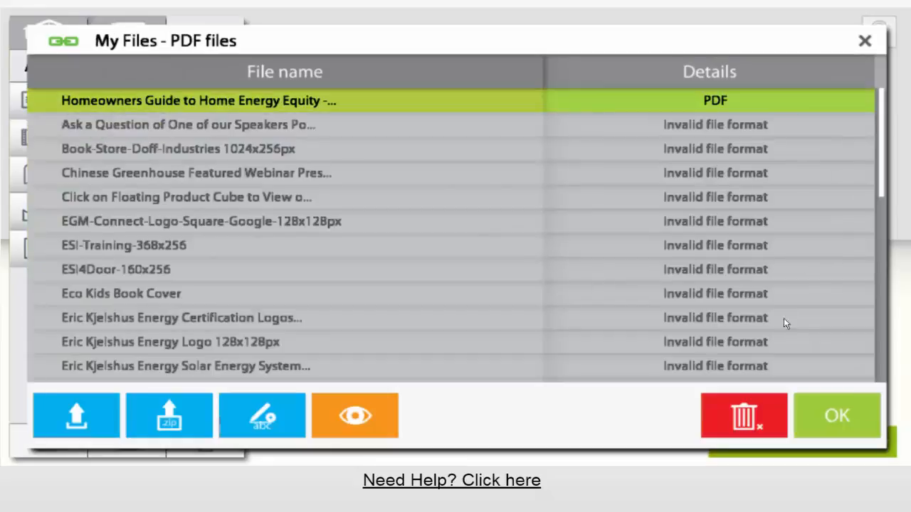
click(836, 415)
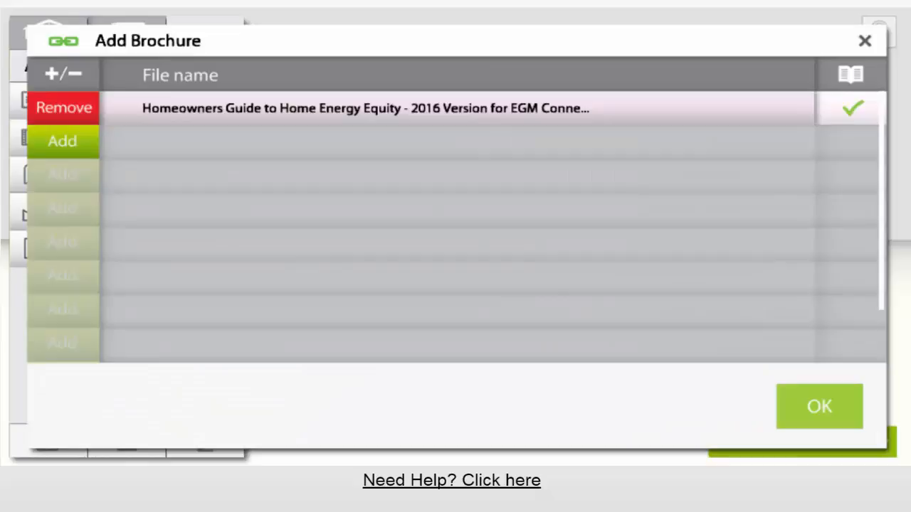
click(819, 407)
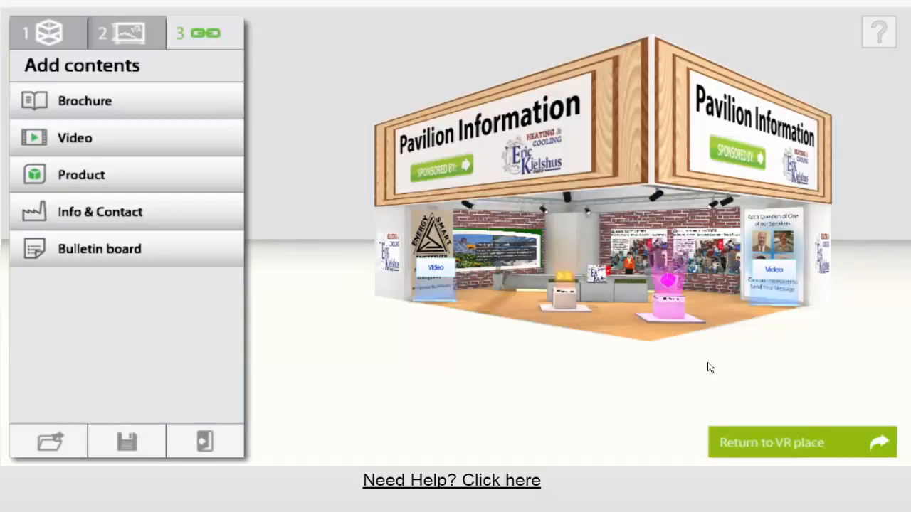
mouse_move(565, 295)
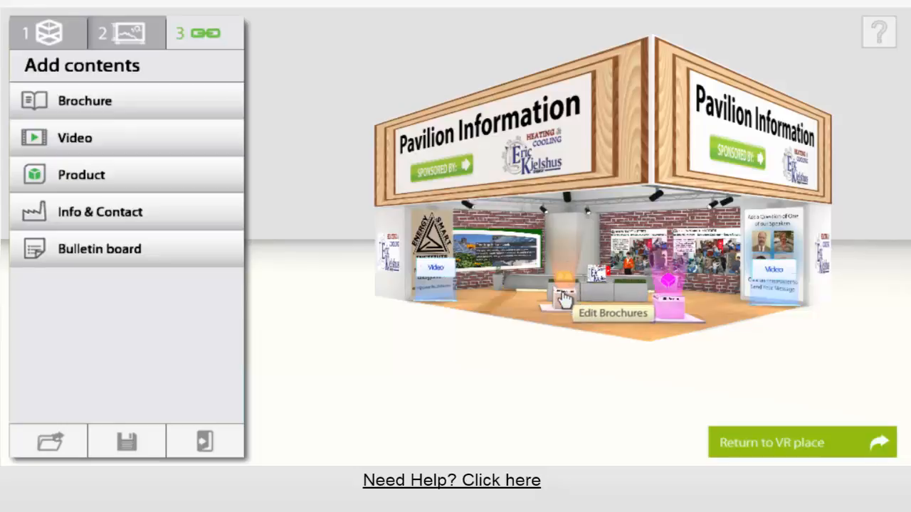
mouse_move(310, 177)
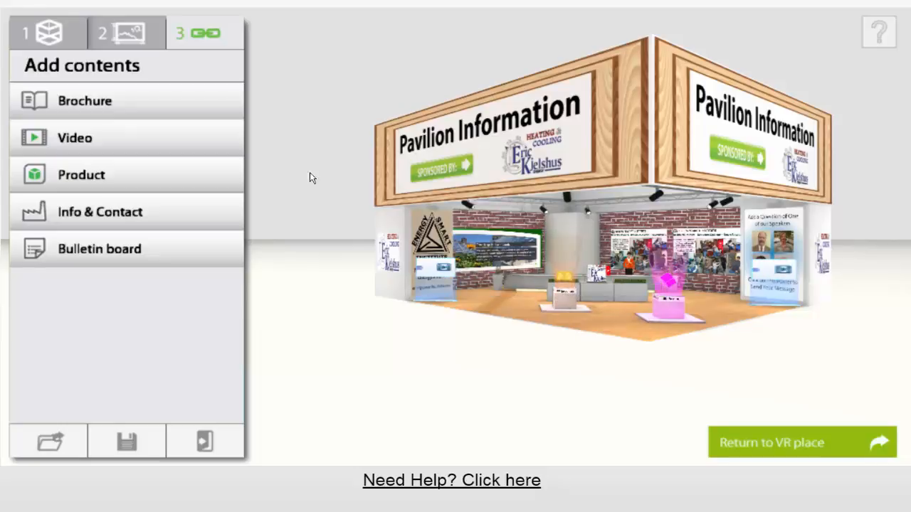
Browse the My Files video list, where every file is an invalid format.
click(74, 138)
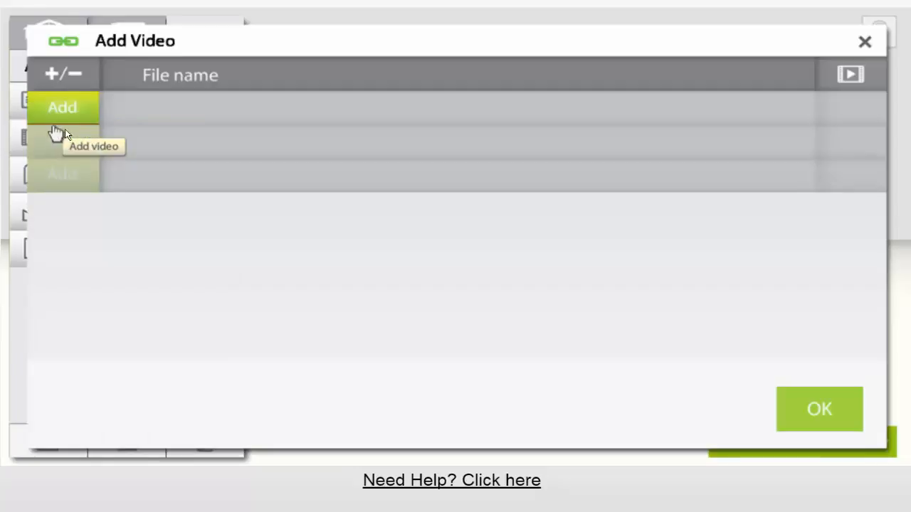
click(62, 107)
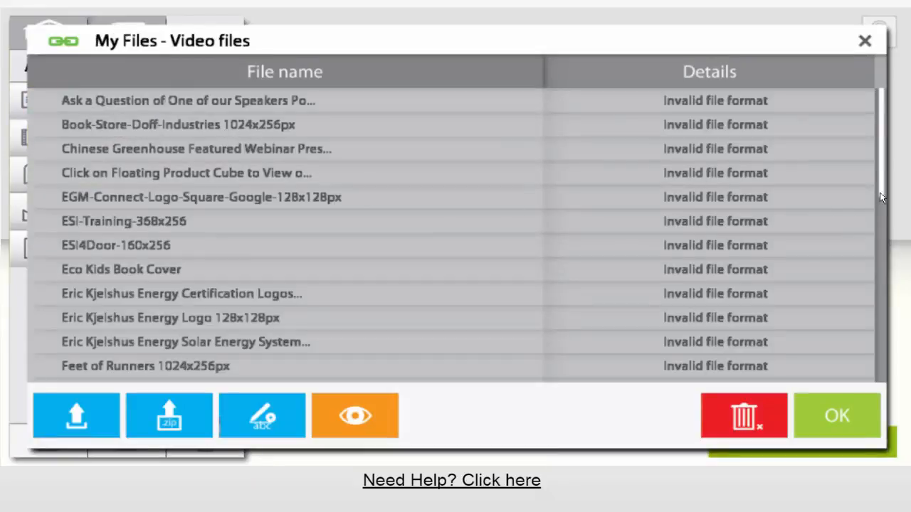
scroll(down, 3)
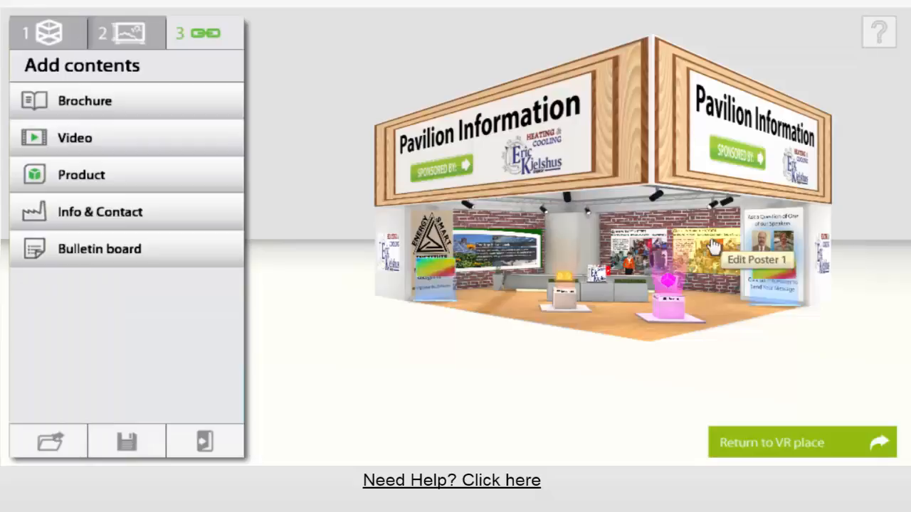
mouse_move(780, 285)
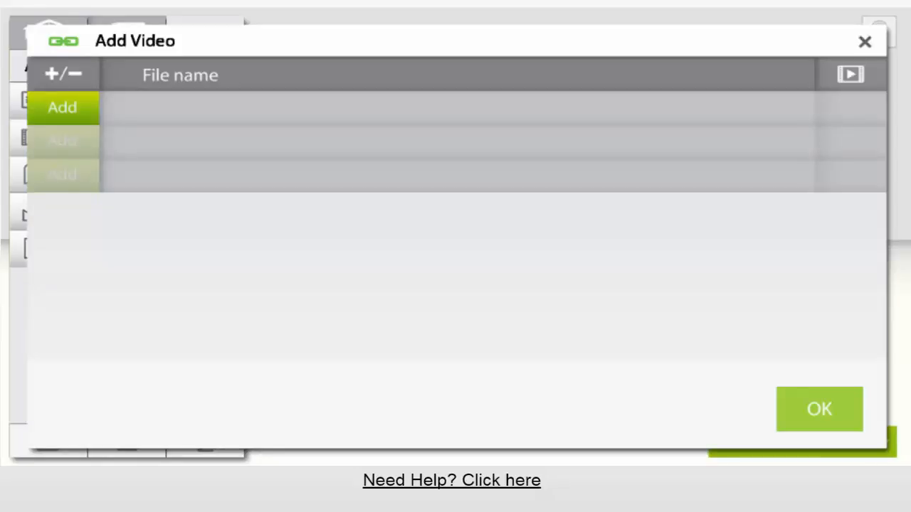
mouse_move(206, 239)
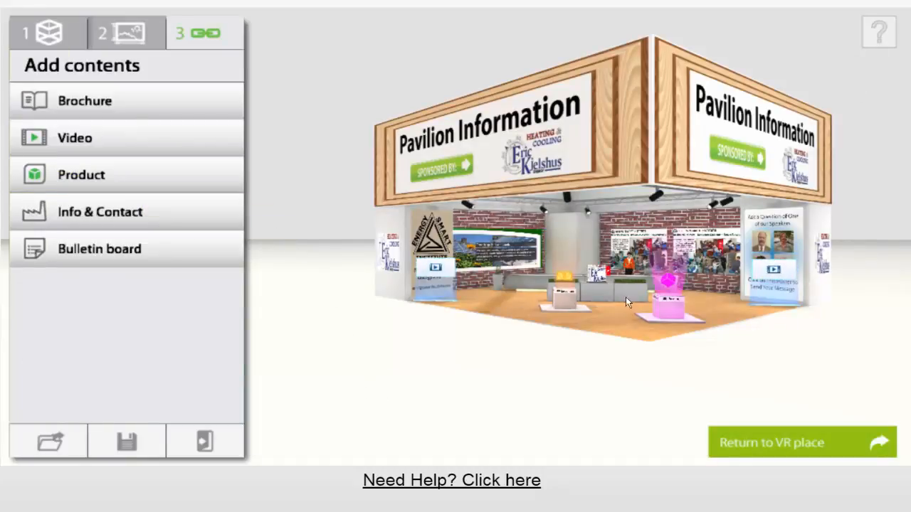
mouse_move(672, 284)
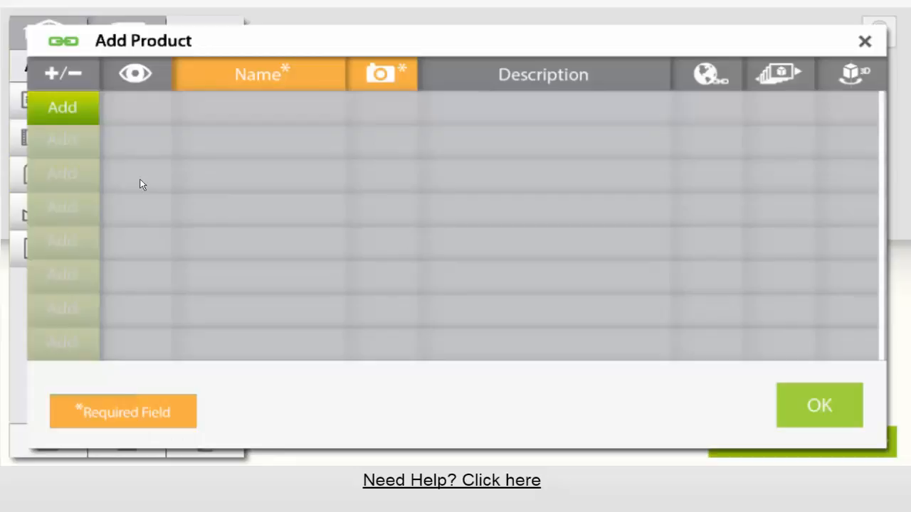
Add a product named 'Floating Cube Image' with its product image.
click(61, 106)
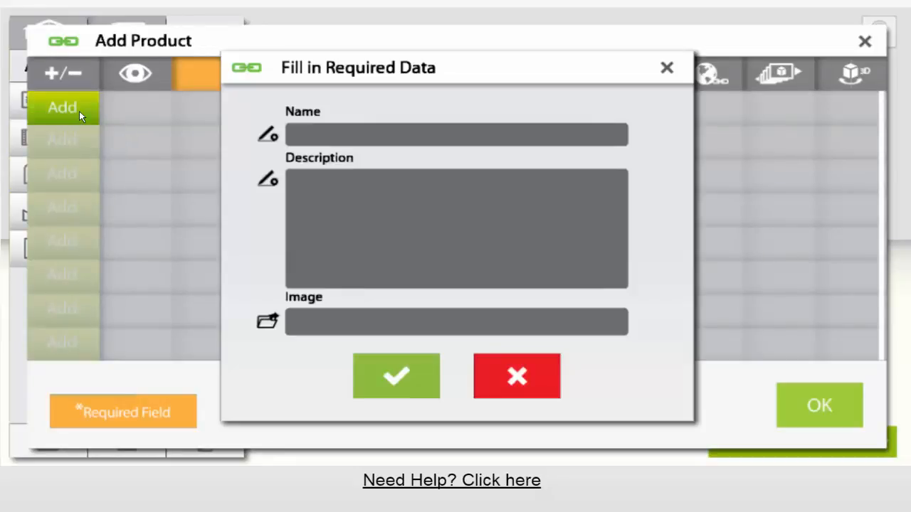
click(455, 135)
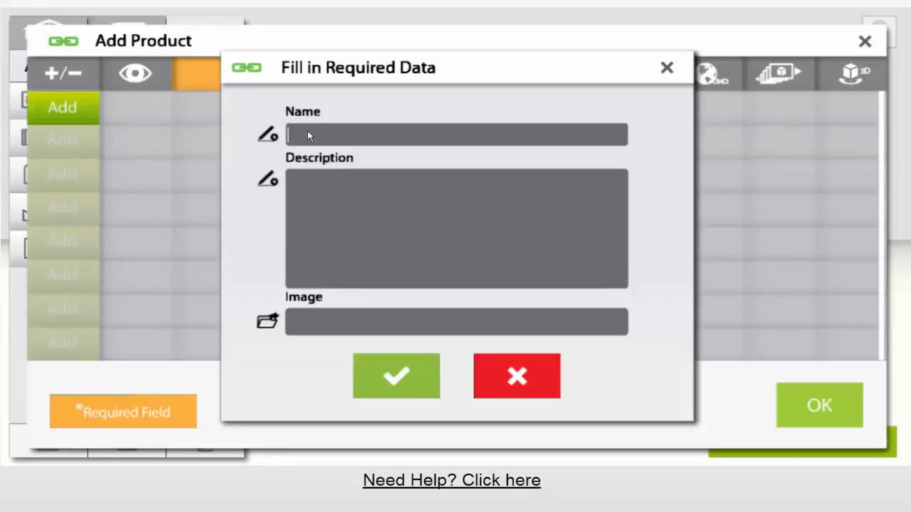
mouse_move(313, 216)
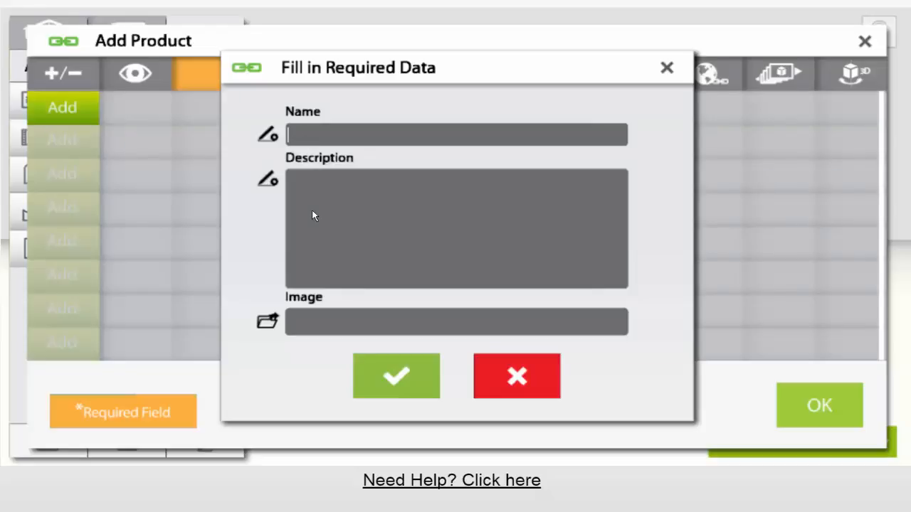
mouse_move(317, 320)
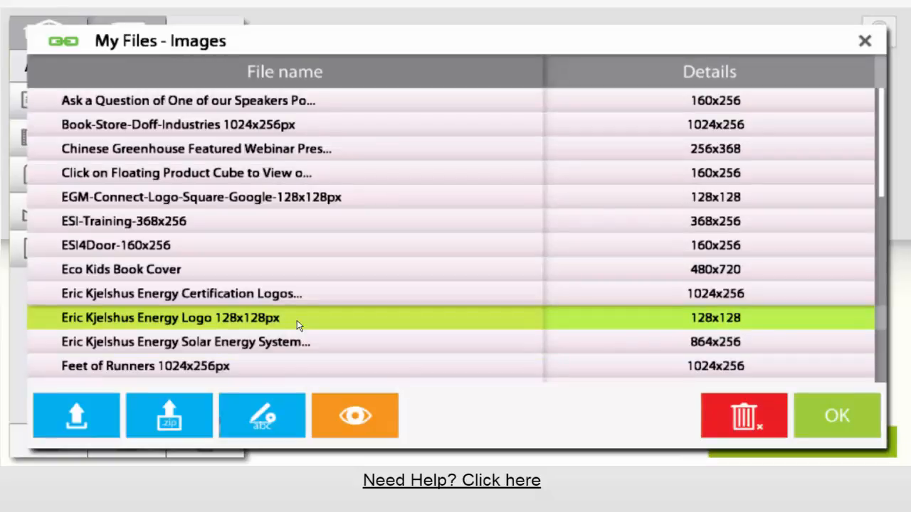
click(201, 197)
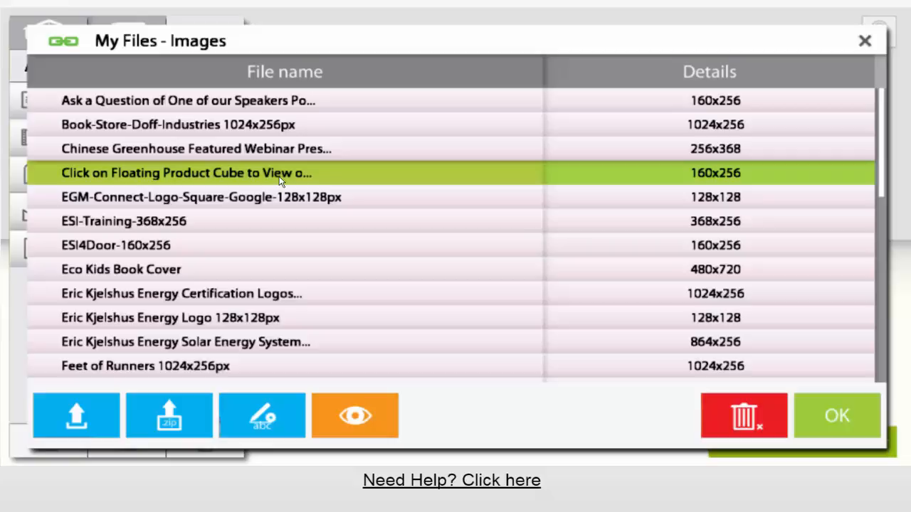
mouse_move(744, 417)
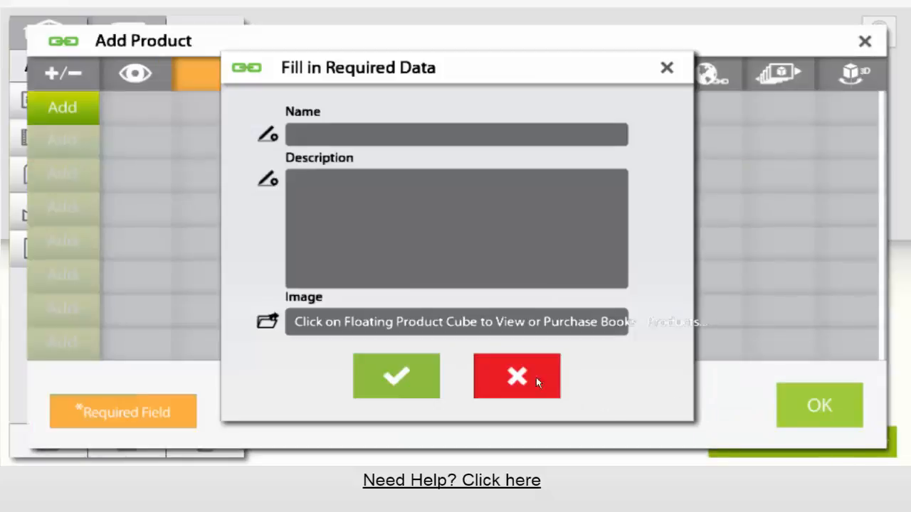
click(455, 134)
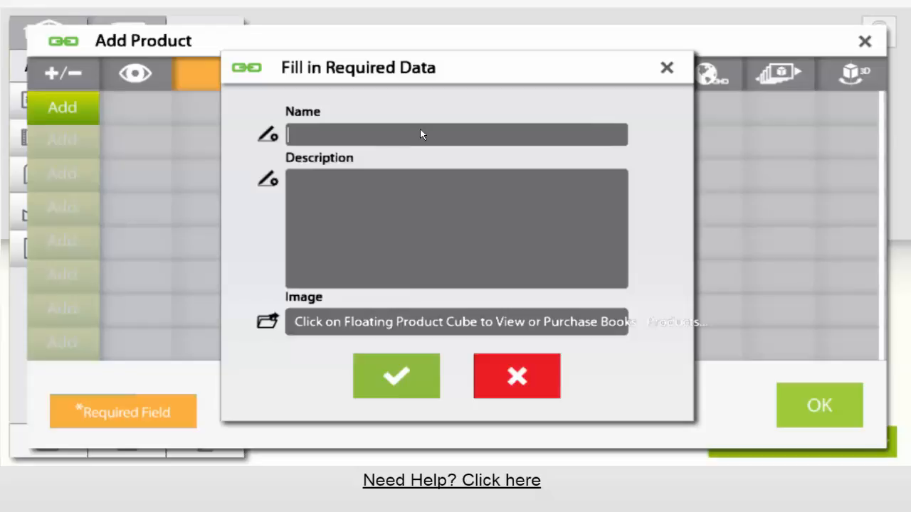
text(Floating Cu)
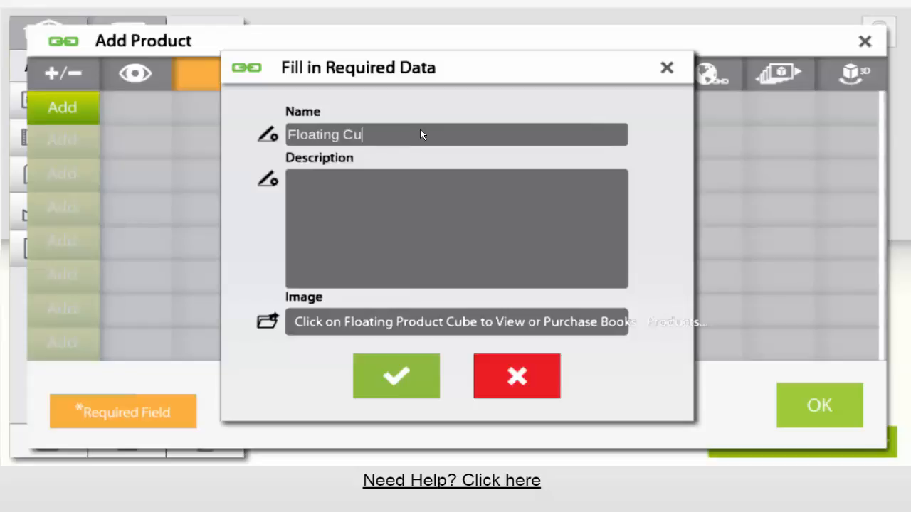
text(be Image)
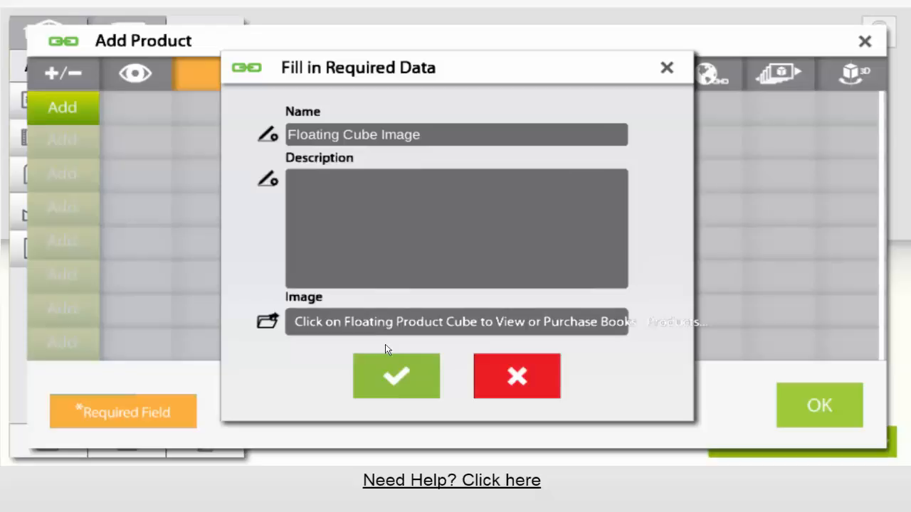
click(396, 376)
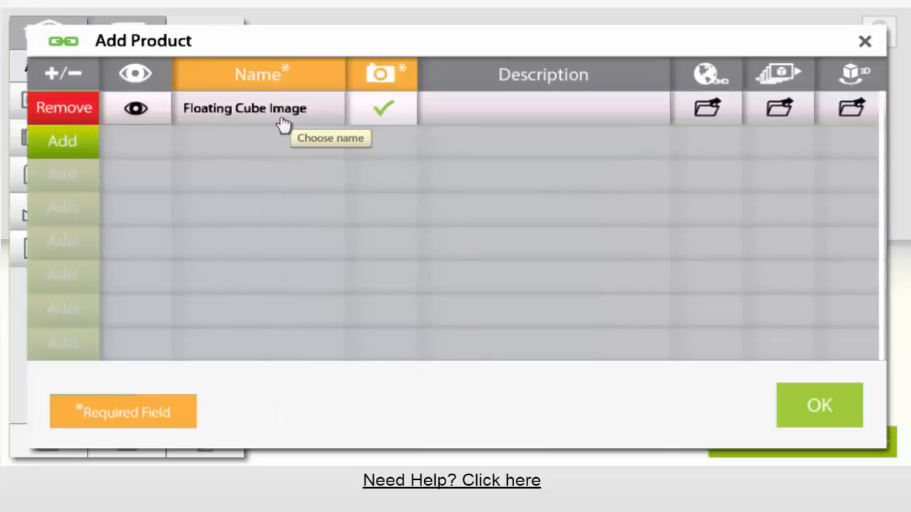
mouse_move(383, 109)
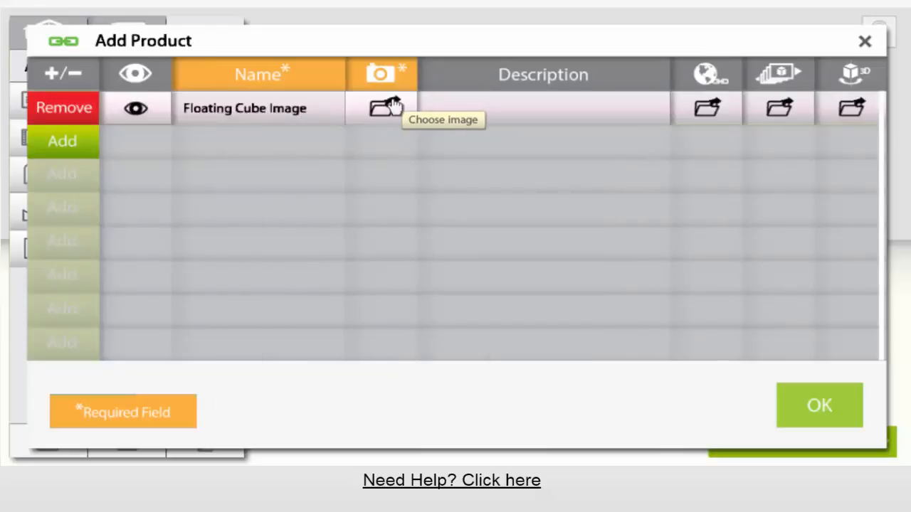
Confirm the product list and open the Info & Contact description.
click(383, 108)
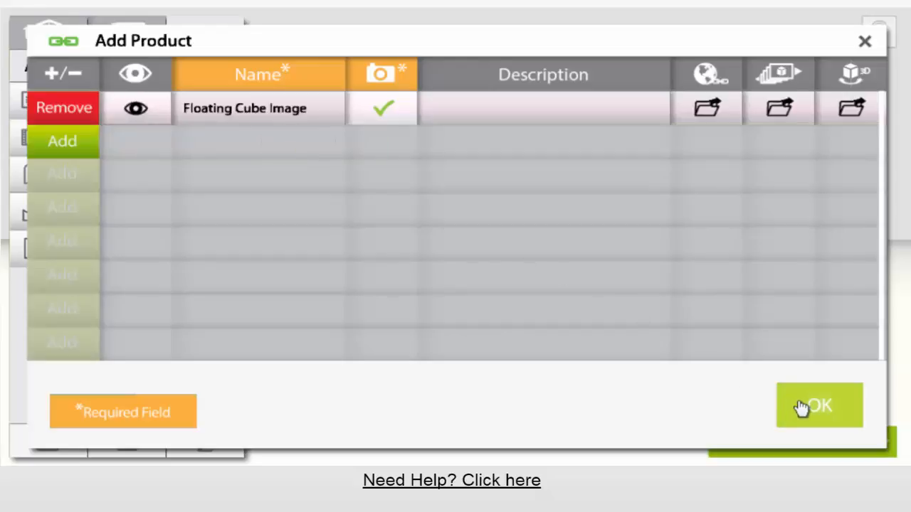
click(818, 406)
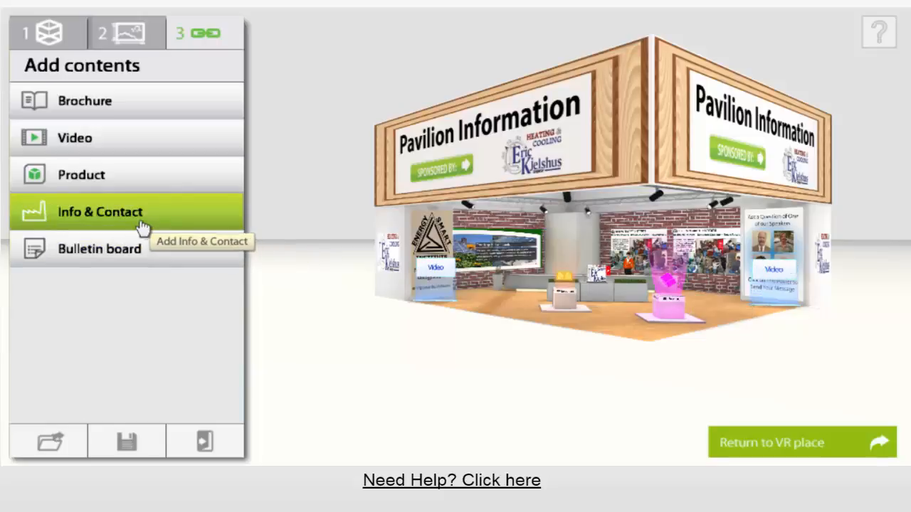
click(99, 212)
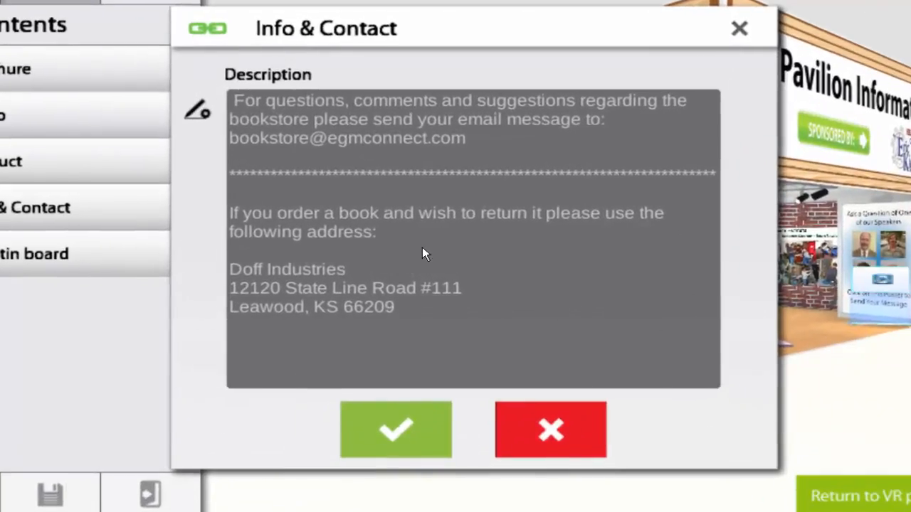
mouse_move(417, 275)
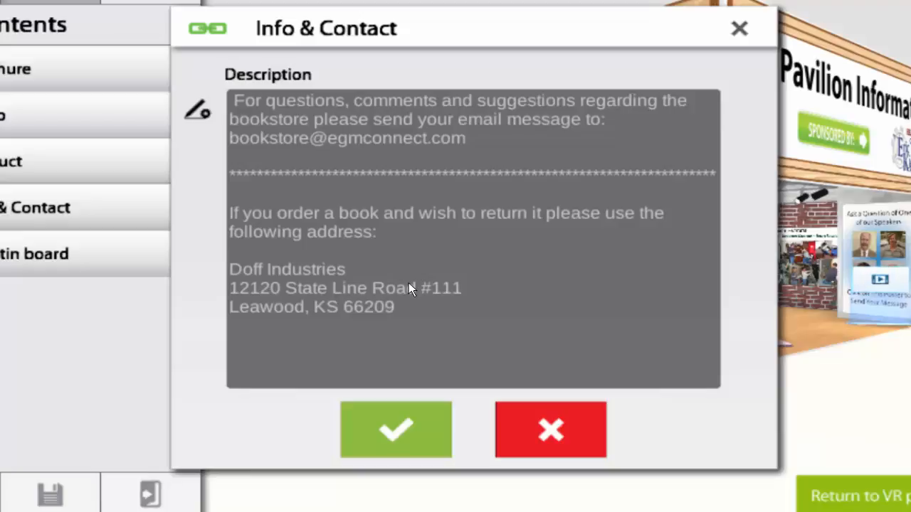
mouse_move(419, 290)
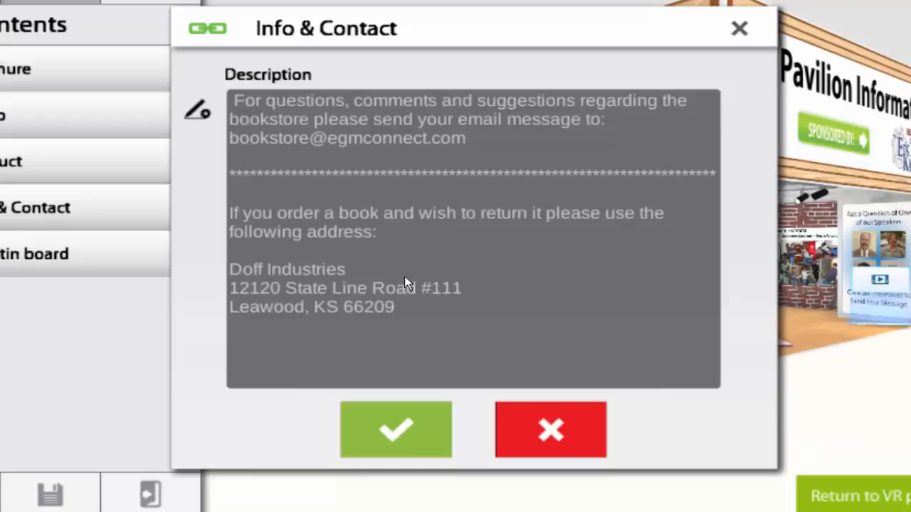
mouse_move(409, 284)
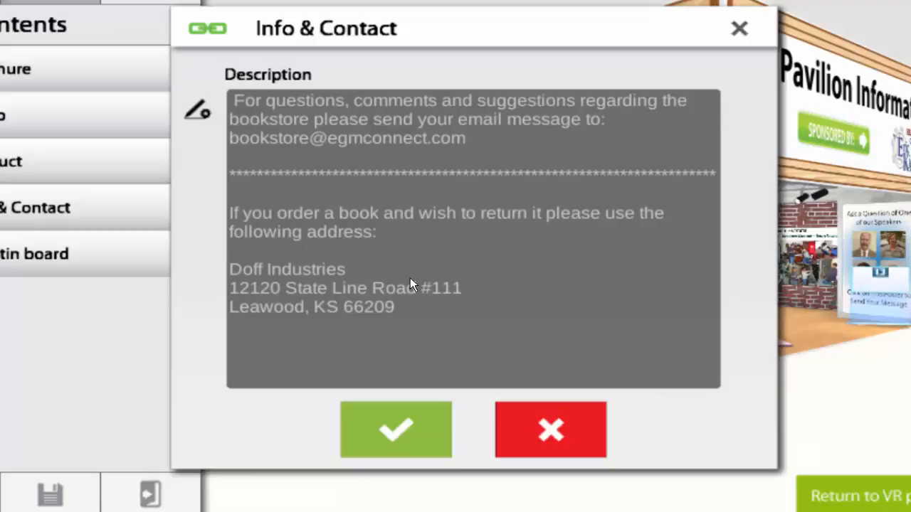
mouse_move(416, 168)
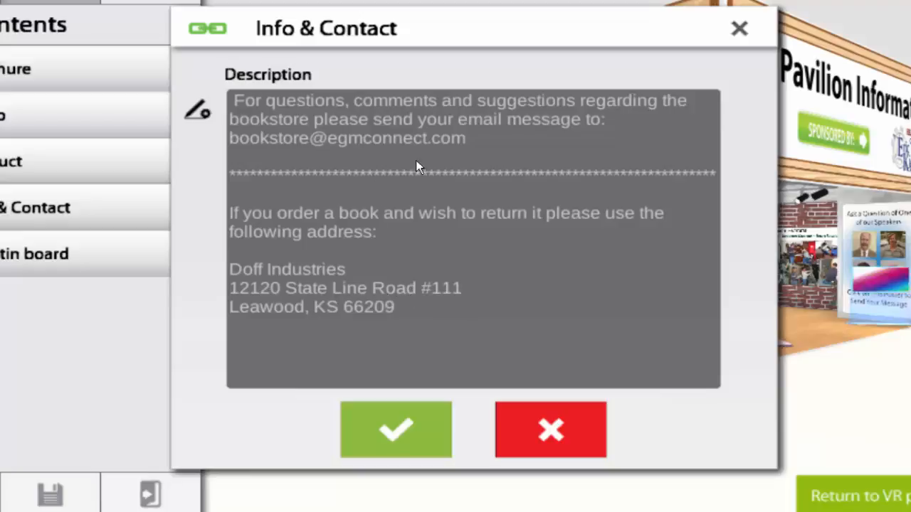
mouse_move(369, 409)
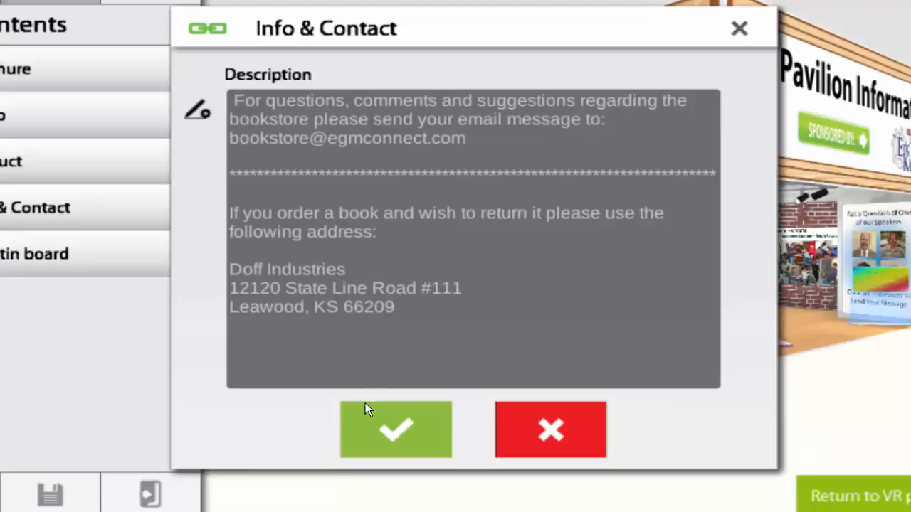
Keep the Info & Contact description unchanged and open the empty bulletin board message list.
click(396, 429)
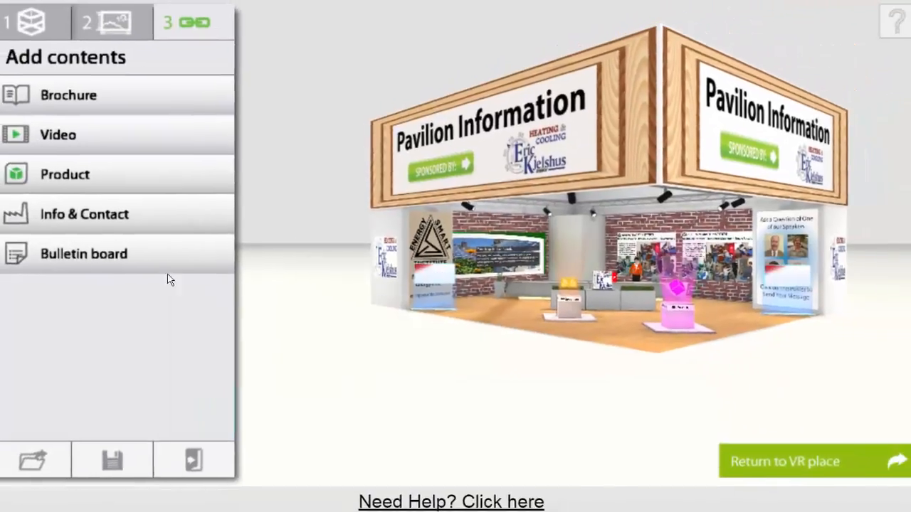
click(83, 254)
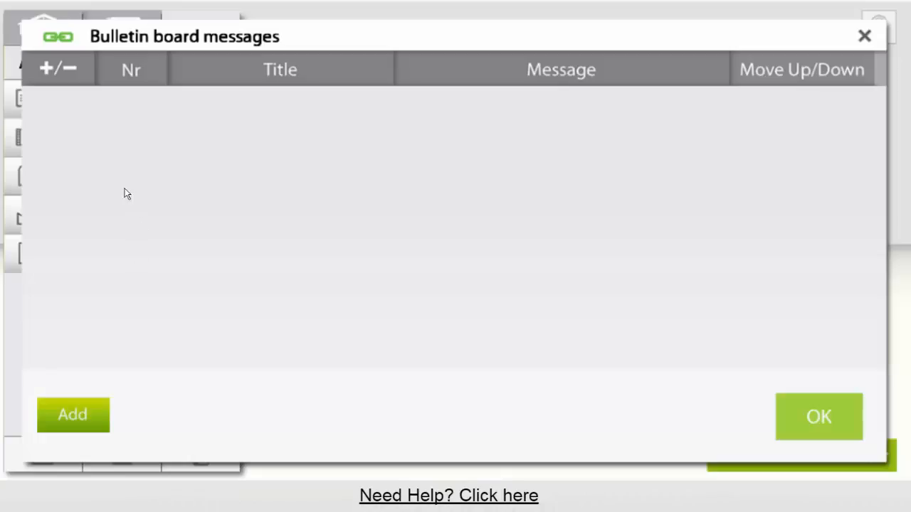
mouse_move(74, 415)
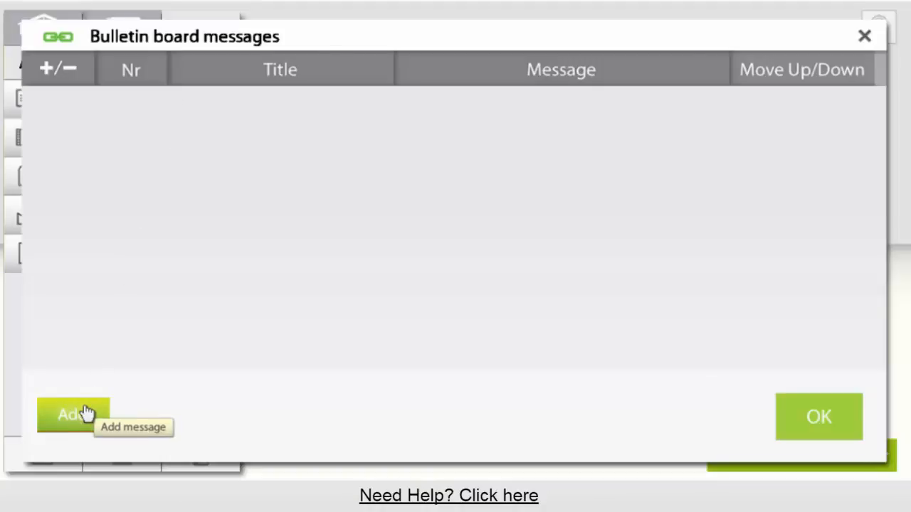
Start a new bulletin message titled about a booth meeting tomorrow, March 22 2017.
click(74, 414)
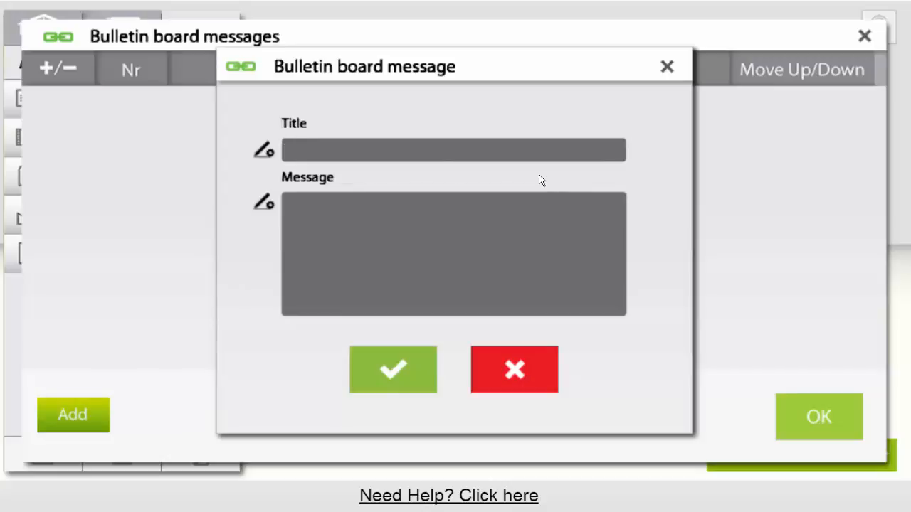
text(Meeting)
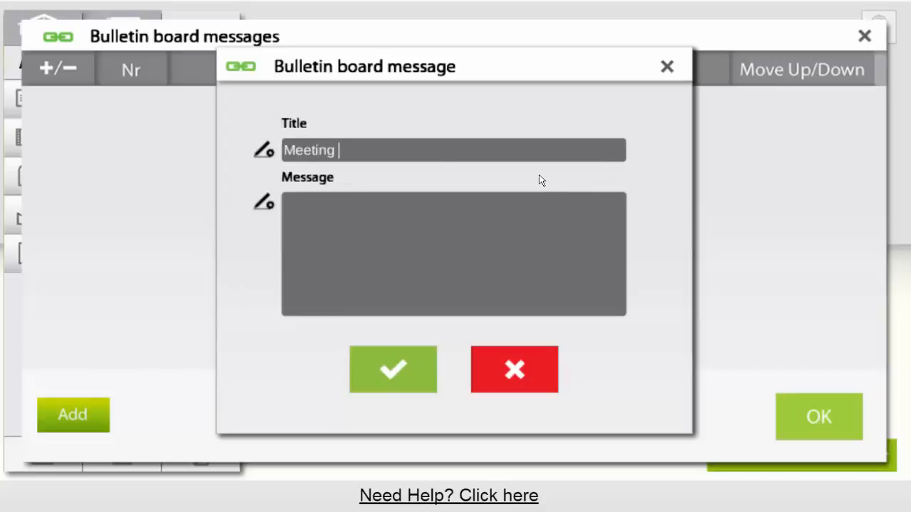
text(in this booth t)
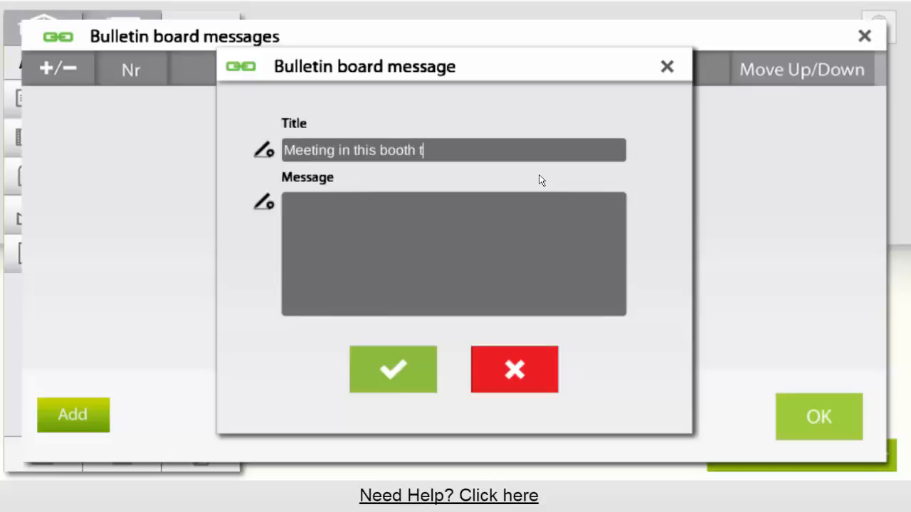
text(omorrow -)
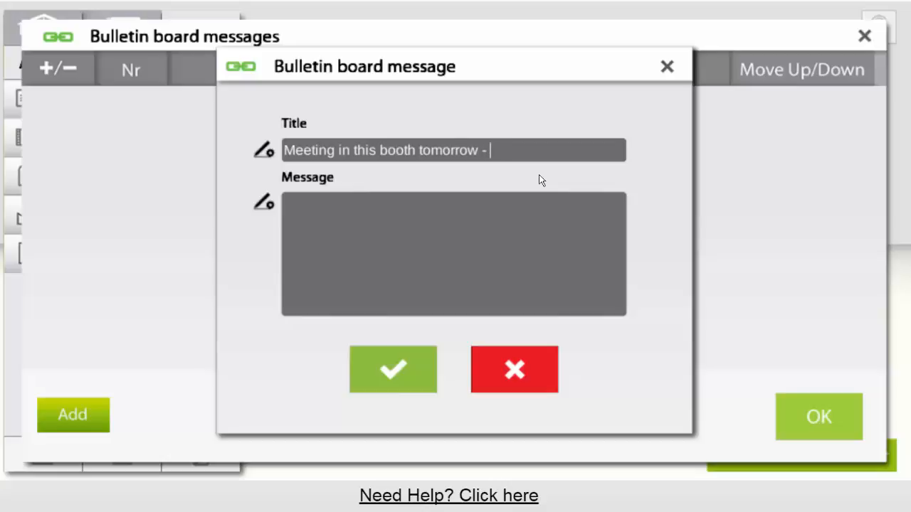
text(M)
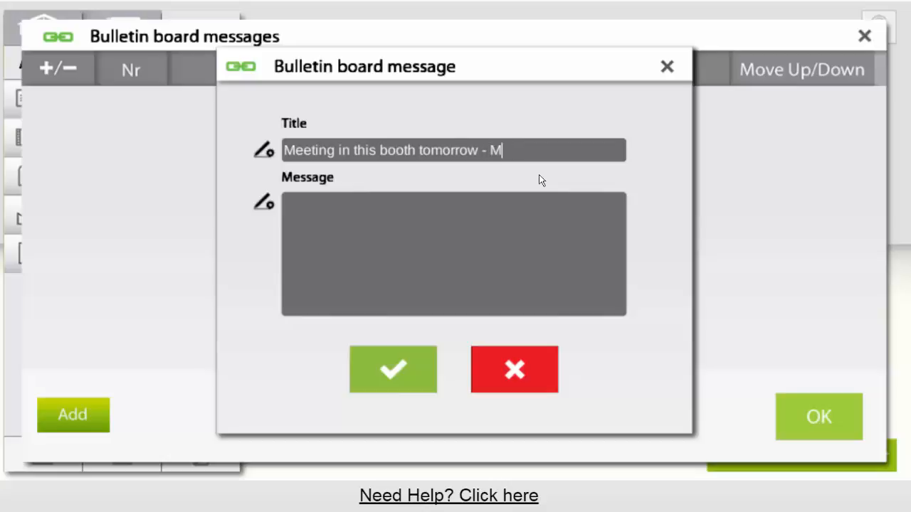
text(arch 2)
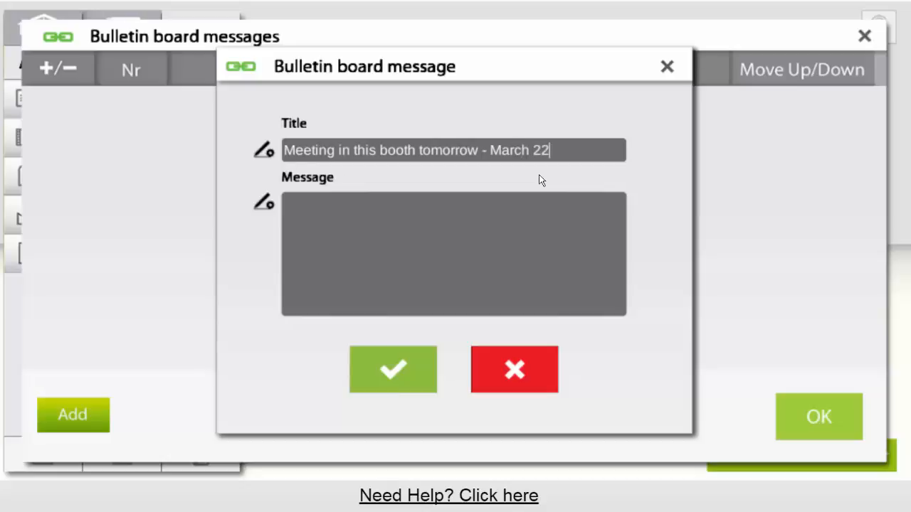
text(2017)
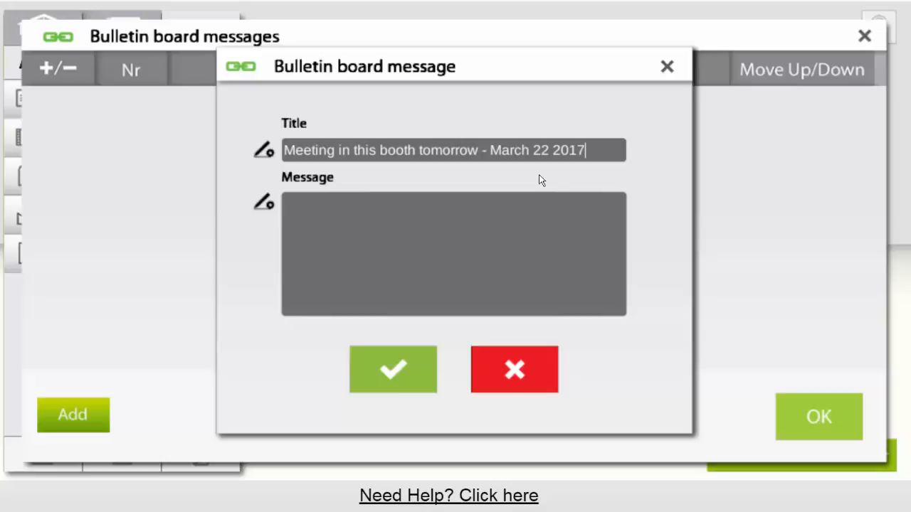
Write the body (meet here 3 to 6 pm CST, more info about BUILDSMART), confirm and save.
click(454, 254)
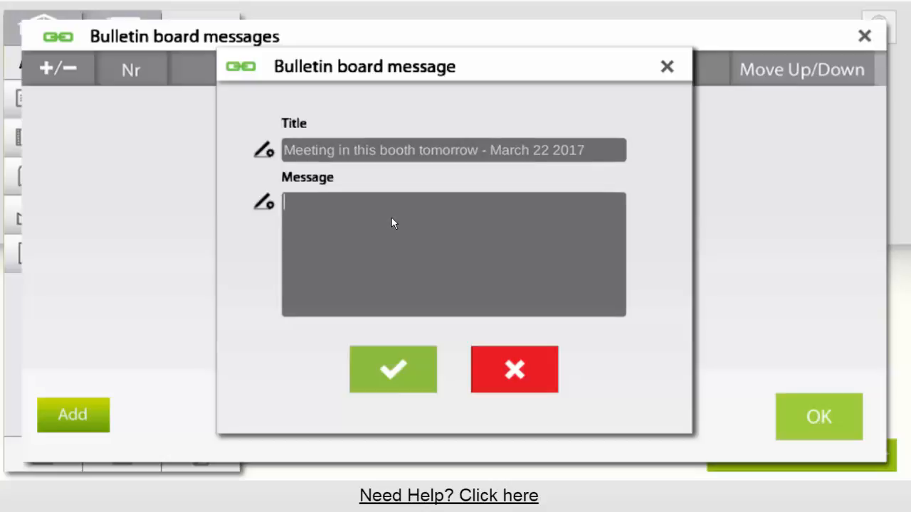
text(Meet)
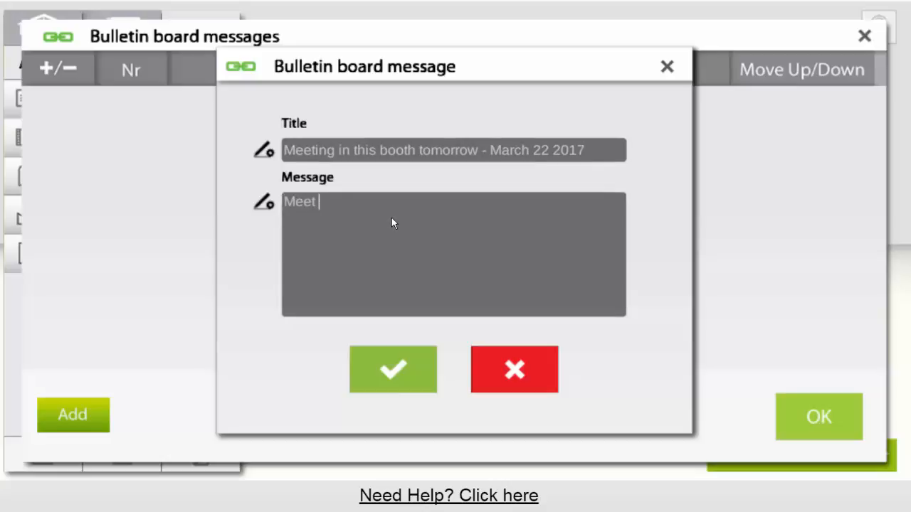
text(here to vis)
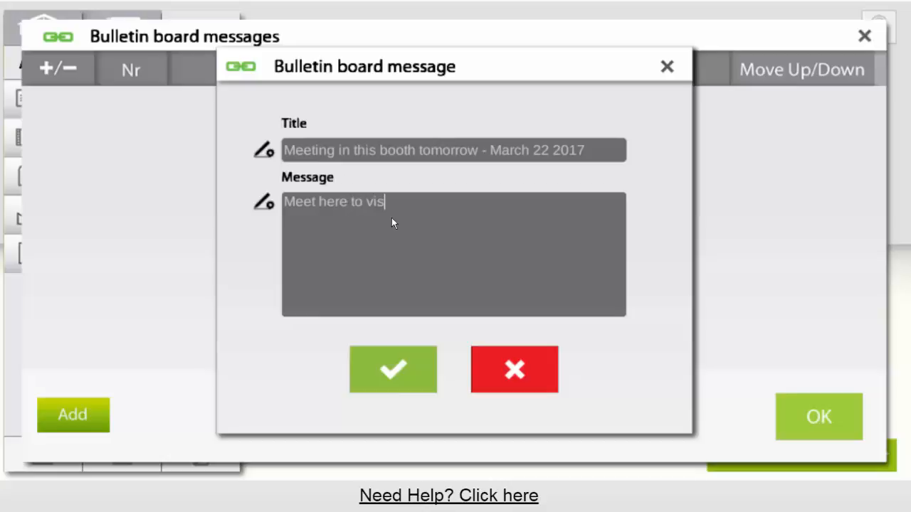
text(it with Pu)
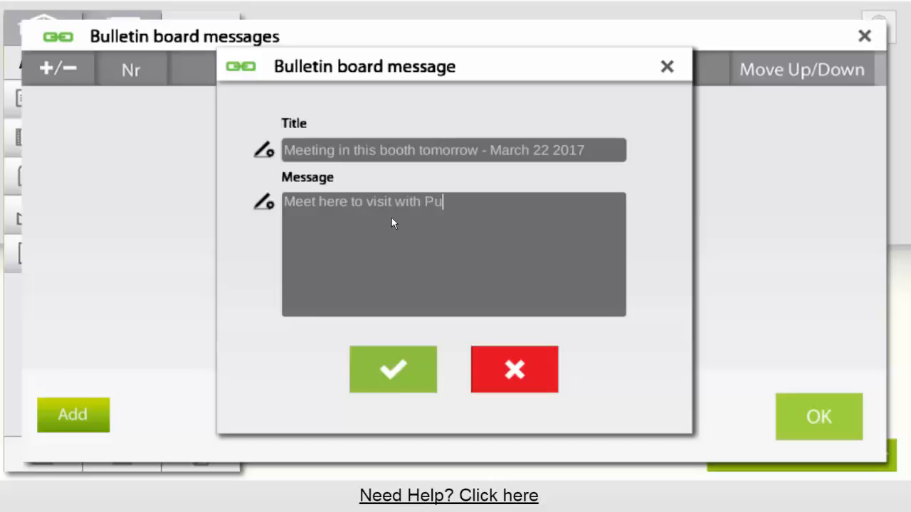
text(l G.)
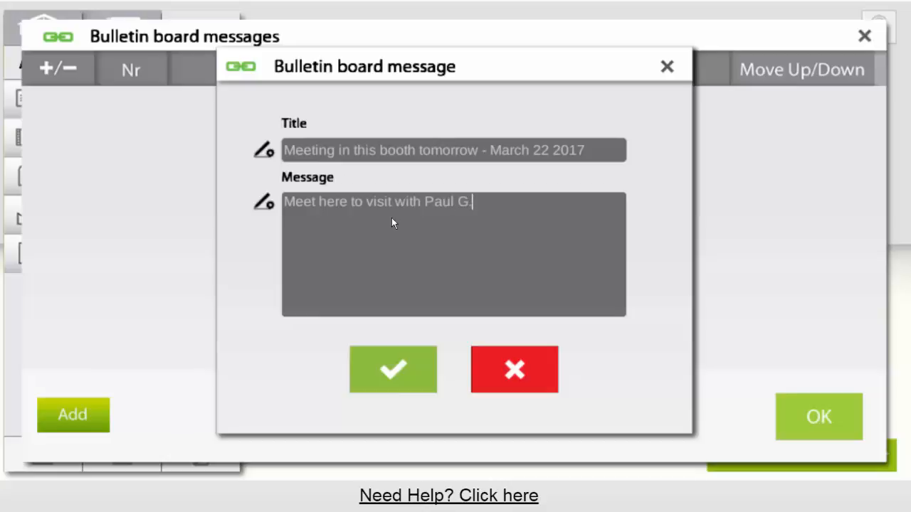
text(from)
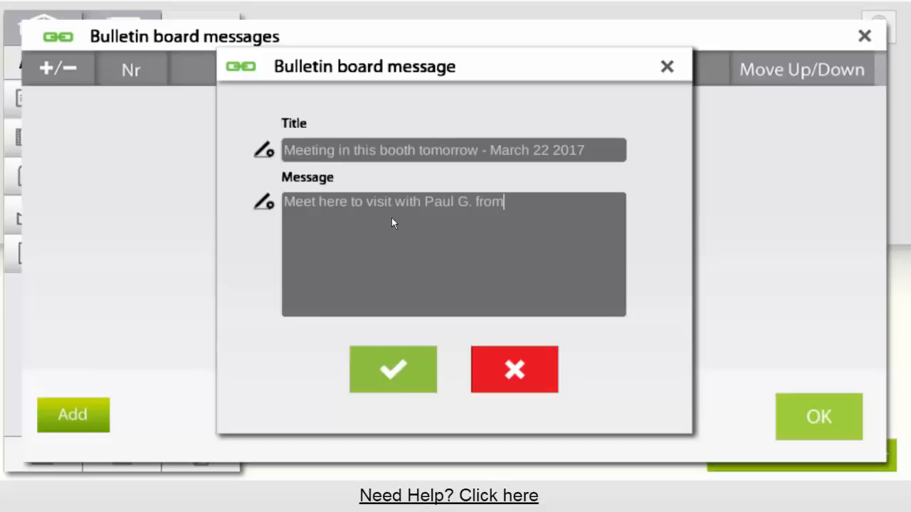
text(3)
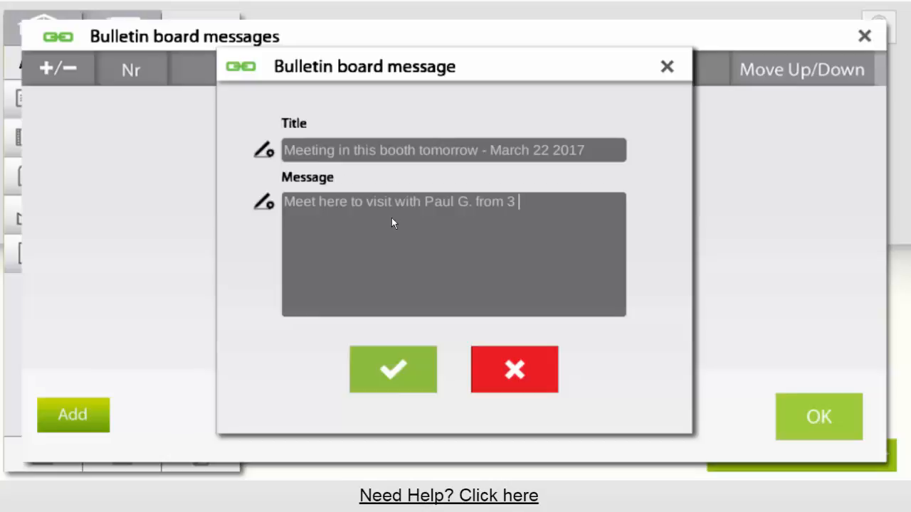
text(to 6)
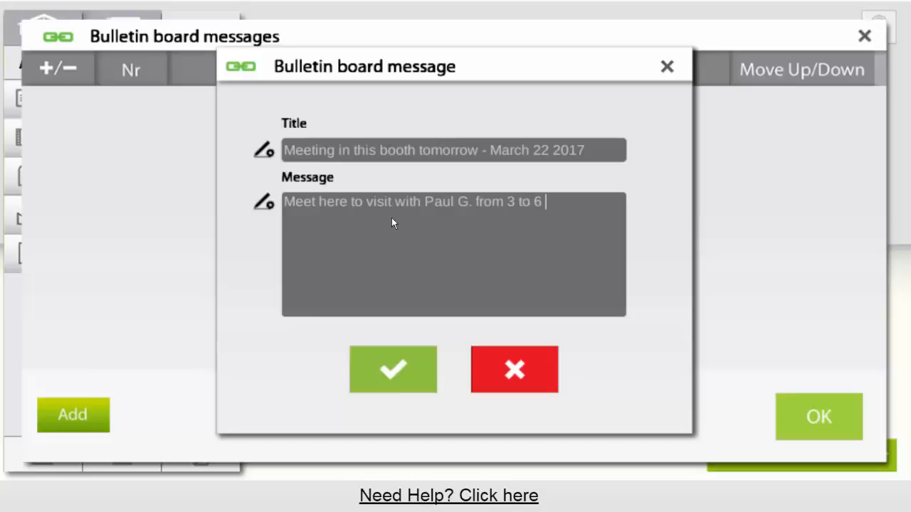
text(pm)
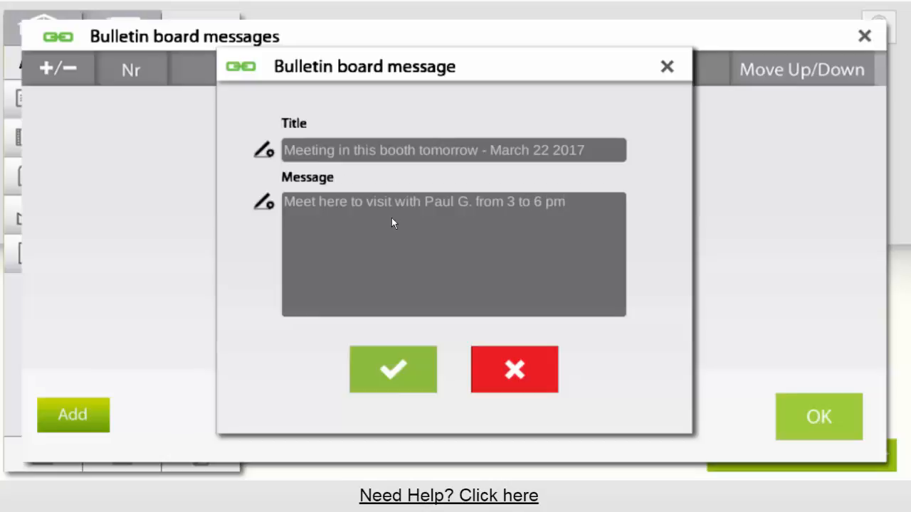
text(CST)
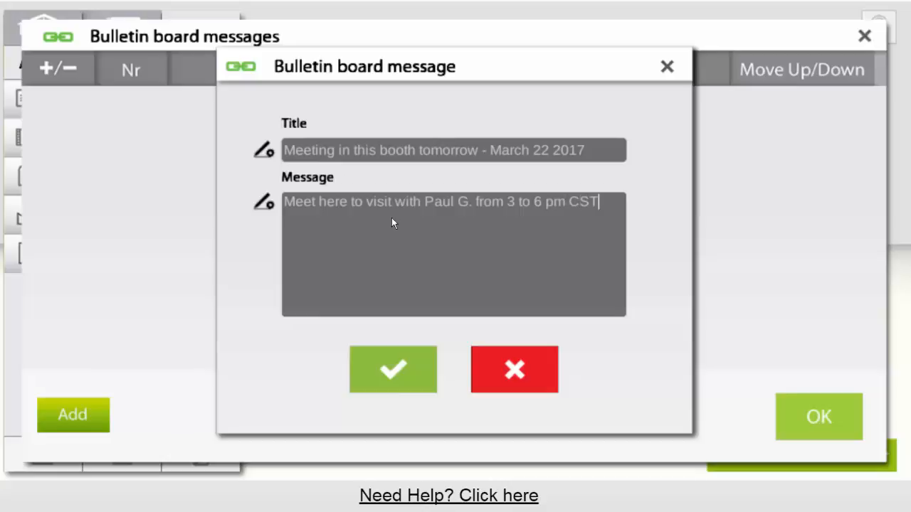
text(for)
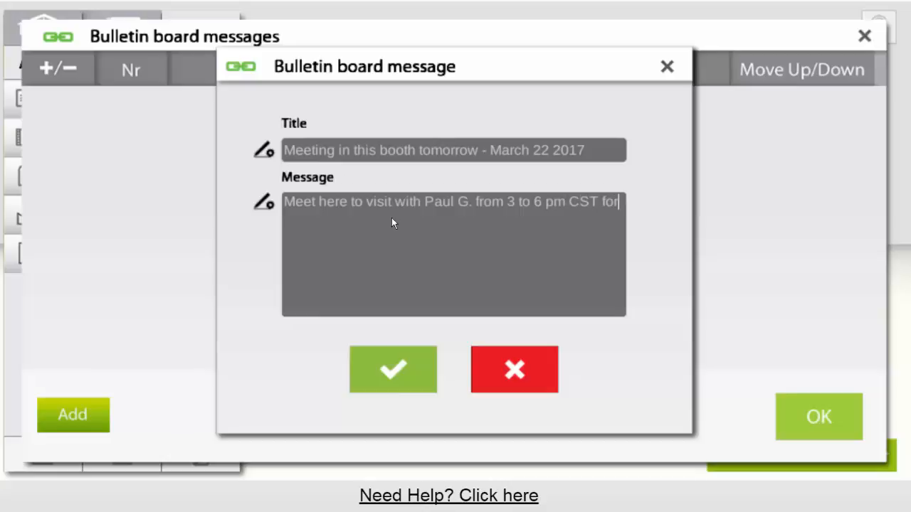
text(more info abo)
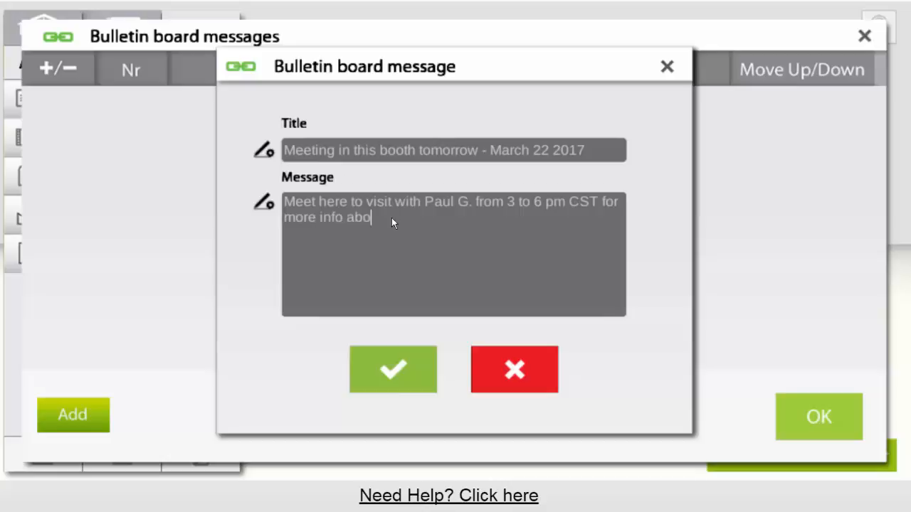
text(ut BU)
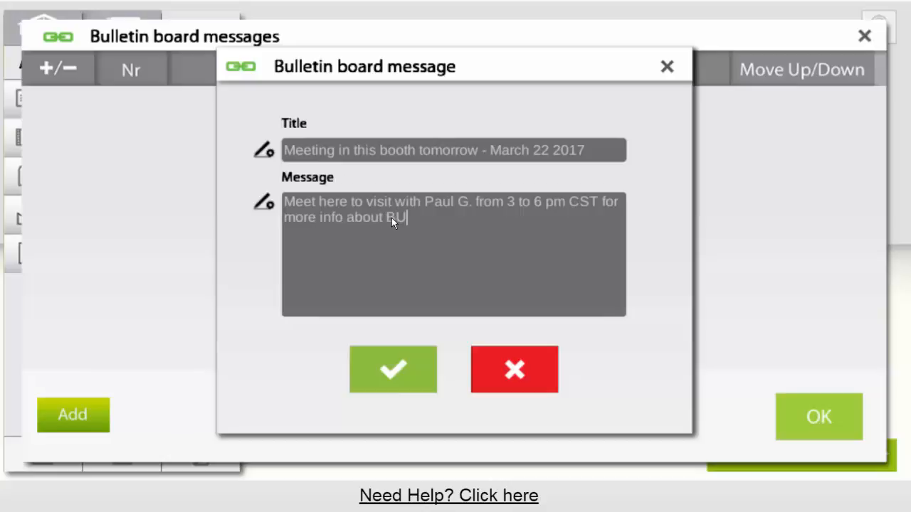
text(ILDSMA)
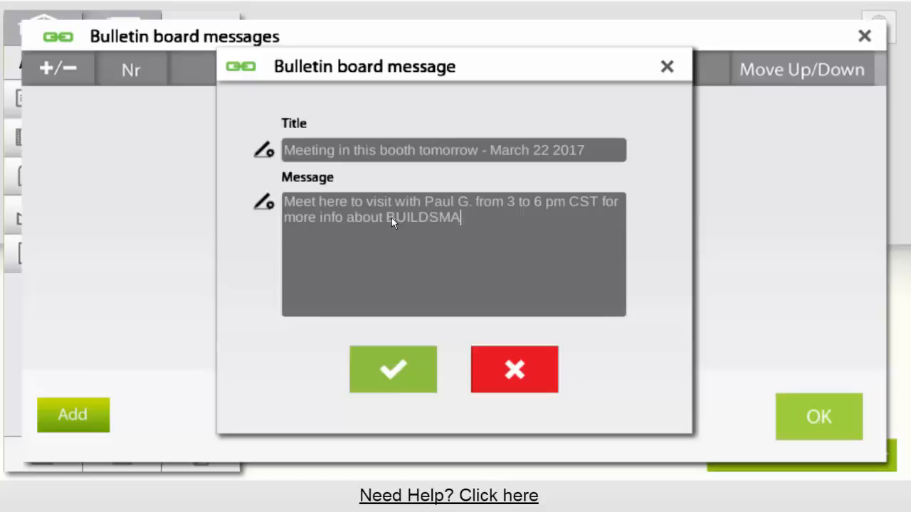
text(RT)
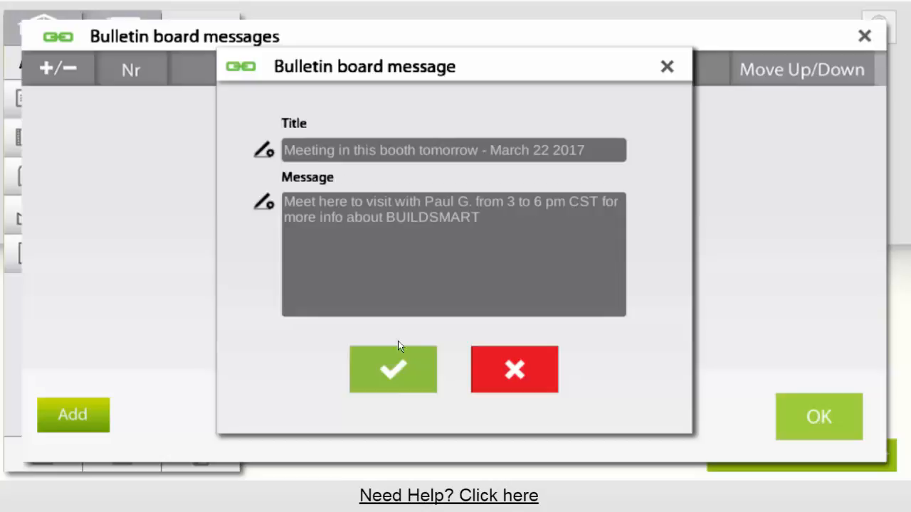
click(392, 369)
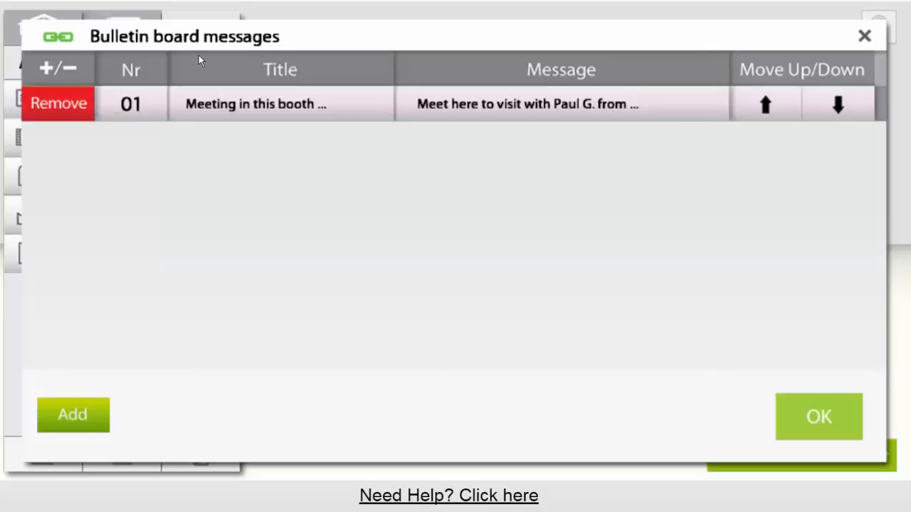
click(818, 416)
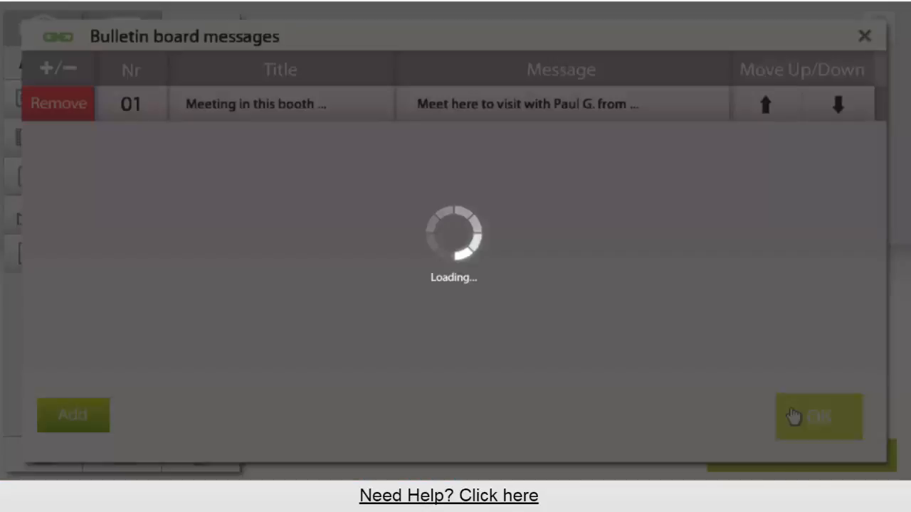
Save the booth configuration with the new message and acknowledge the saved notice.
click(818, 417)
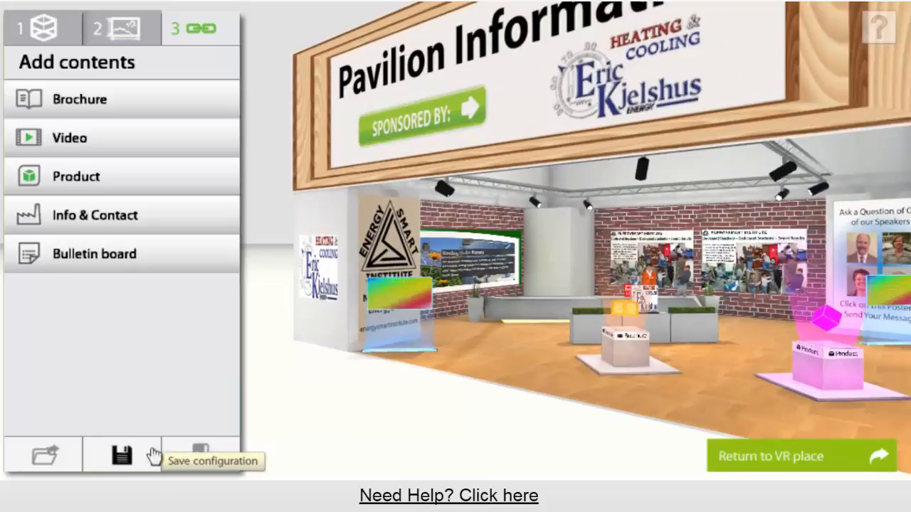
click(121, 456)
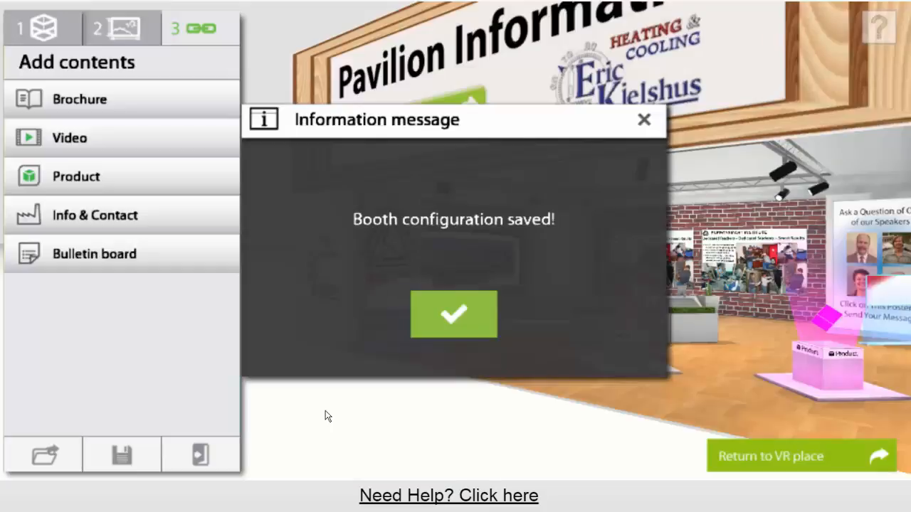
click(453, 315)
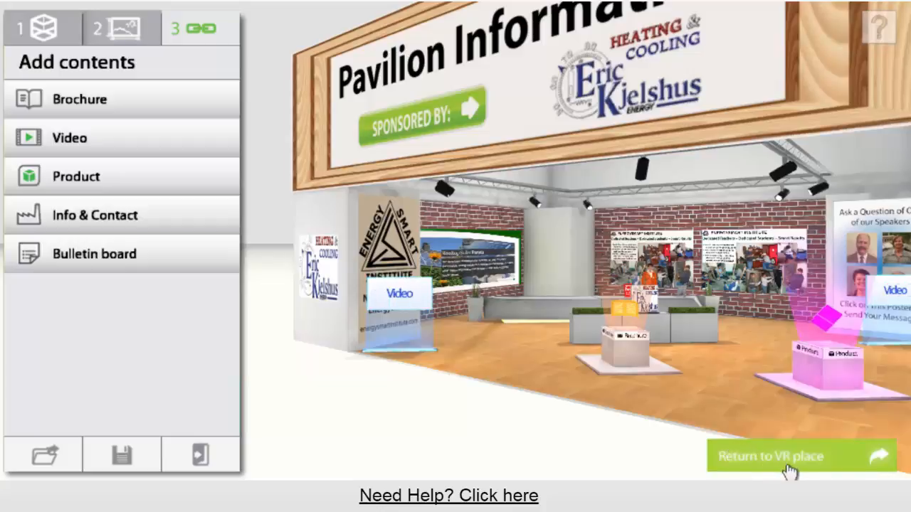
click(790, 456)
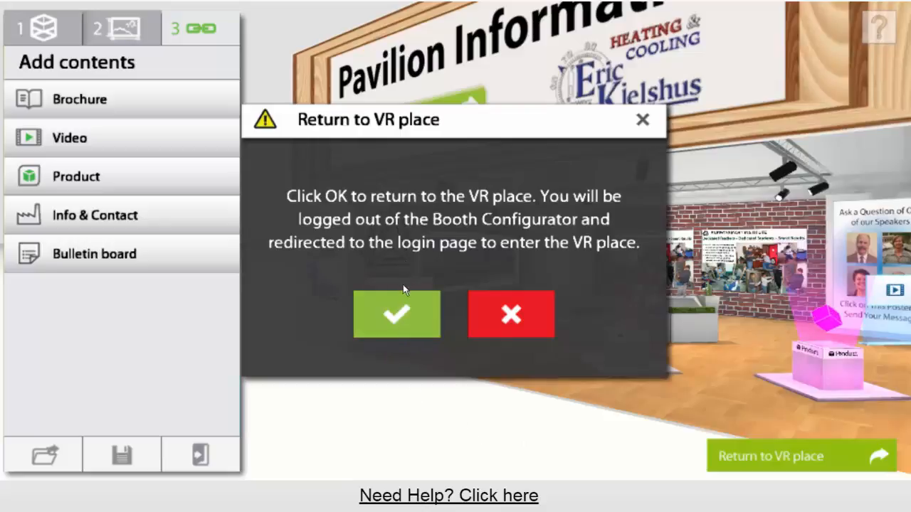
Confirm leaving the configurator for the VR place login page.
click(397, 315)
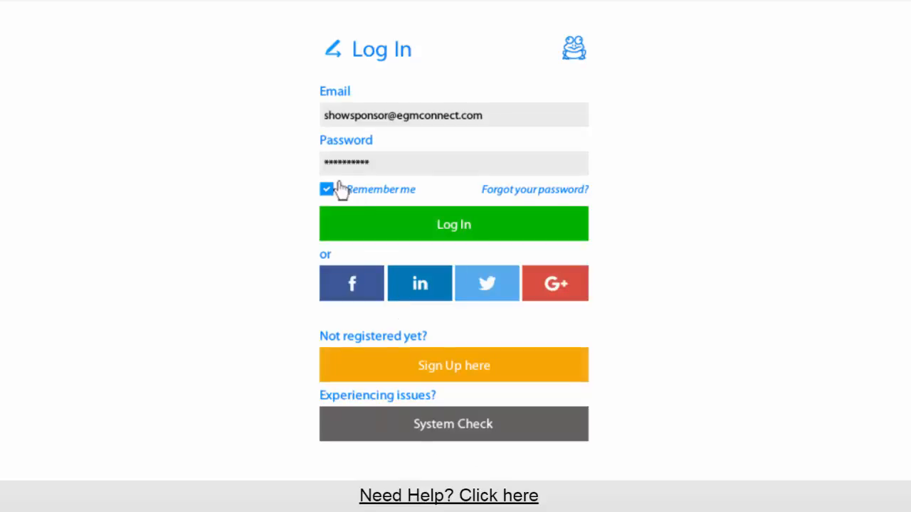
Log in with Remember me ticked and dismiss the Quick guide to reach the show floor.
click(326, 189)
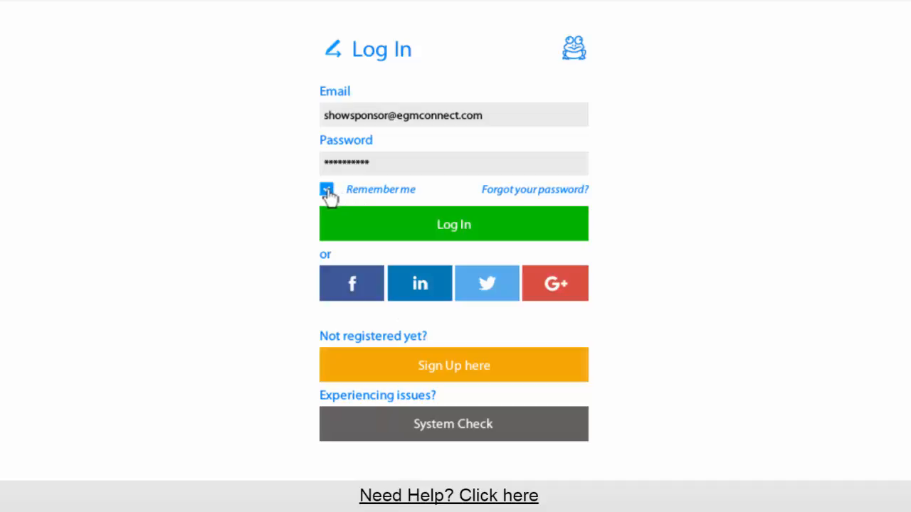
click(327, 190)
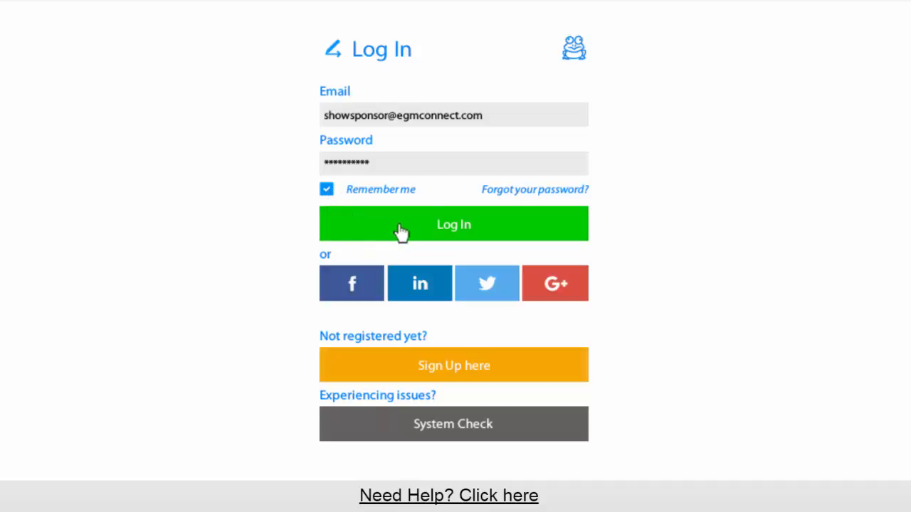
click(453, 223)
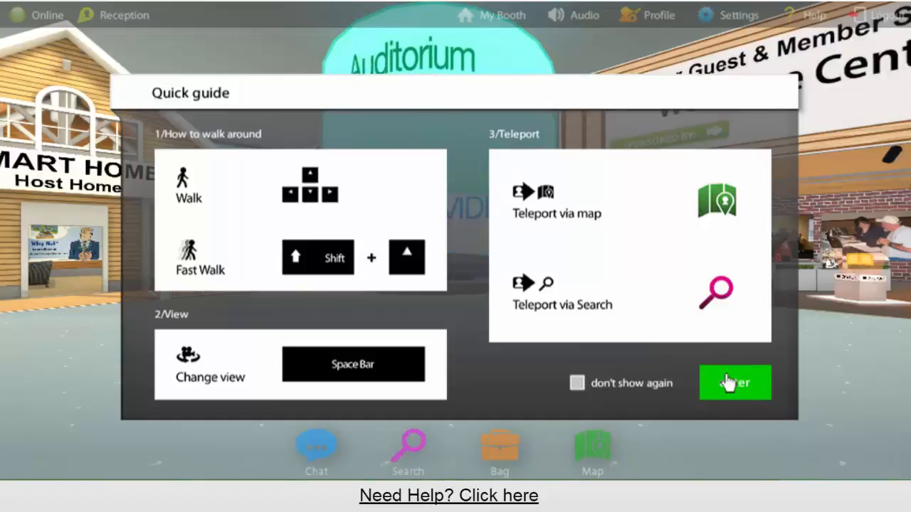
click(734, 382)
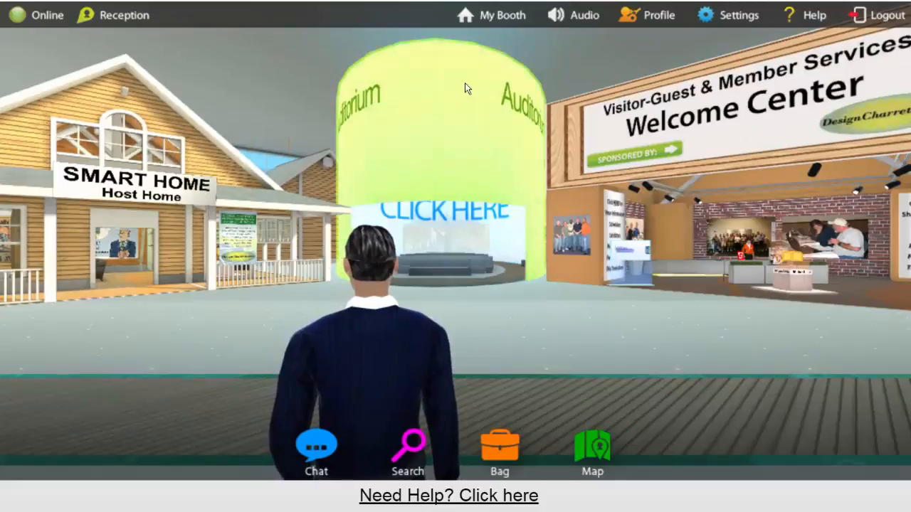
Teleport to your own booth, view the Floating Cube Image product sheet, then close it.
click(502, 14)
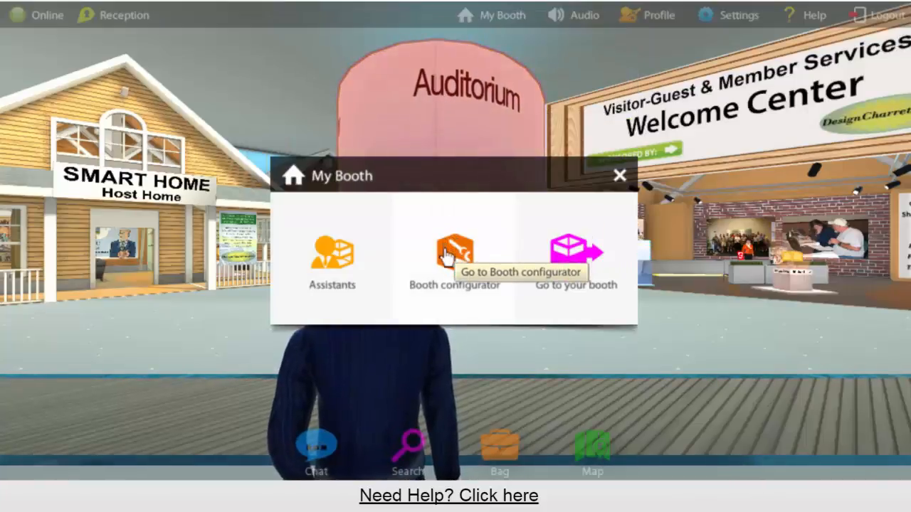
mouse_move(577, 256)
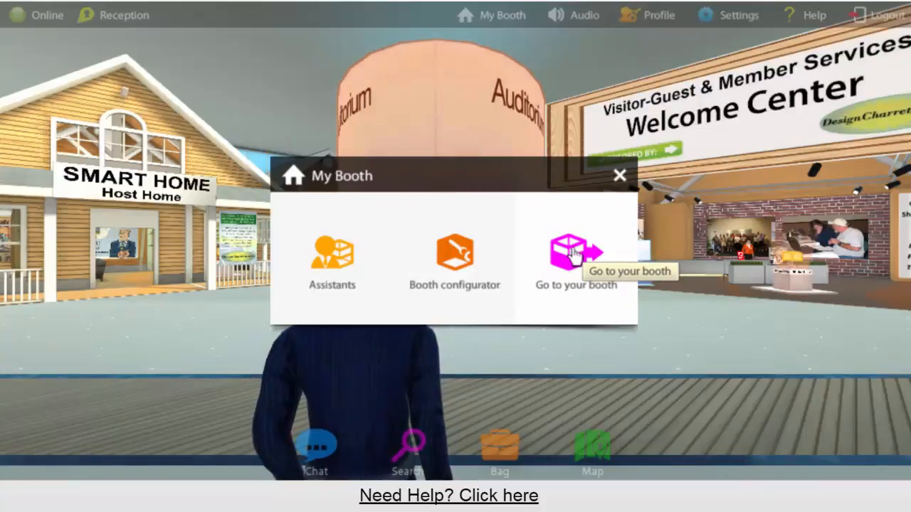
click(577, 256)
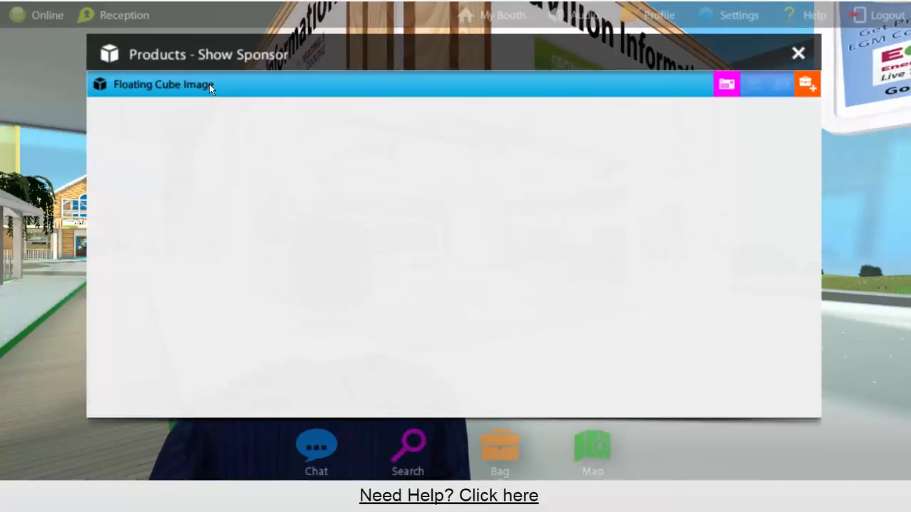
mouse_move(753, 85)
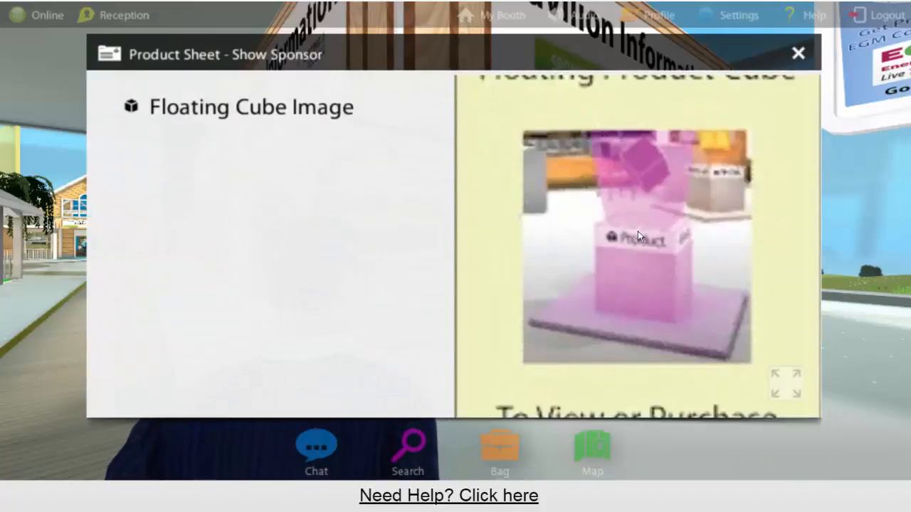
mouse_move(727, 145)
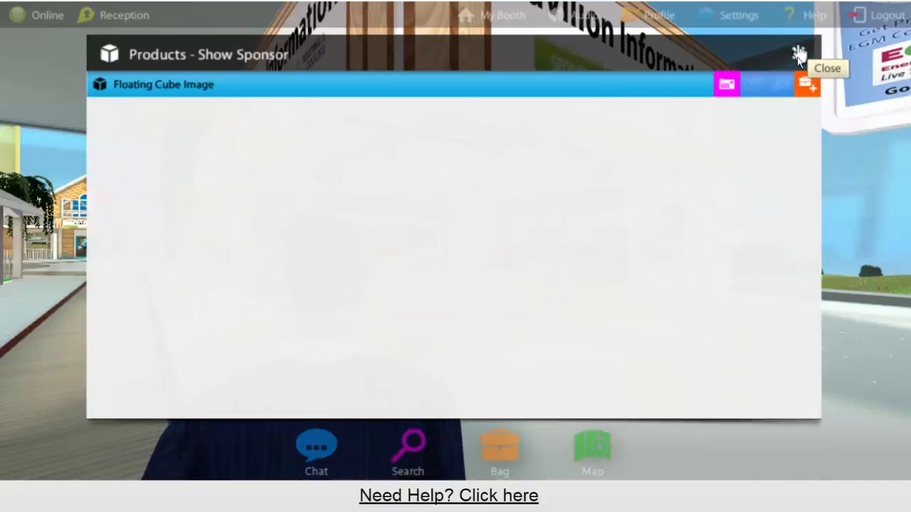
click(798, 54)
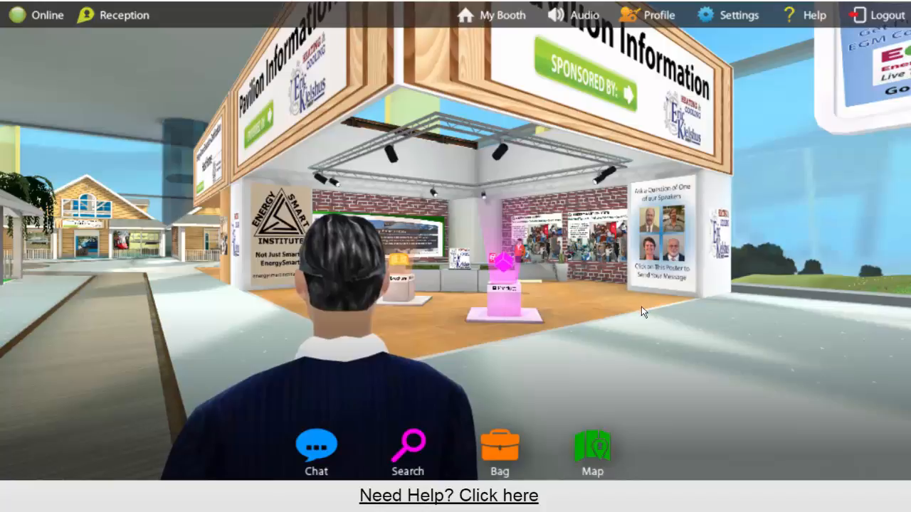
click(387, 267)
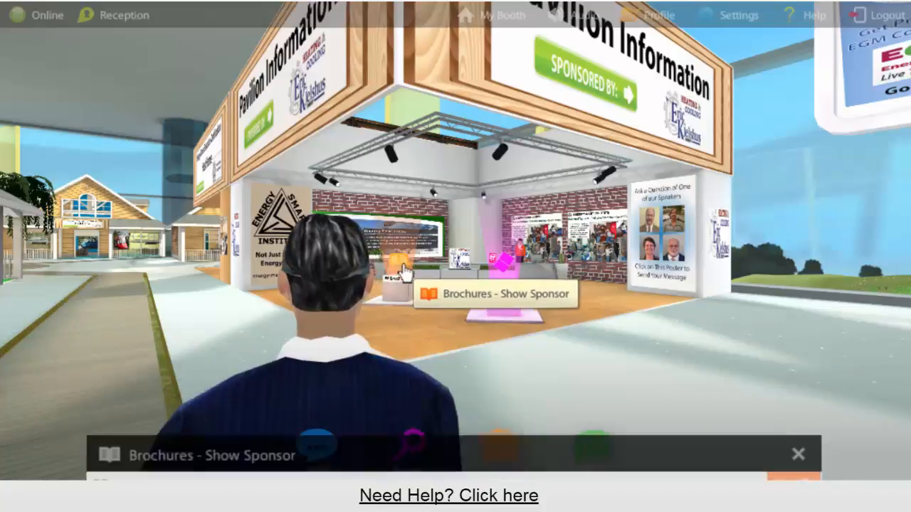
click(494, 294)
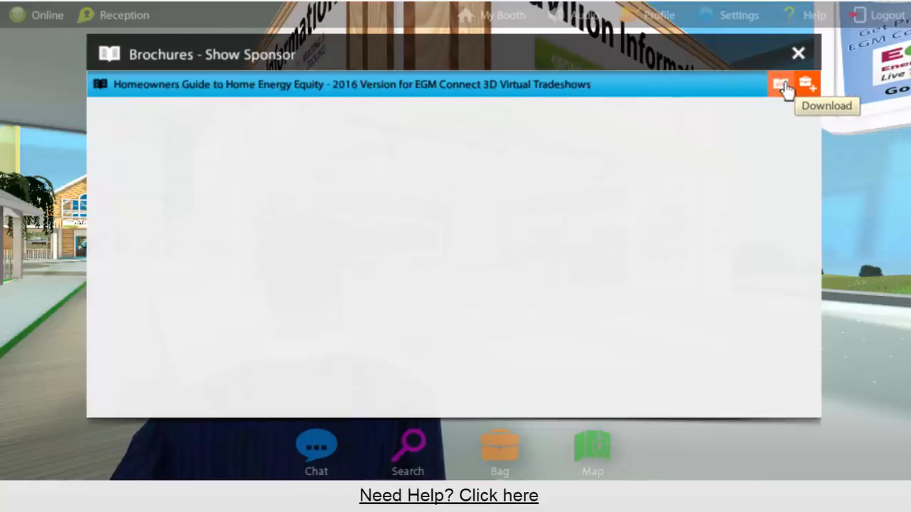
mouse_move(806, 84)
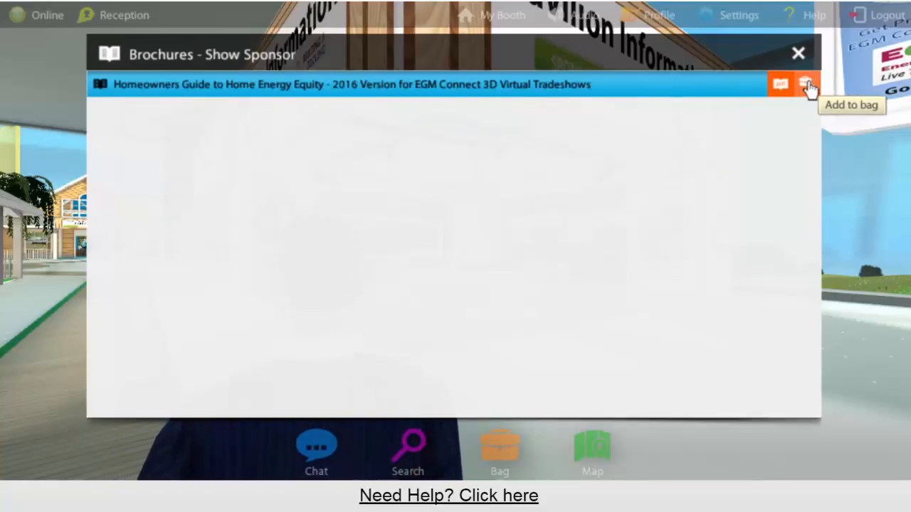
click(807, 84)
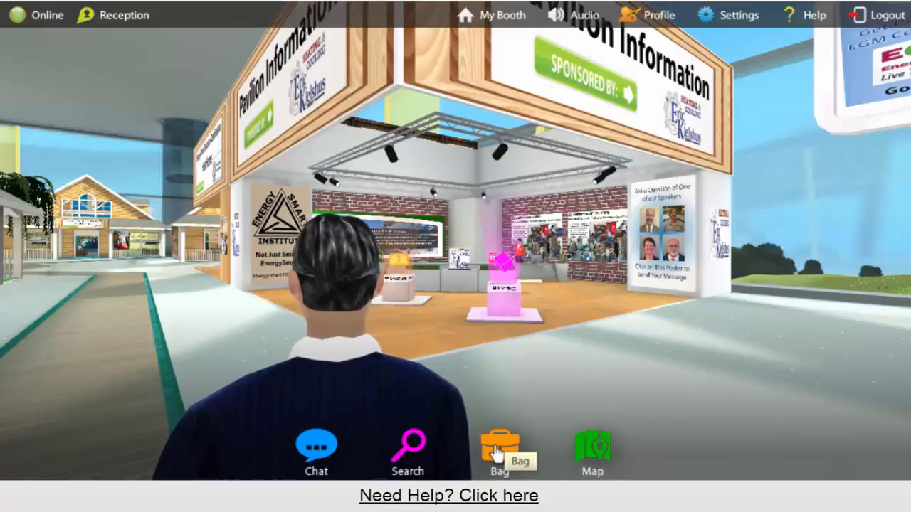
Open the Bag and check its empty Brochures and Products tabs.
click(499, 445)
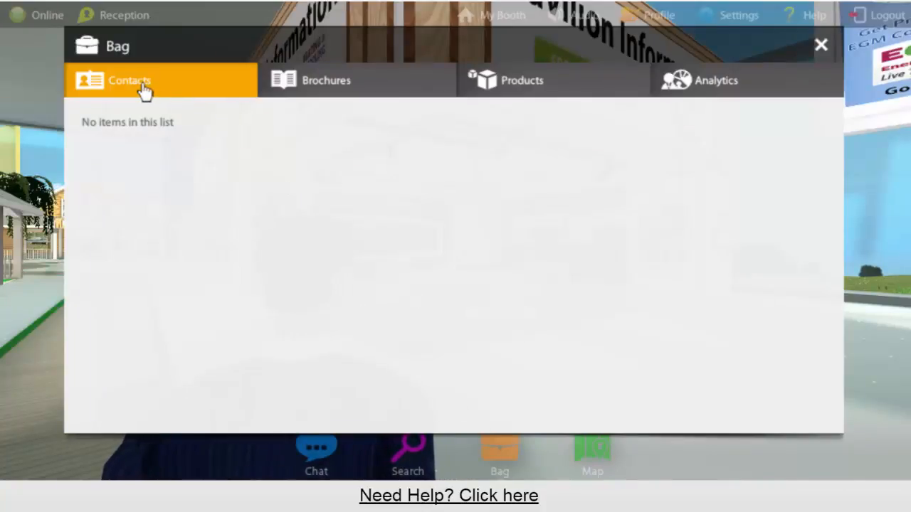
click(325, 80)
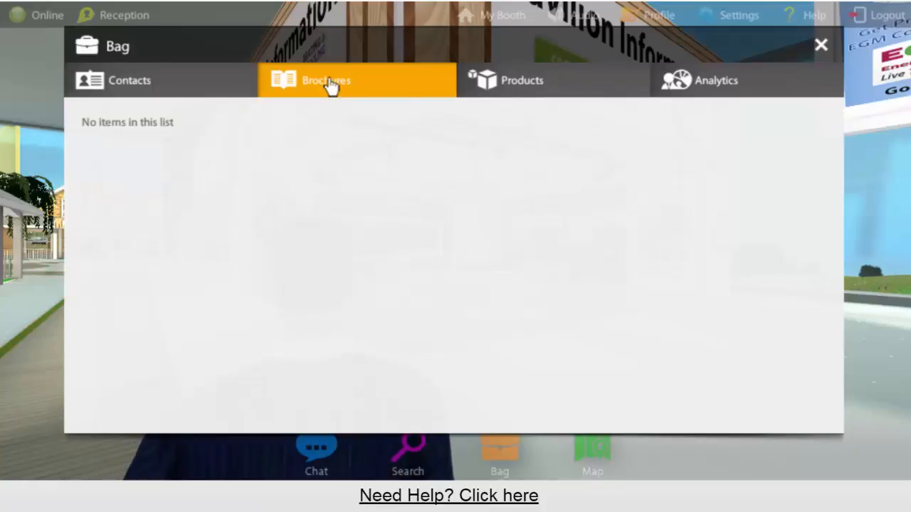
click(521, 80)
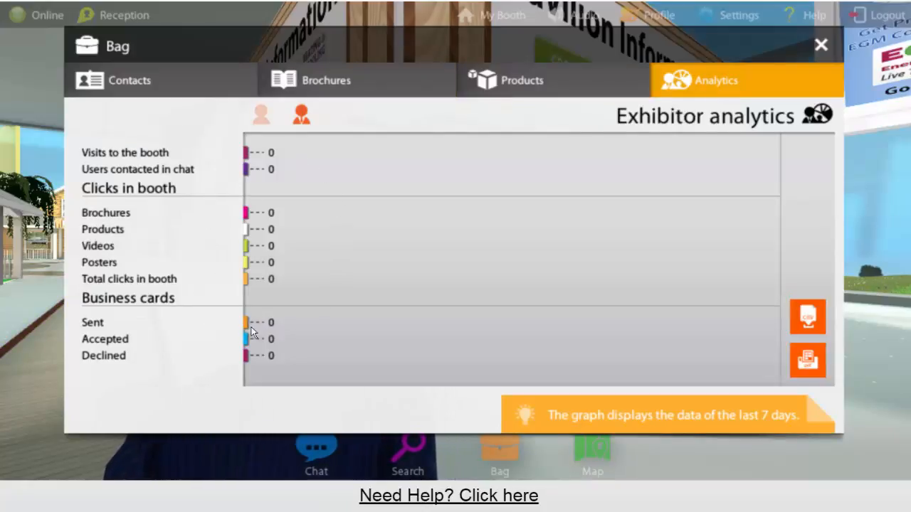
mouse_move(178, 230)
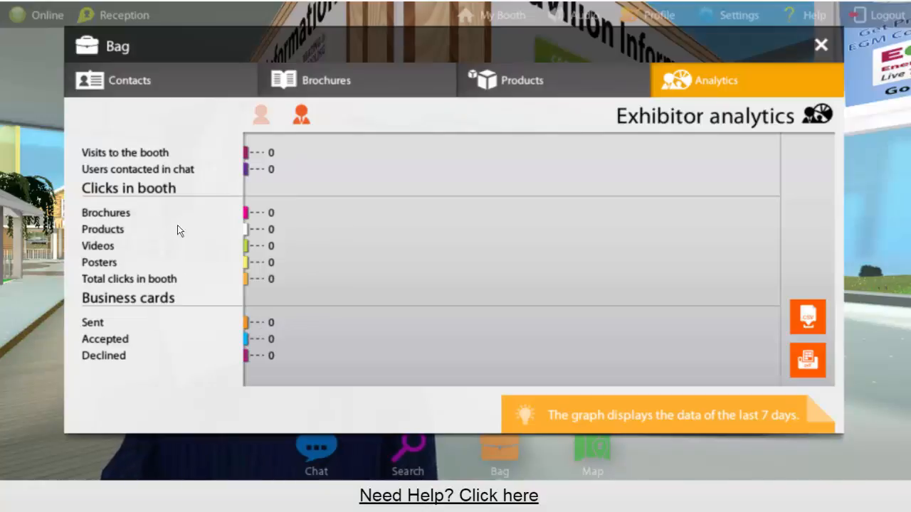
mouse_move(199, 171)
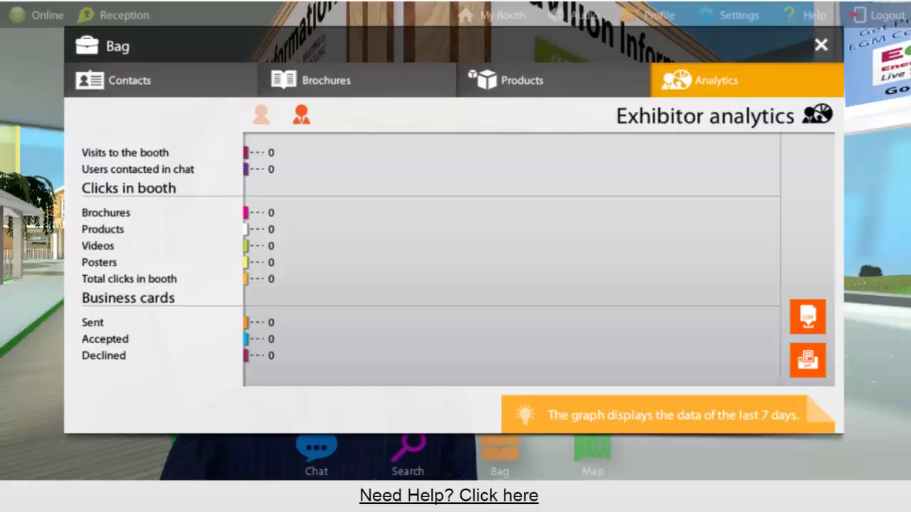
click(326, 79)
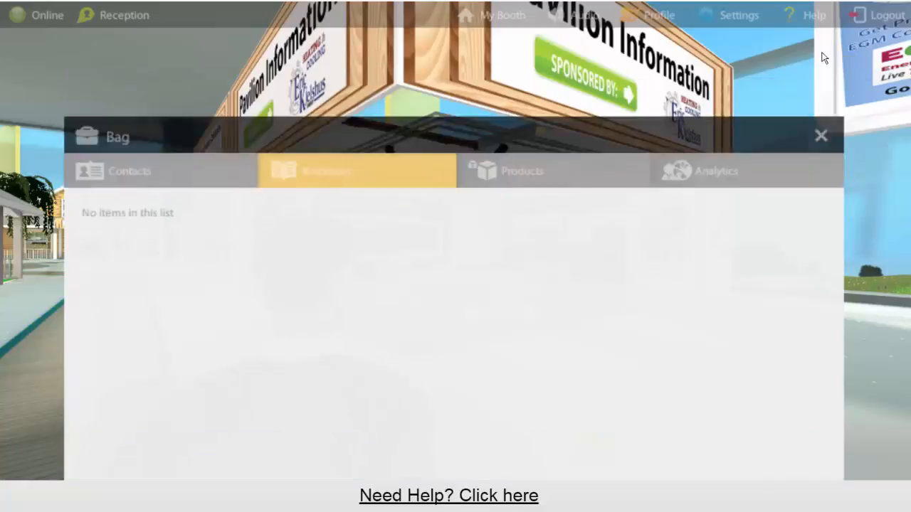
Close the empty Bag and click the energystar.gov poster, triggering the pop-up blocked notice.
click(820, 135)
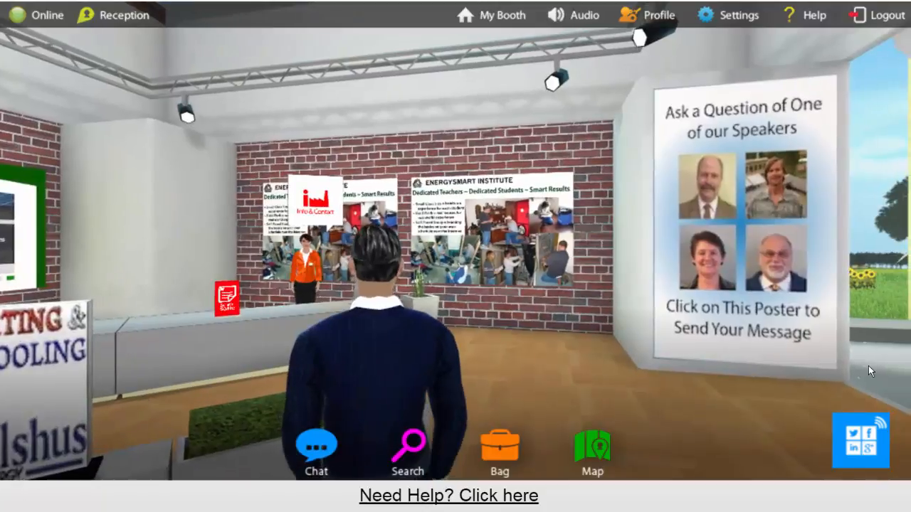
mouse_move(498, 221)
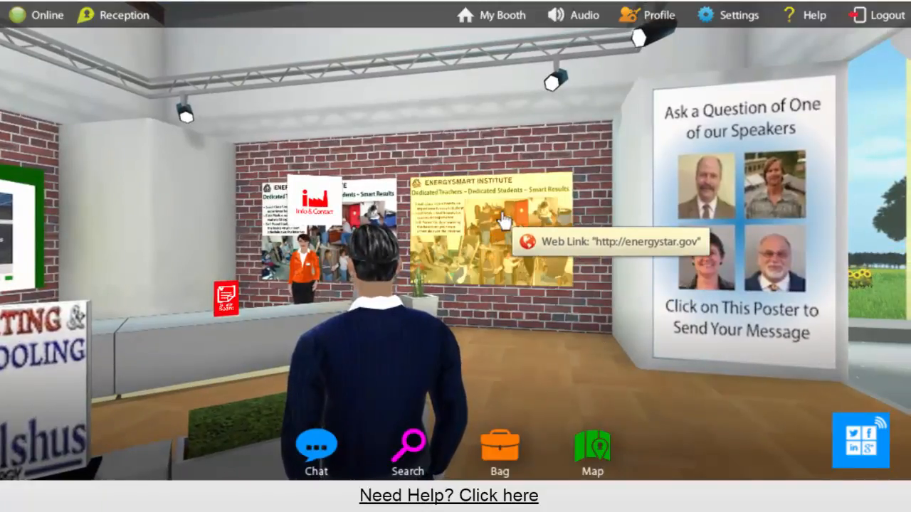
click(498, 221)
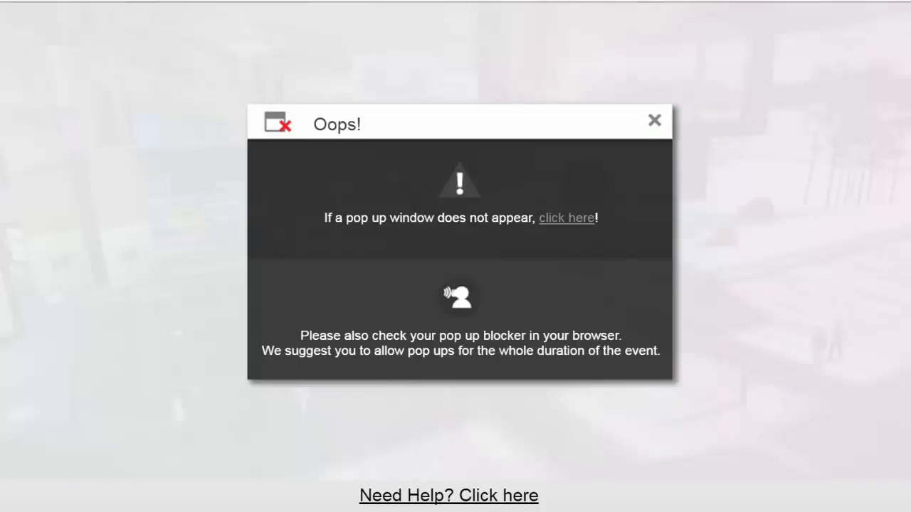
mouse_move(301, 264)
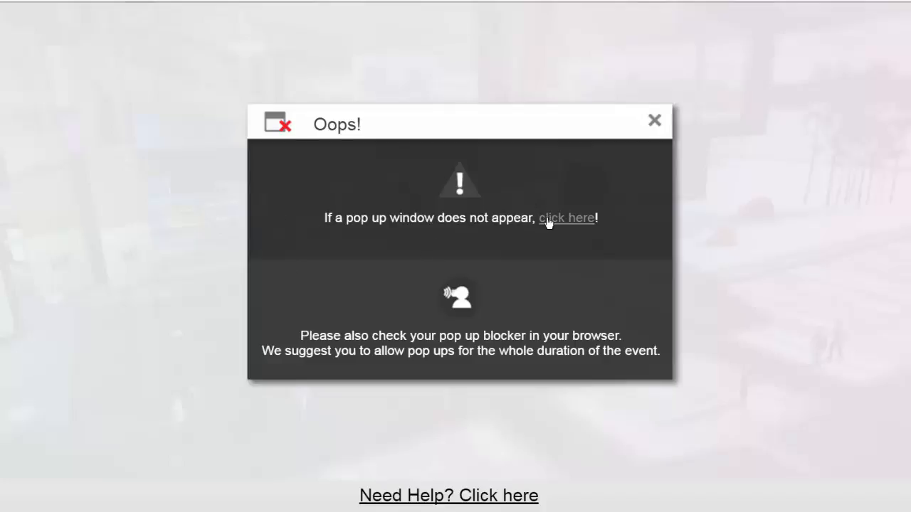
Open the blocked energystar.gov link and browse its Buildings & Plants, Home and Products sections.
click(567, 217)
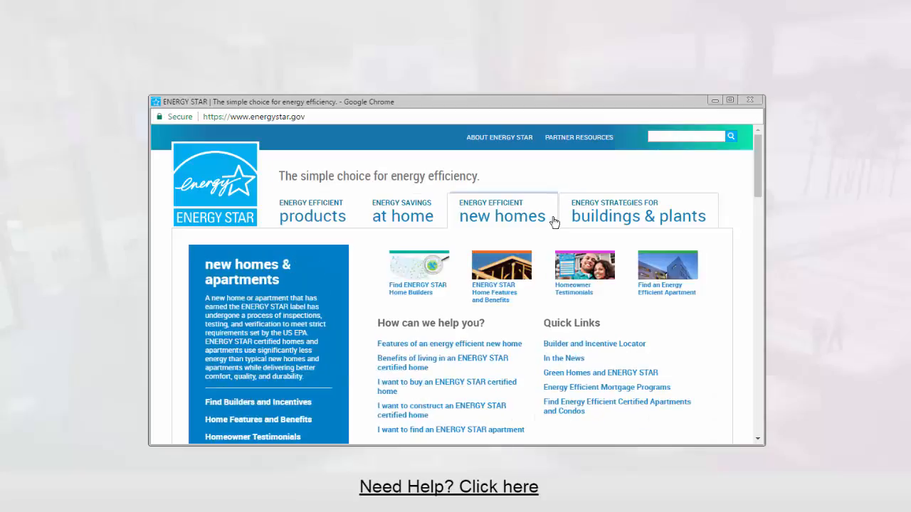
click(638, 215)
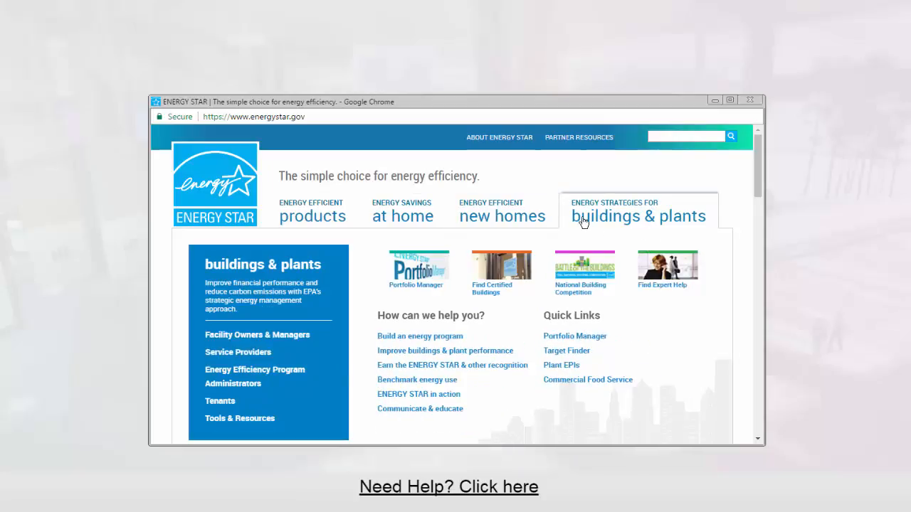
click(402, 210)
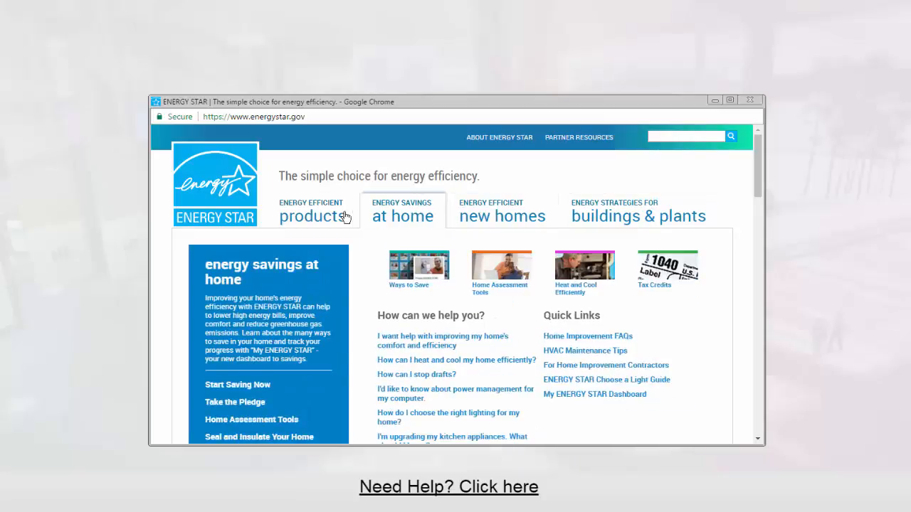
click(312, 211)
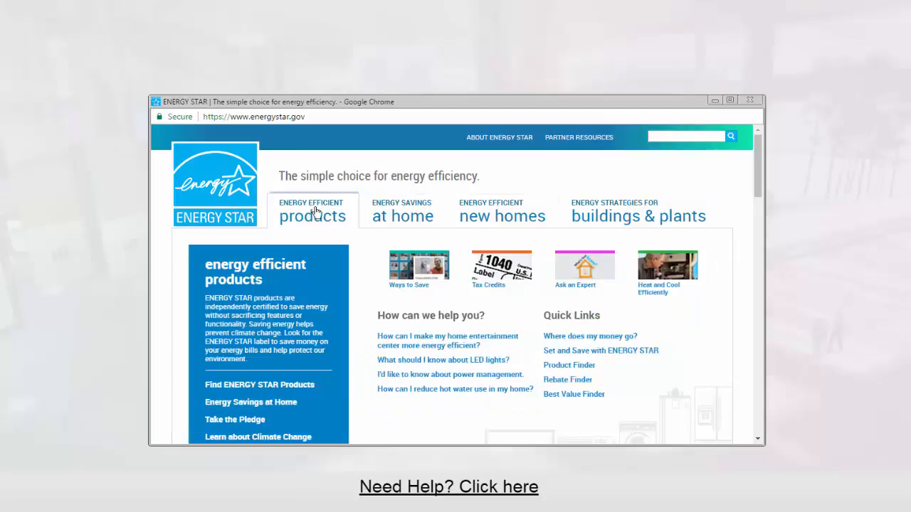
click(402, 211)
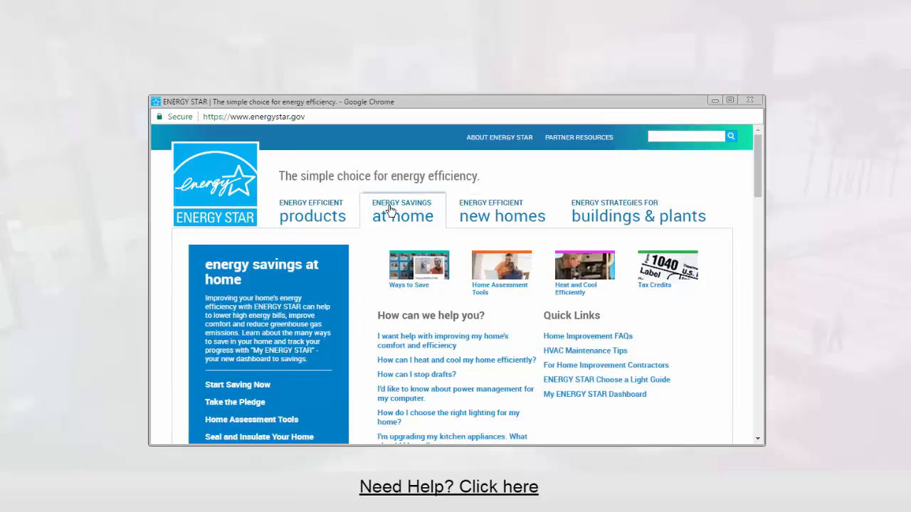
click(638, 216)
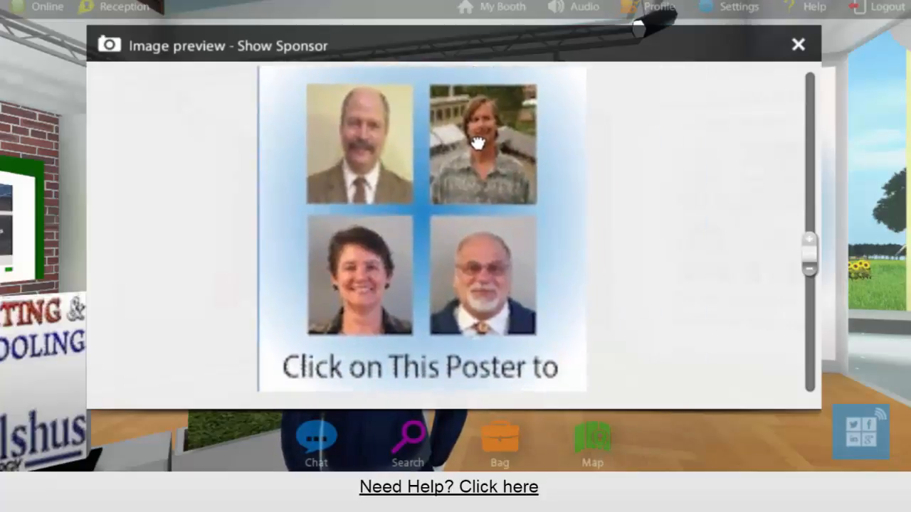
Close the speakers preview, enlarge the EnergySmart Institute poster, then close that preview.
click(798, 44)
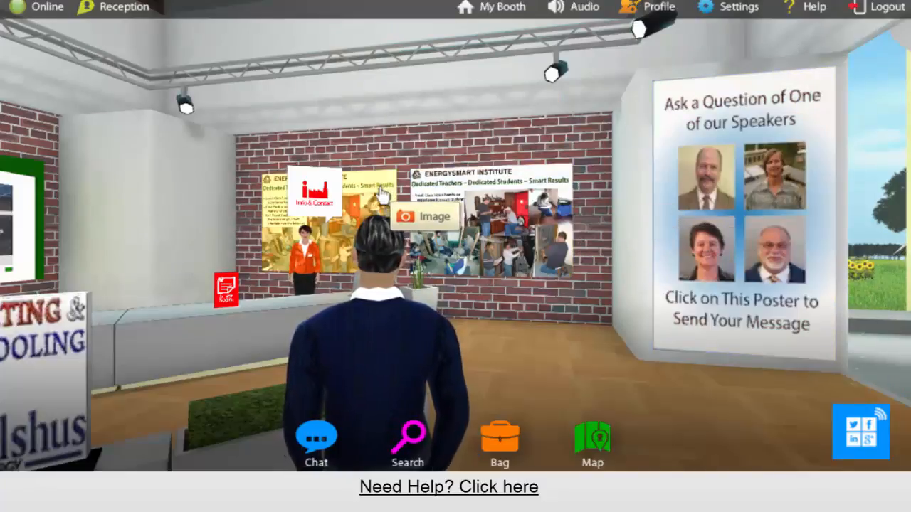
click(422, 217)
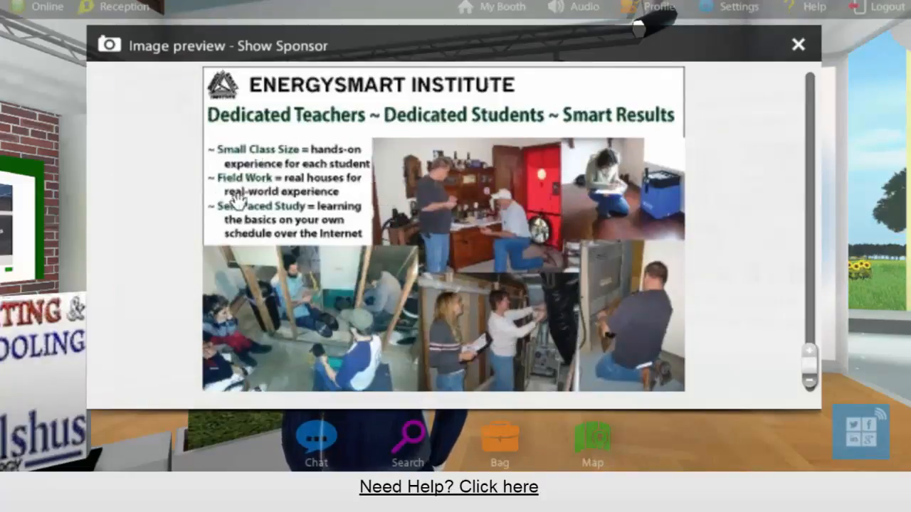
mouse_move(825, 376)
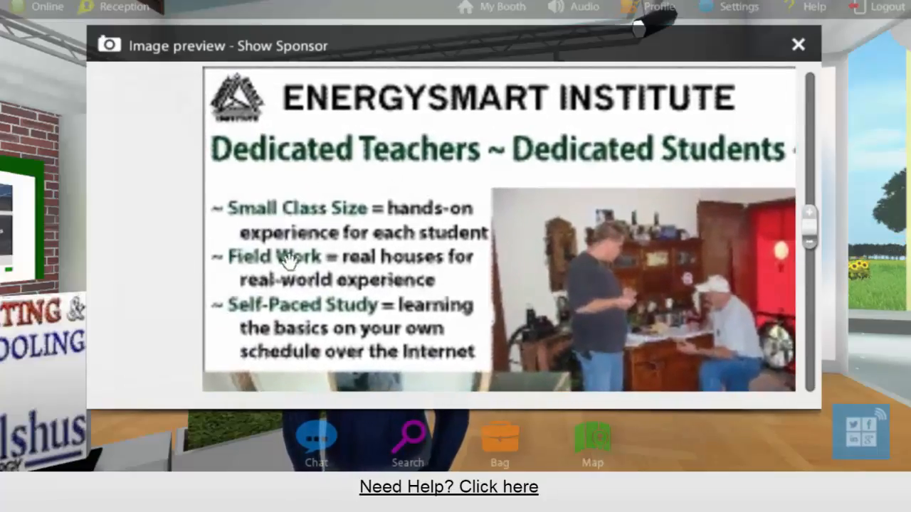
click(798, 44)
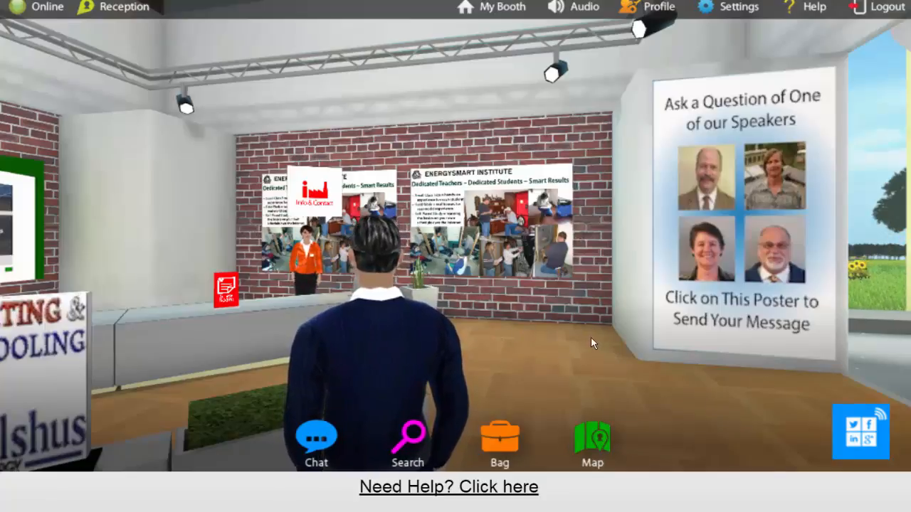
mouse_move(555, 395)
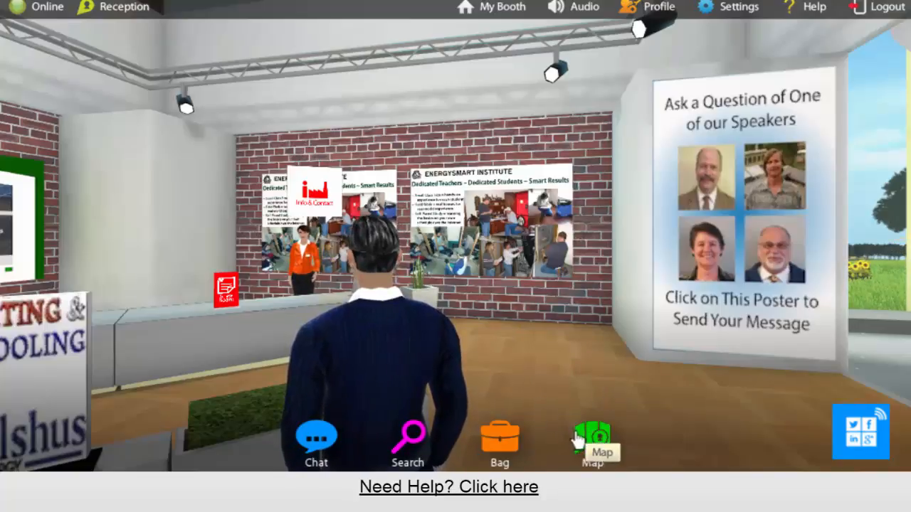
Teleport to the green map marker and walk the avatar toward the Welcome Center.
click(592, 438)
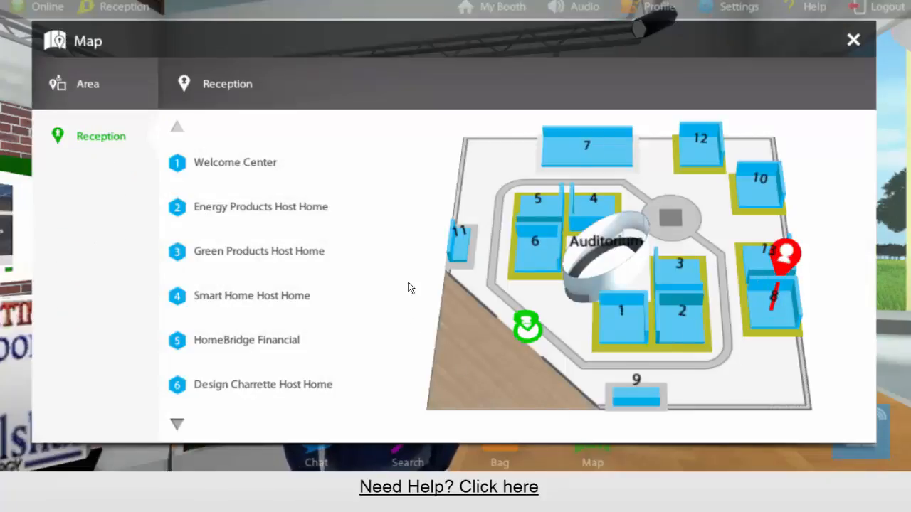
mouse_move(526, 327)
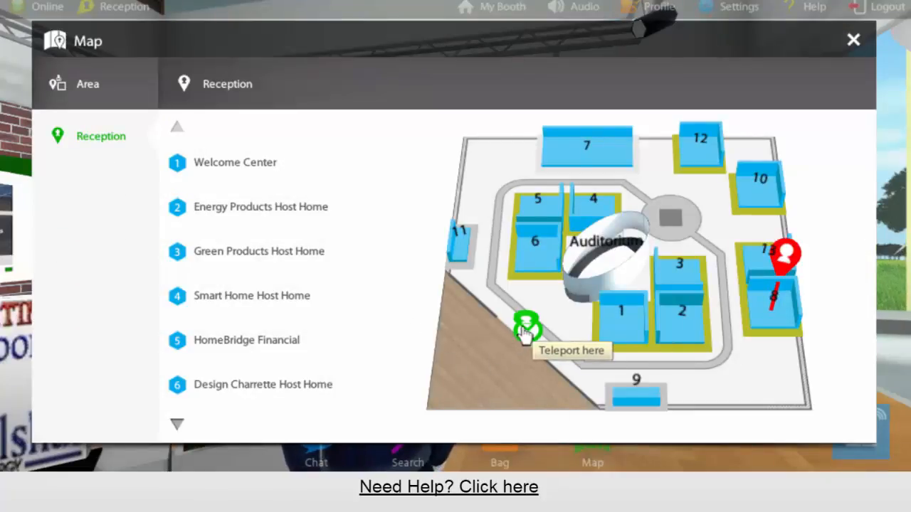
click(525, 329)
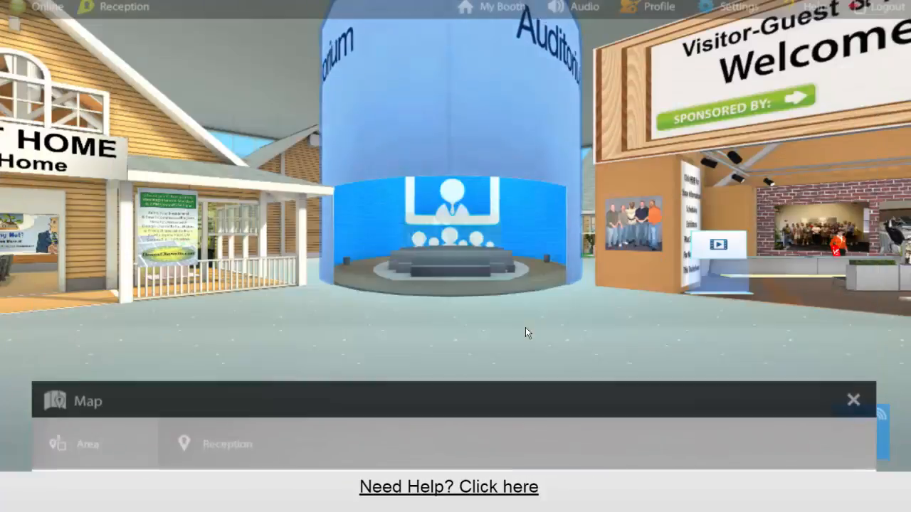
click(853, 399)
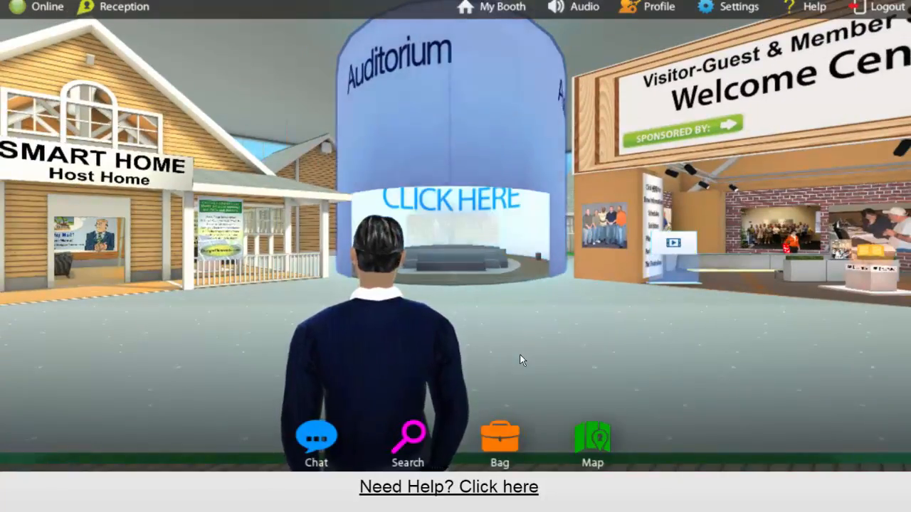
click(448, 200)
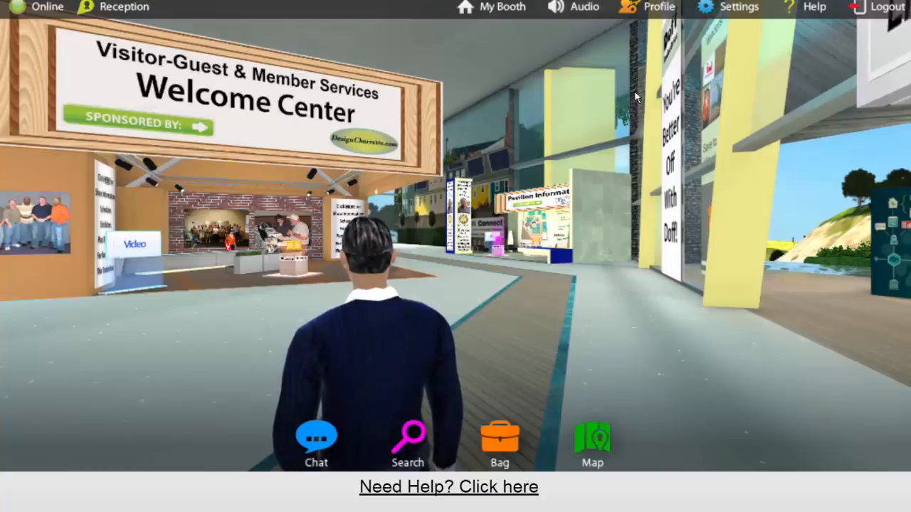
mouse_move(814, 7)
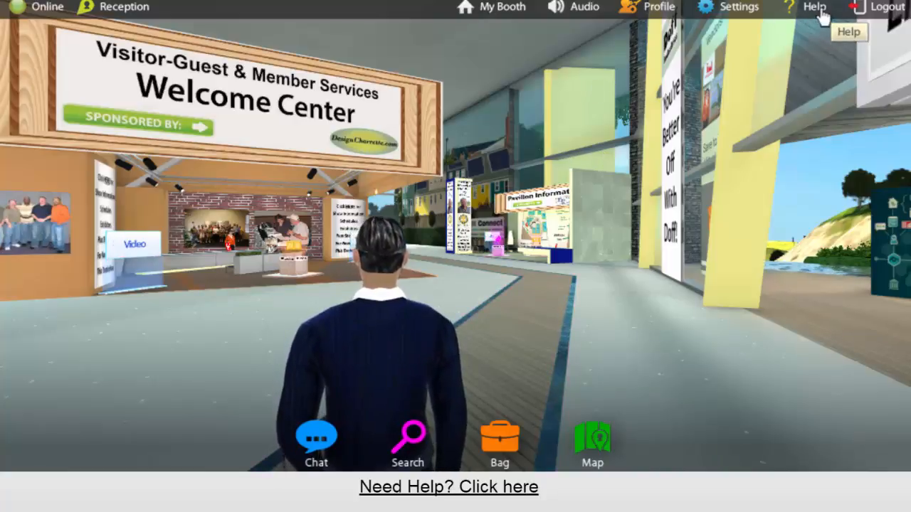
mouse_move(884, 6)
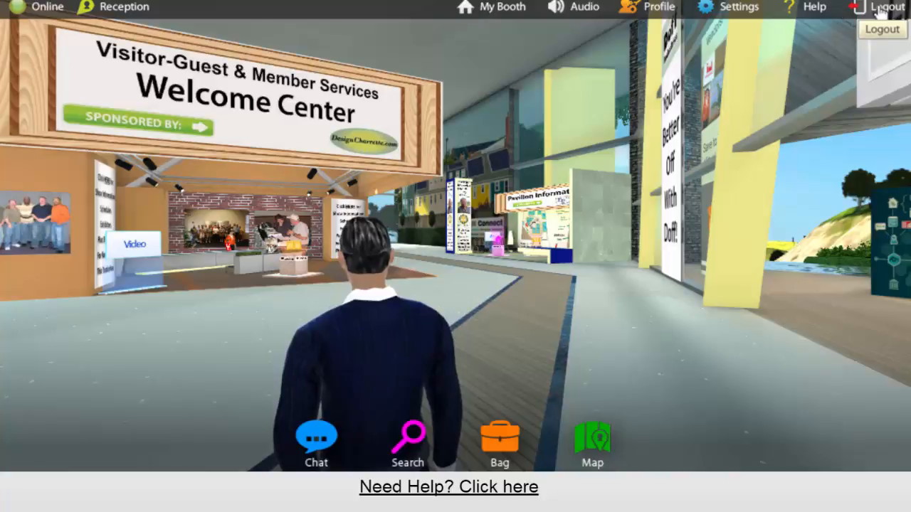
Log out of the event and confirm.
click(885, 6)
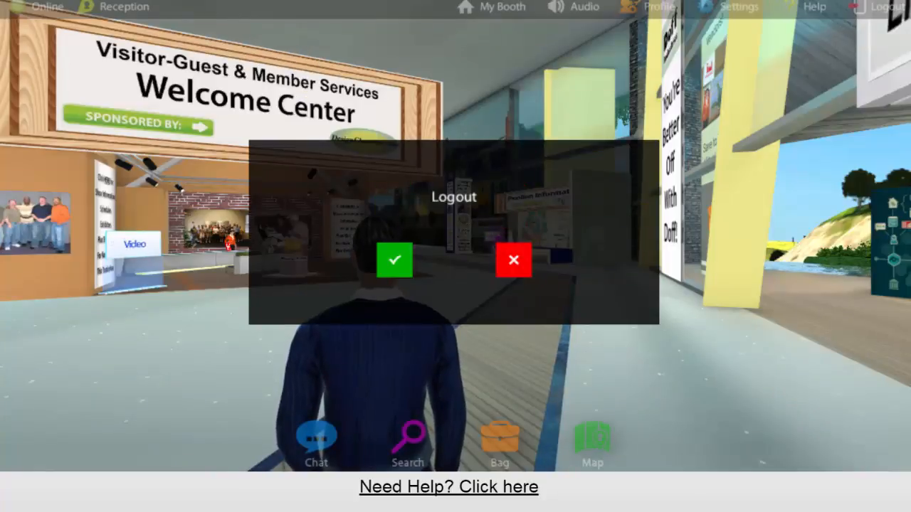
click(393, 259)
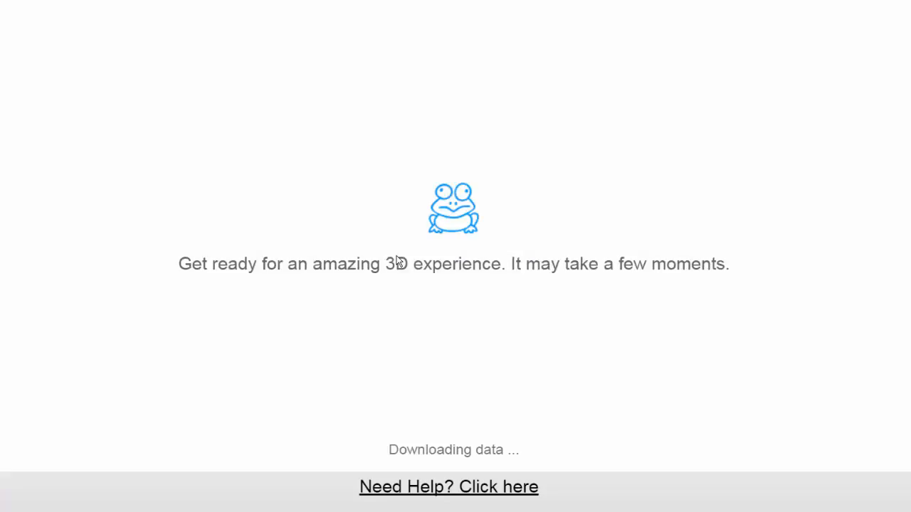